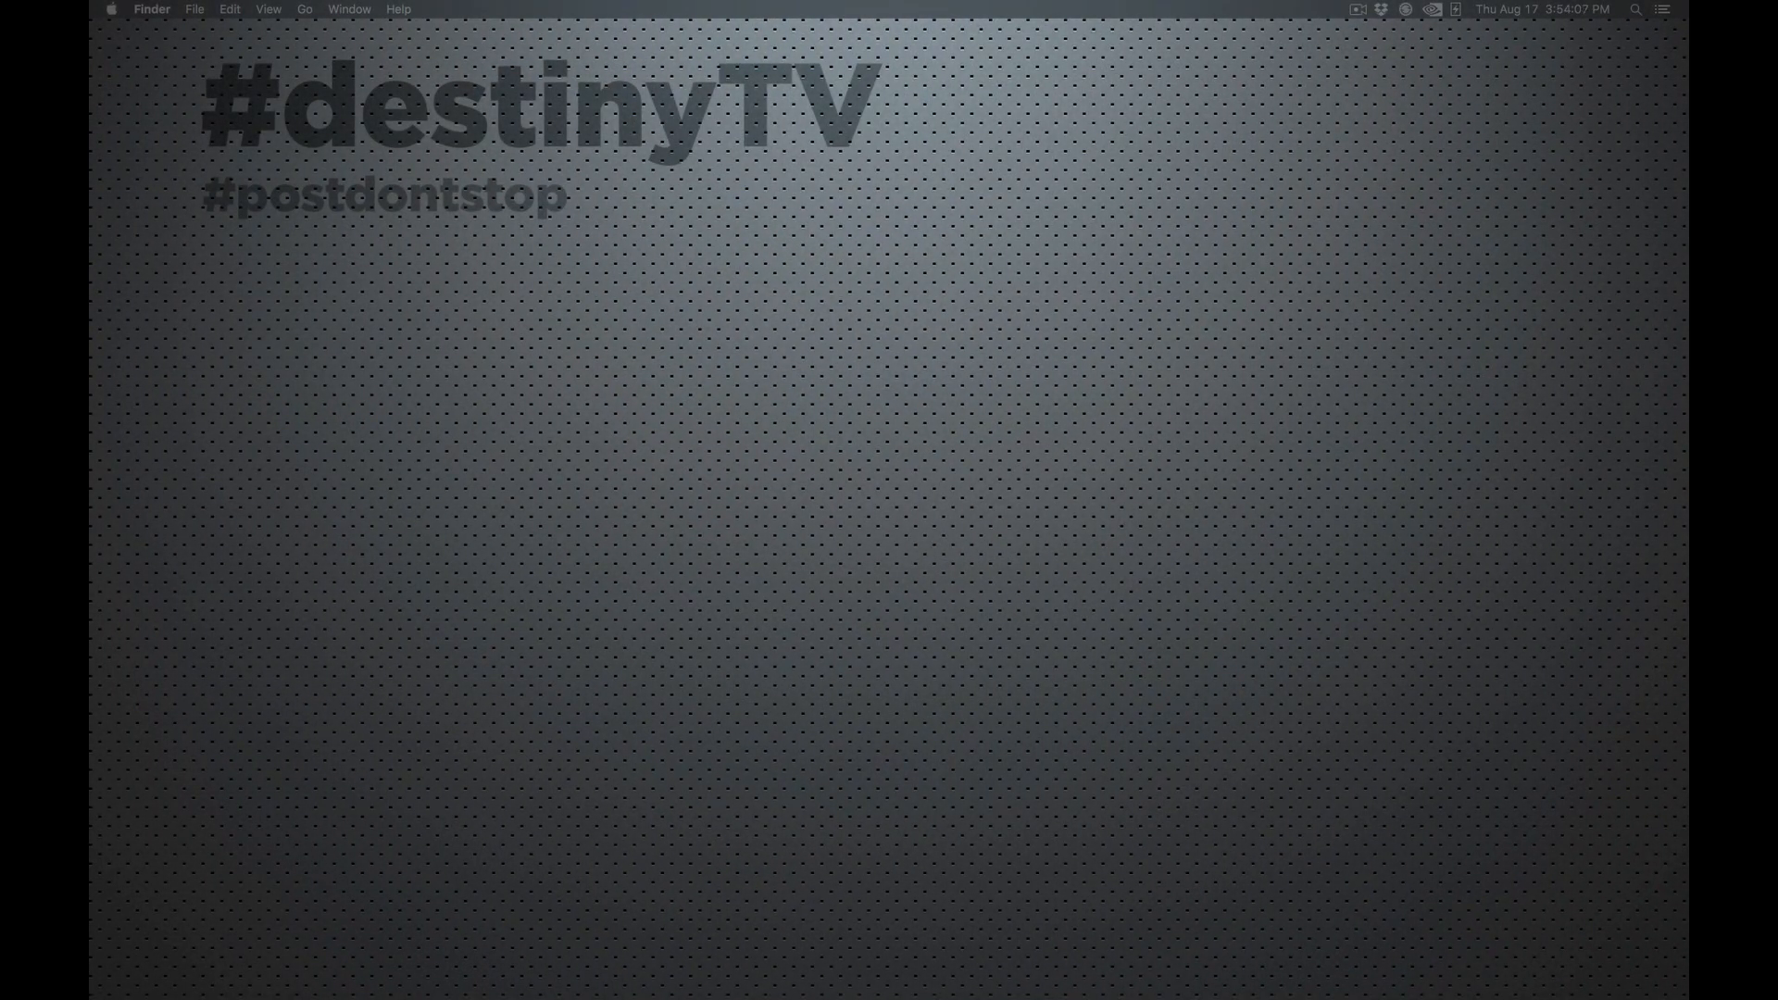
mouse_move(111, 482)
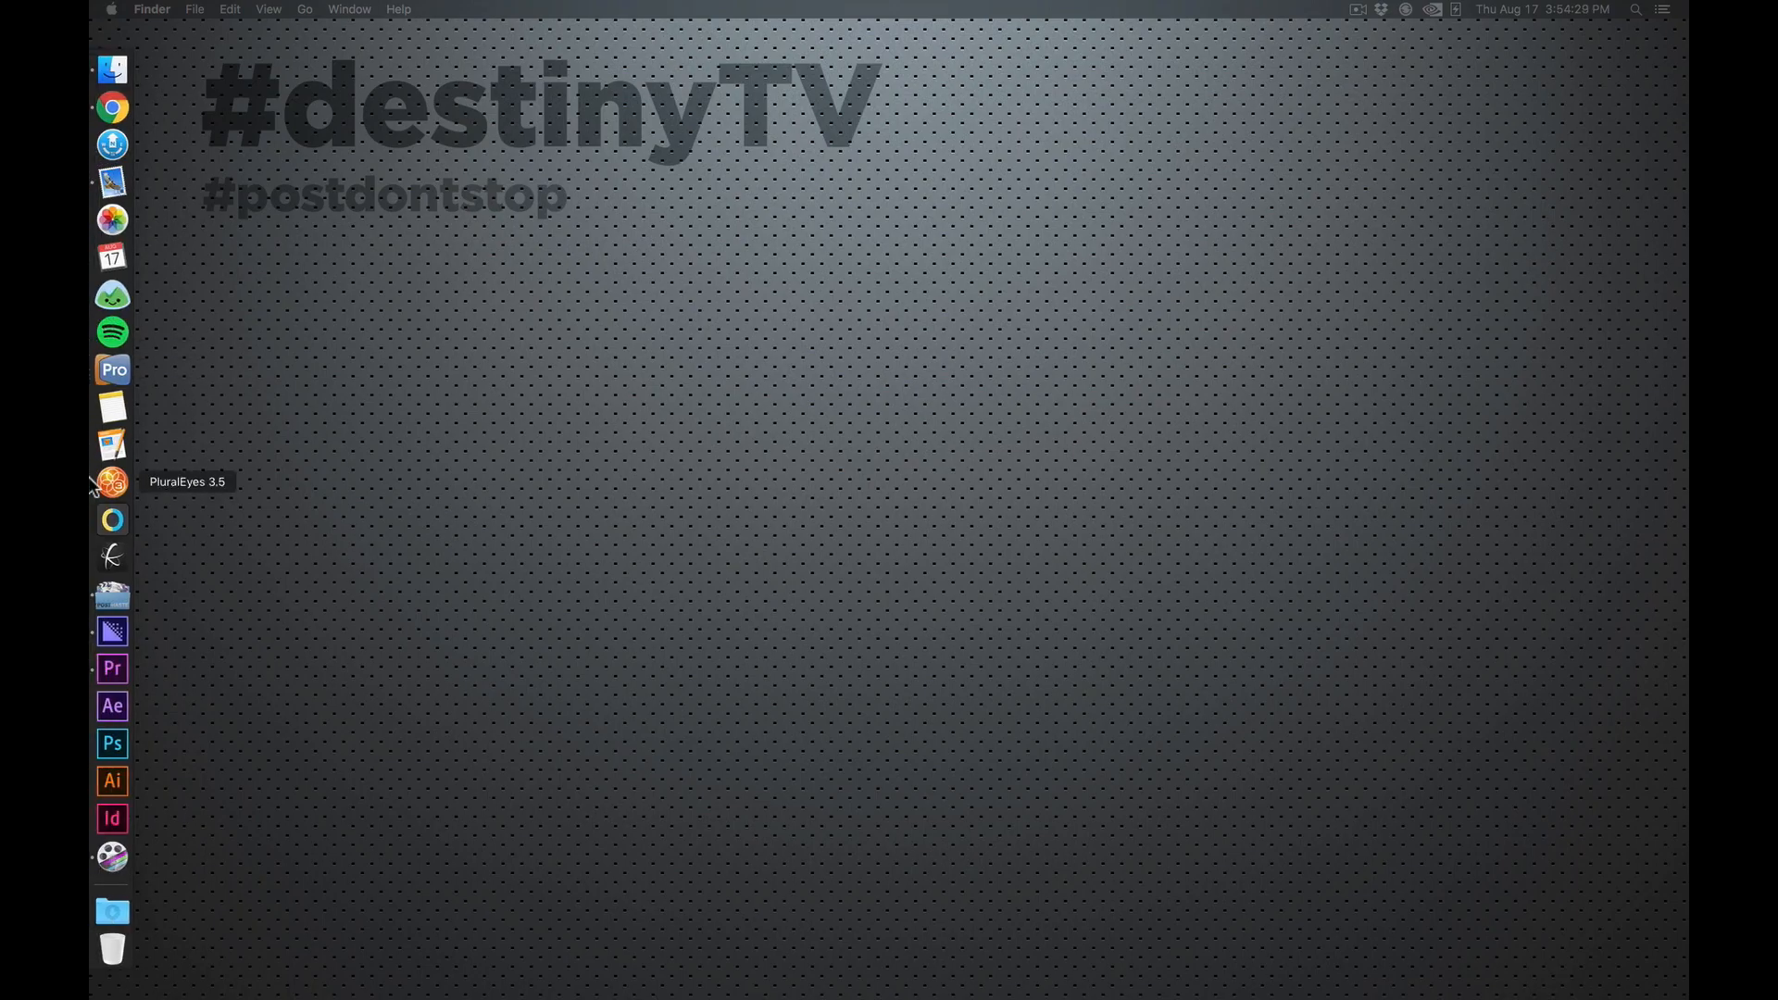
mouse_move(266, 581)
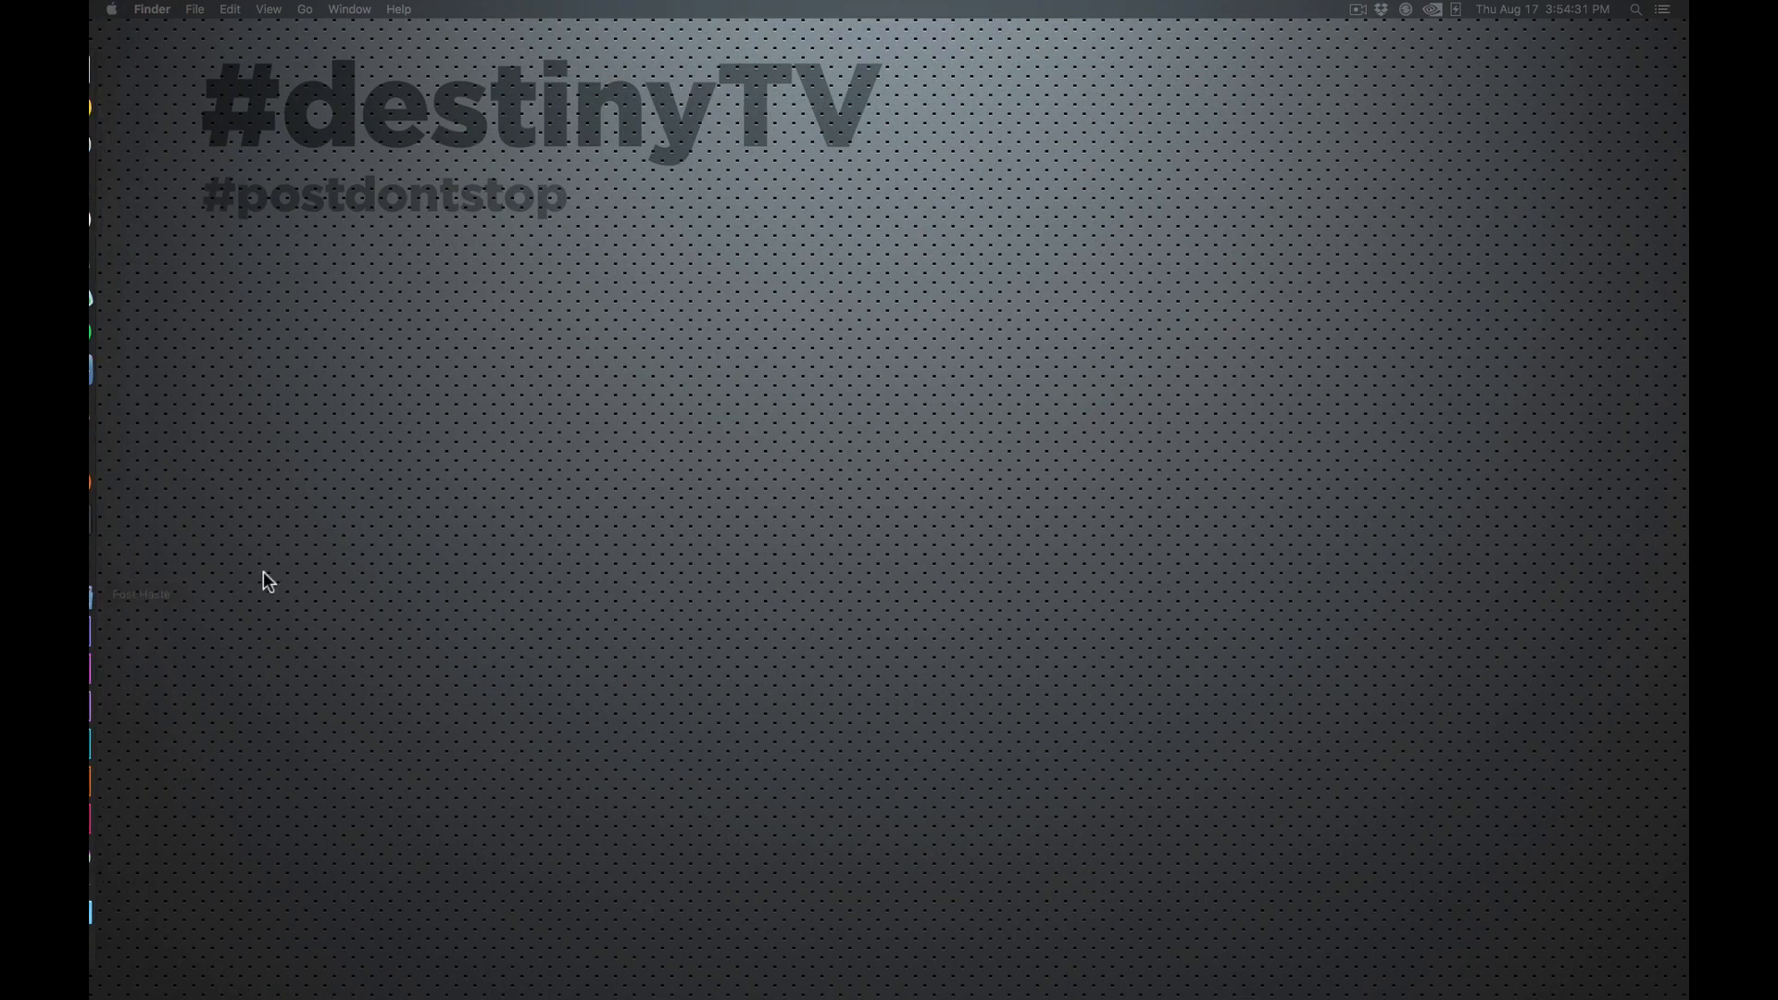
Step: Launch Post Haste via Spotlight to start a new project
key(cmd+space)
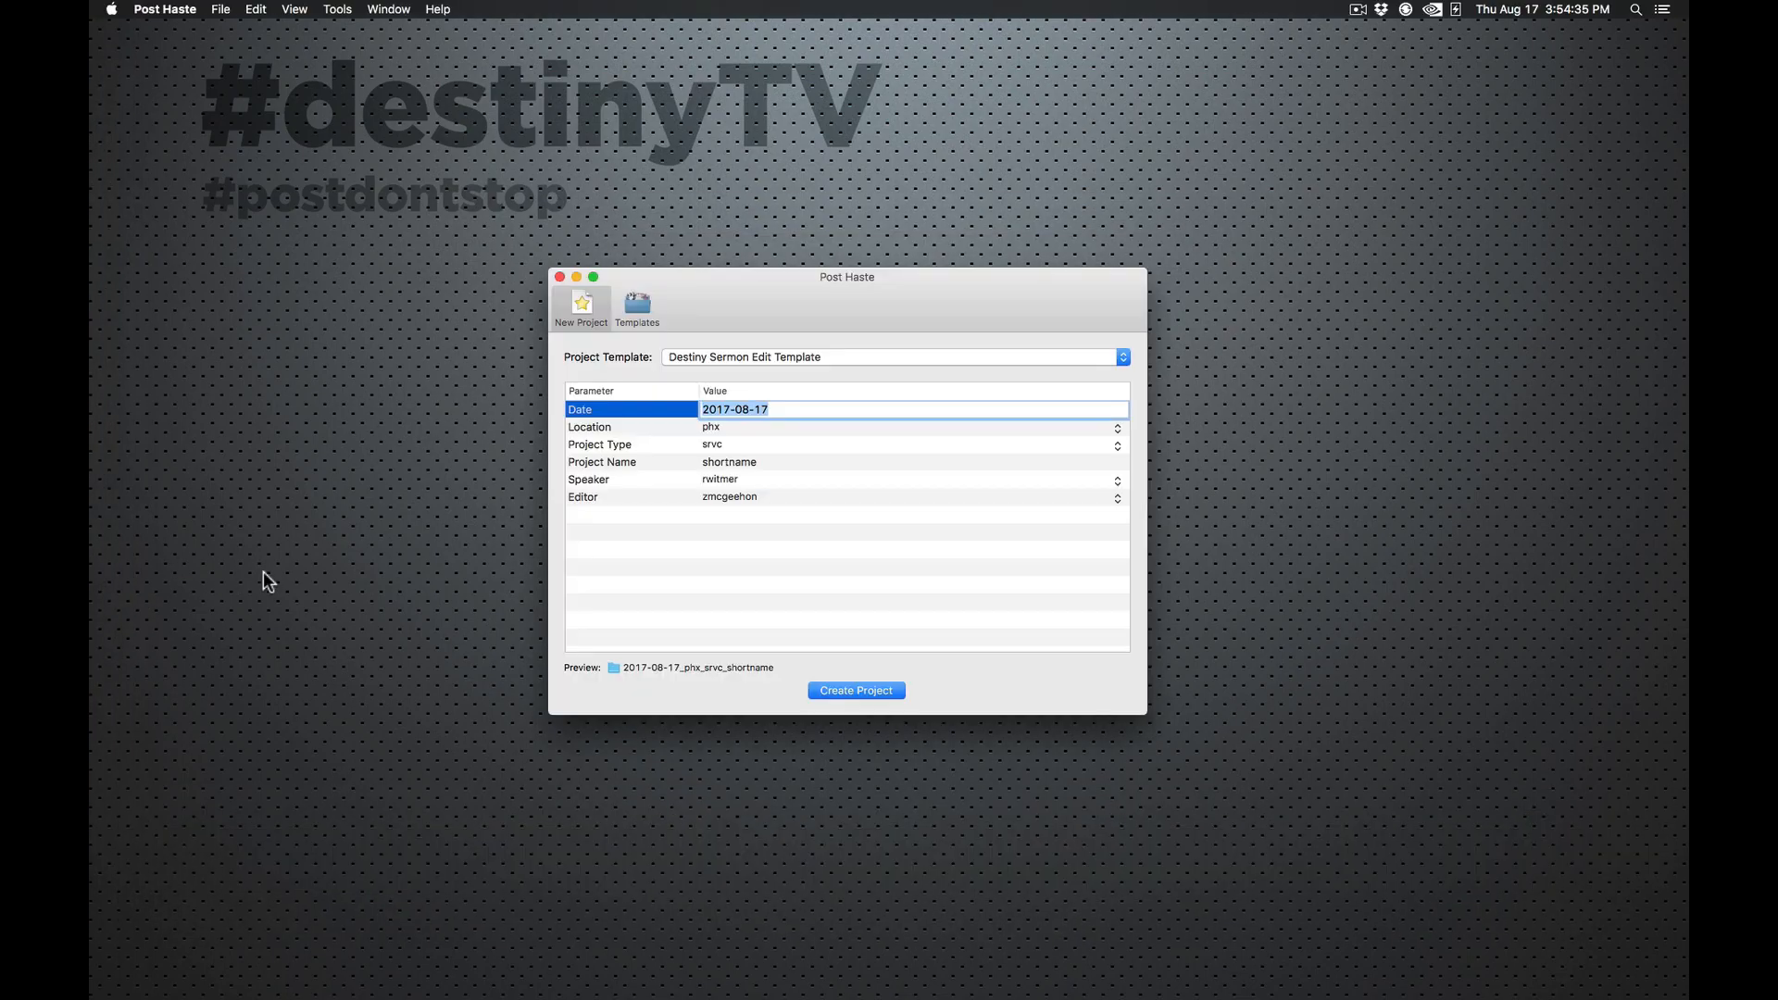
mouse_move(851, 613)
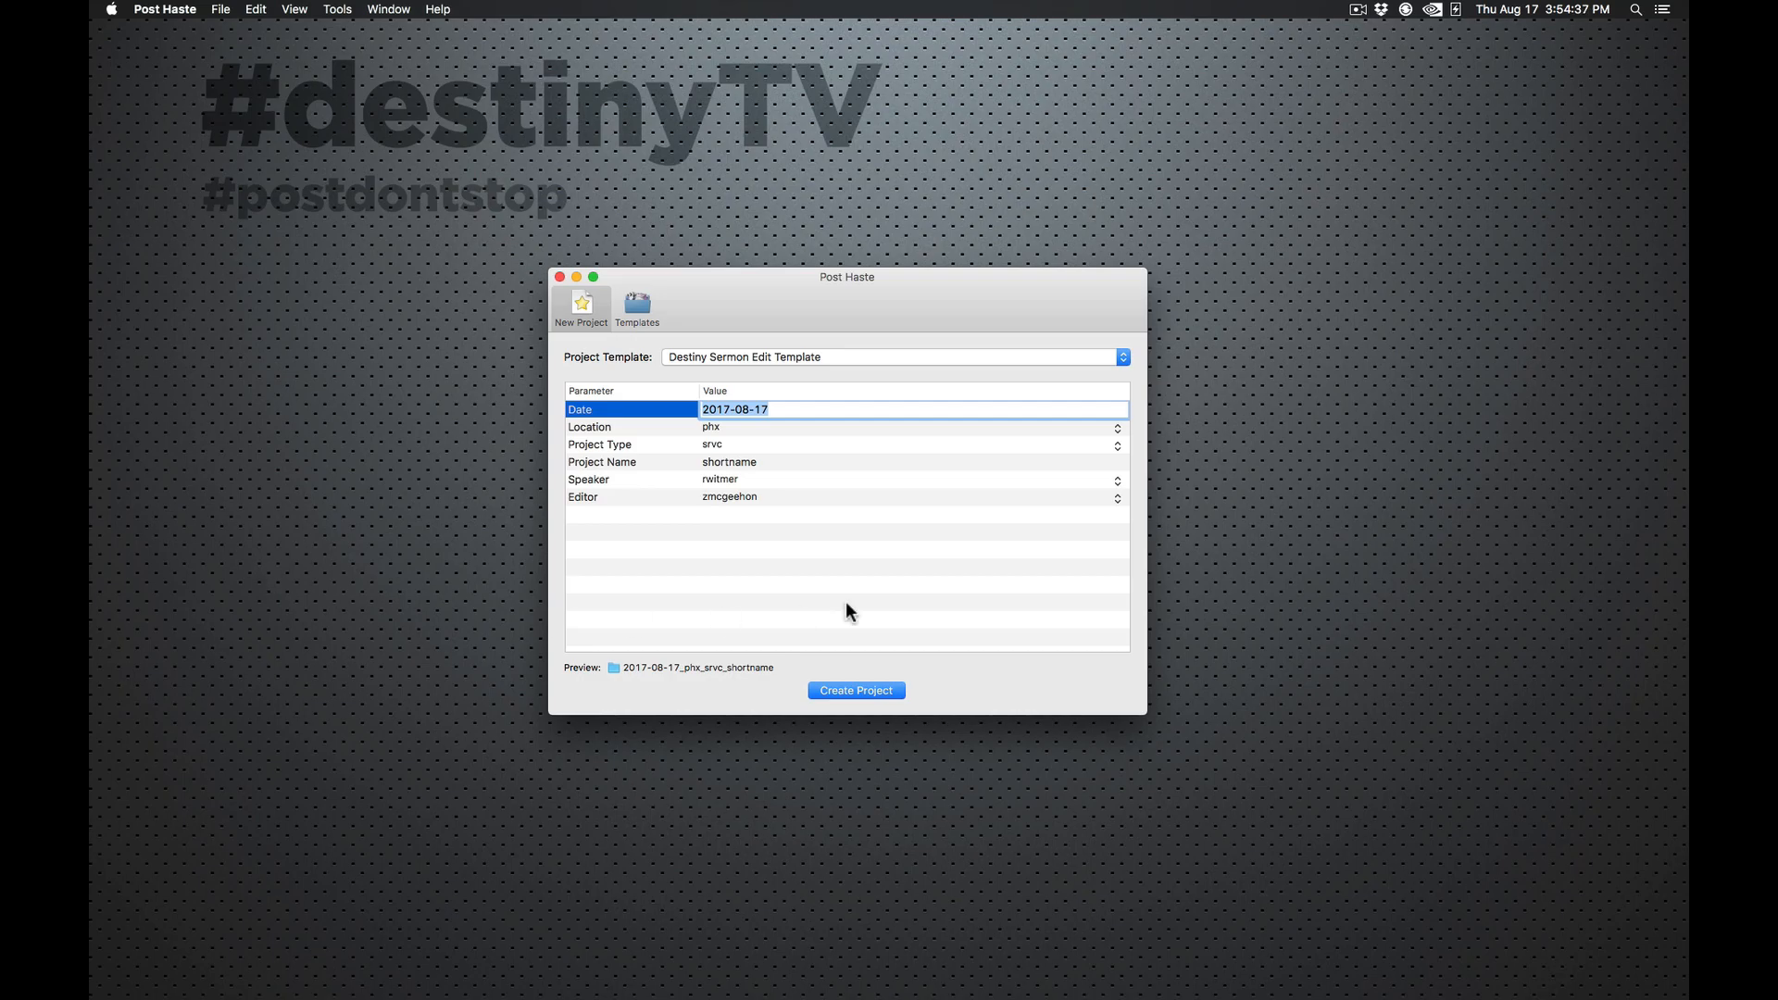
mouse_move(746, 575)
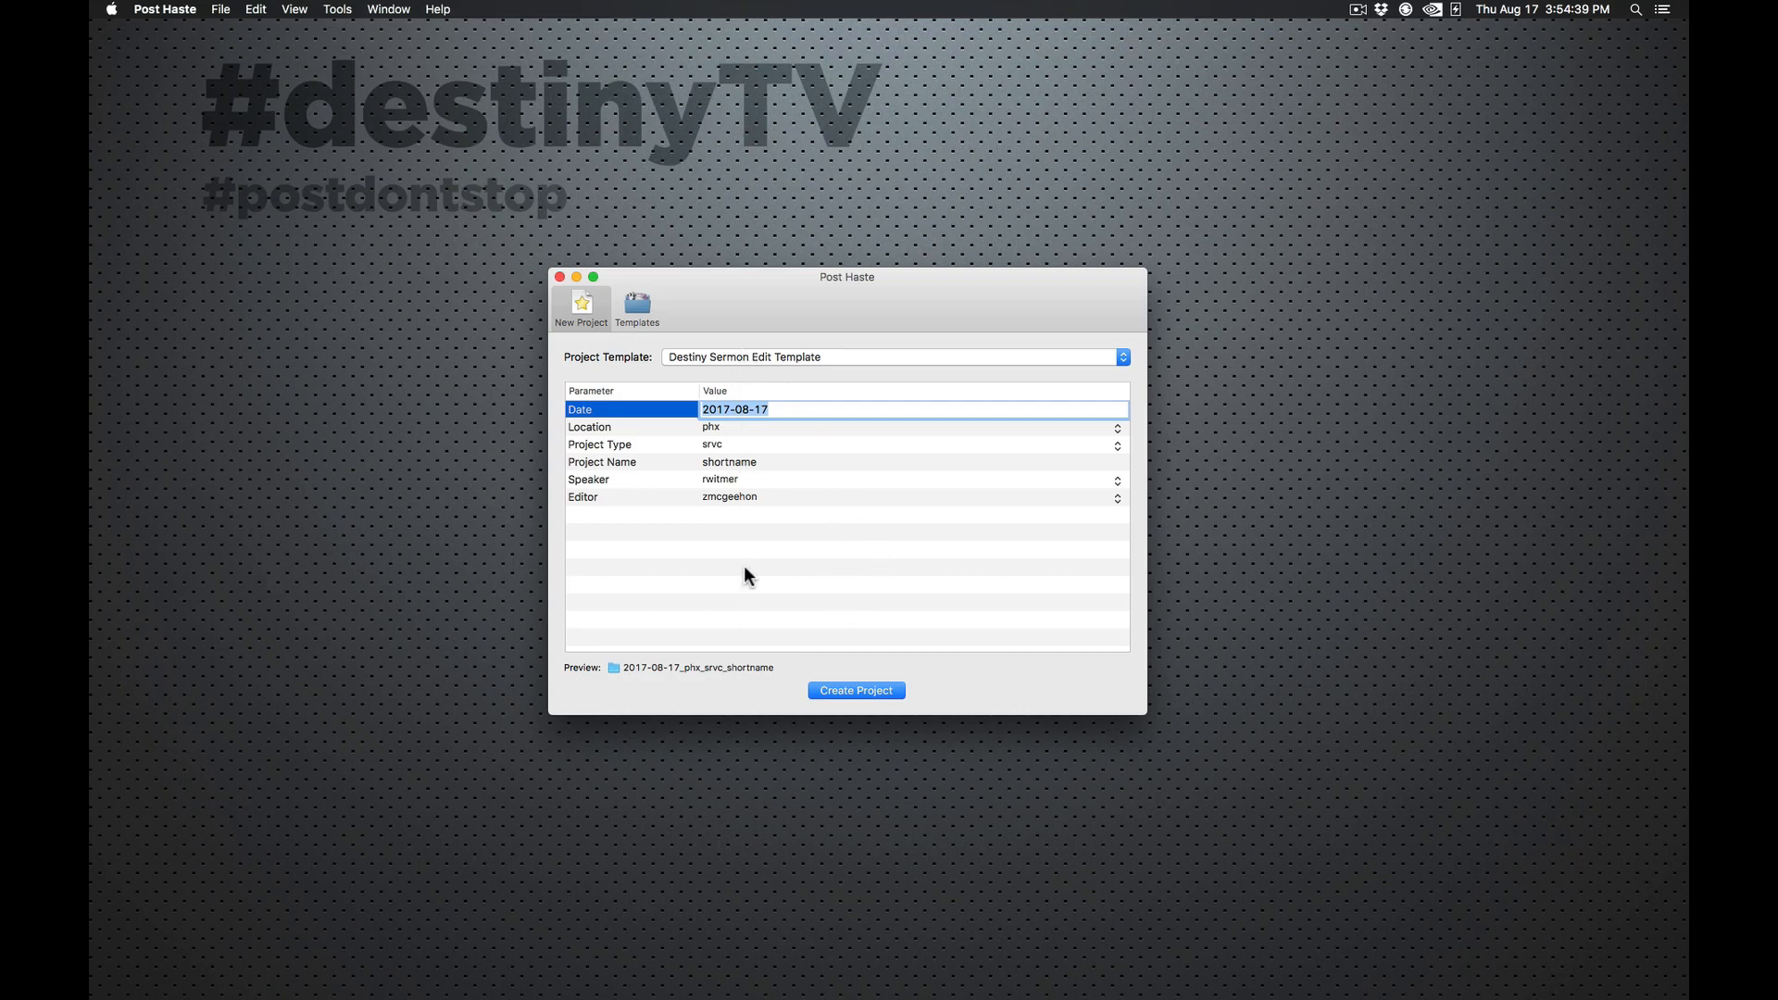
mouse_move(809, 559)
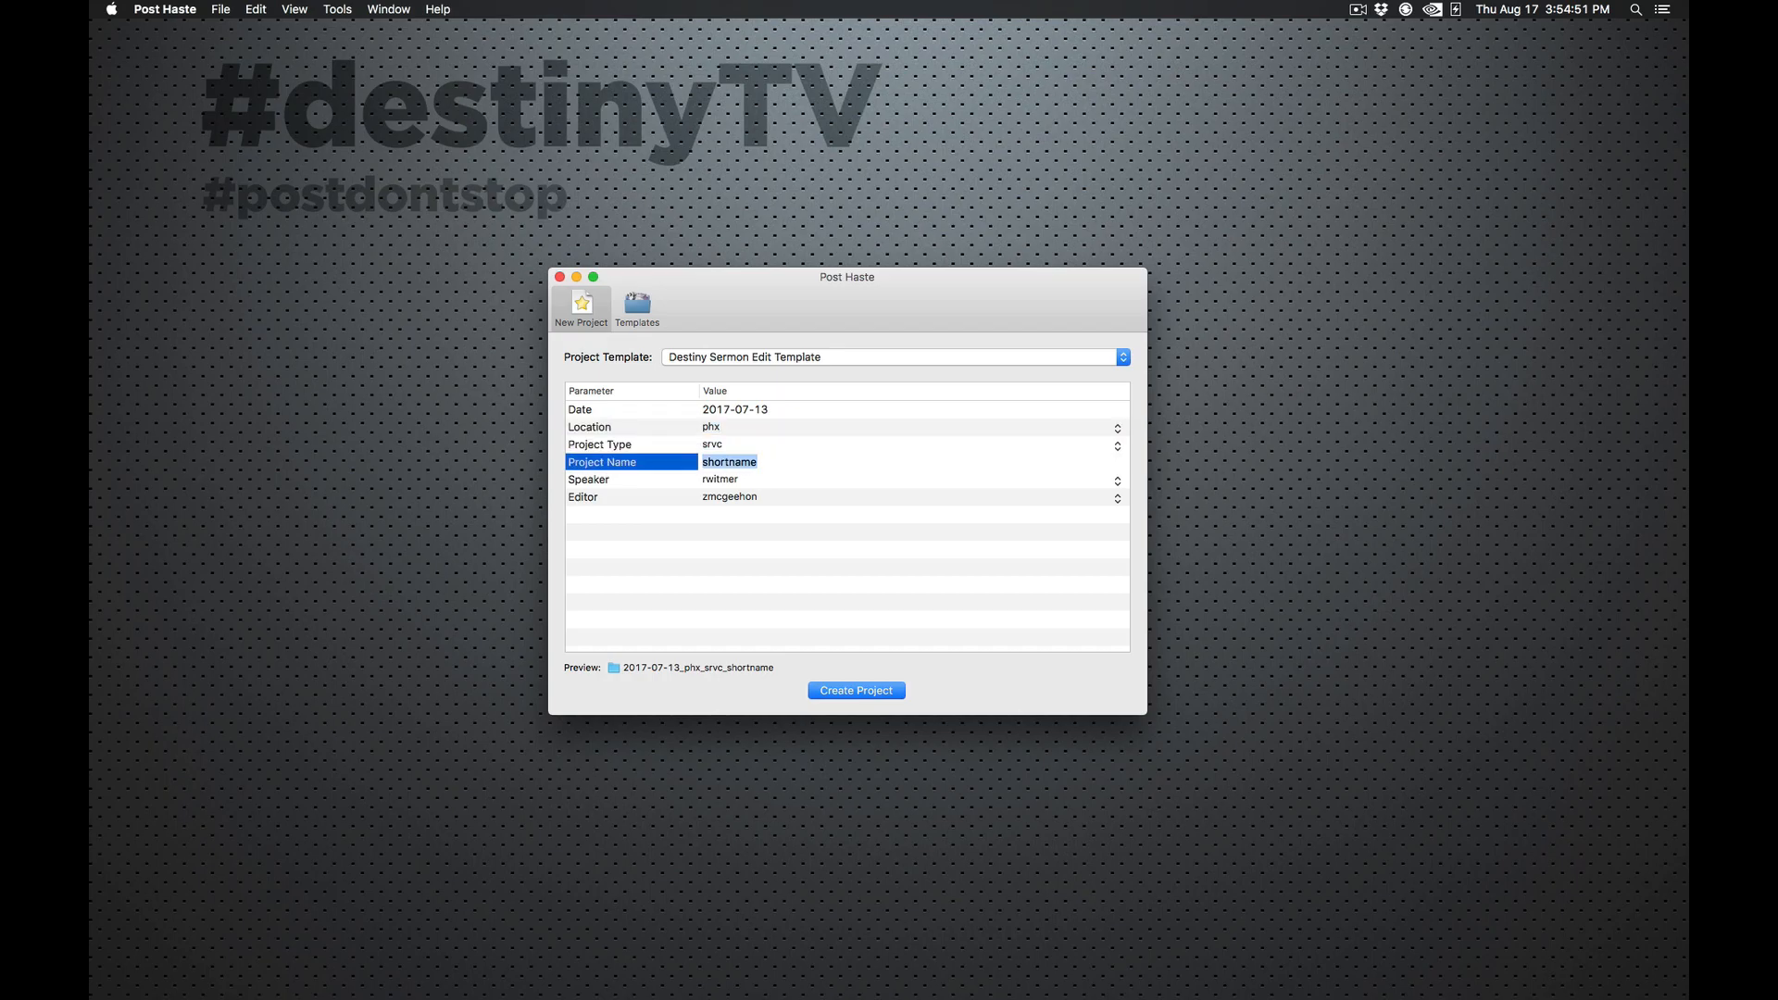
mouse_move(743, 450)
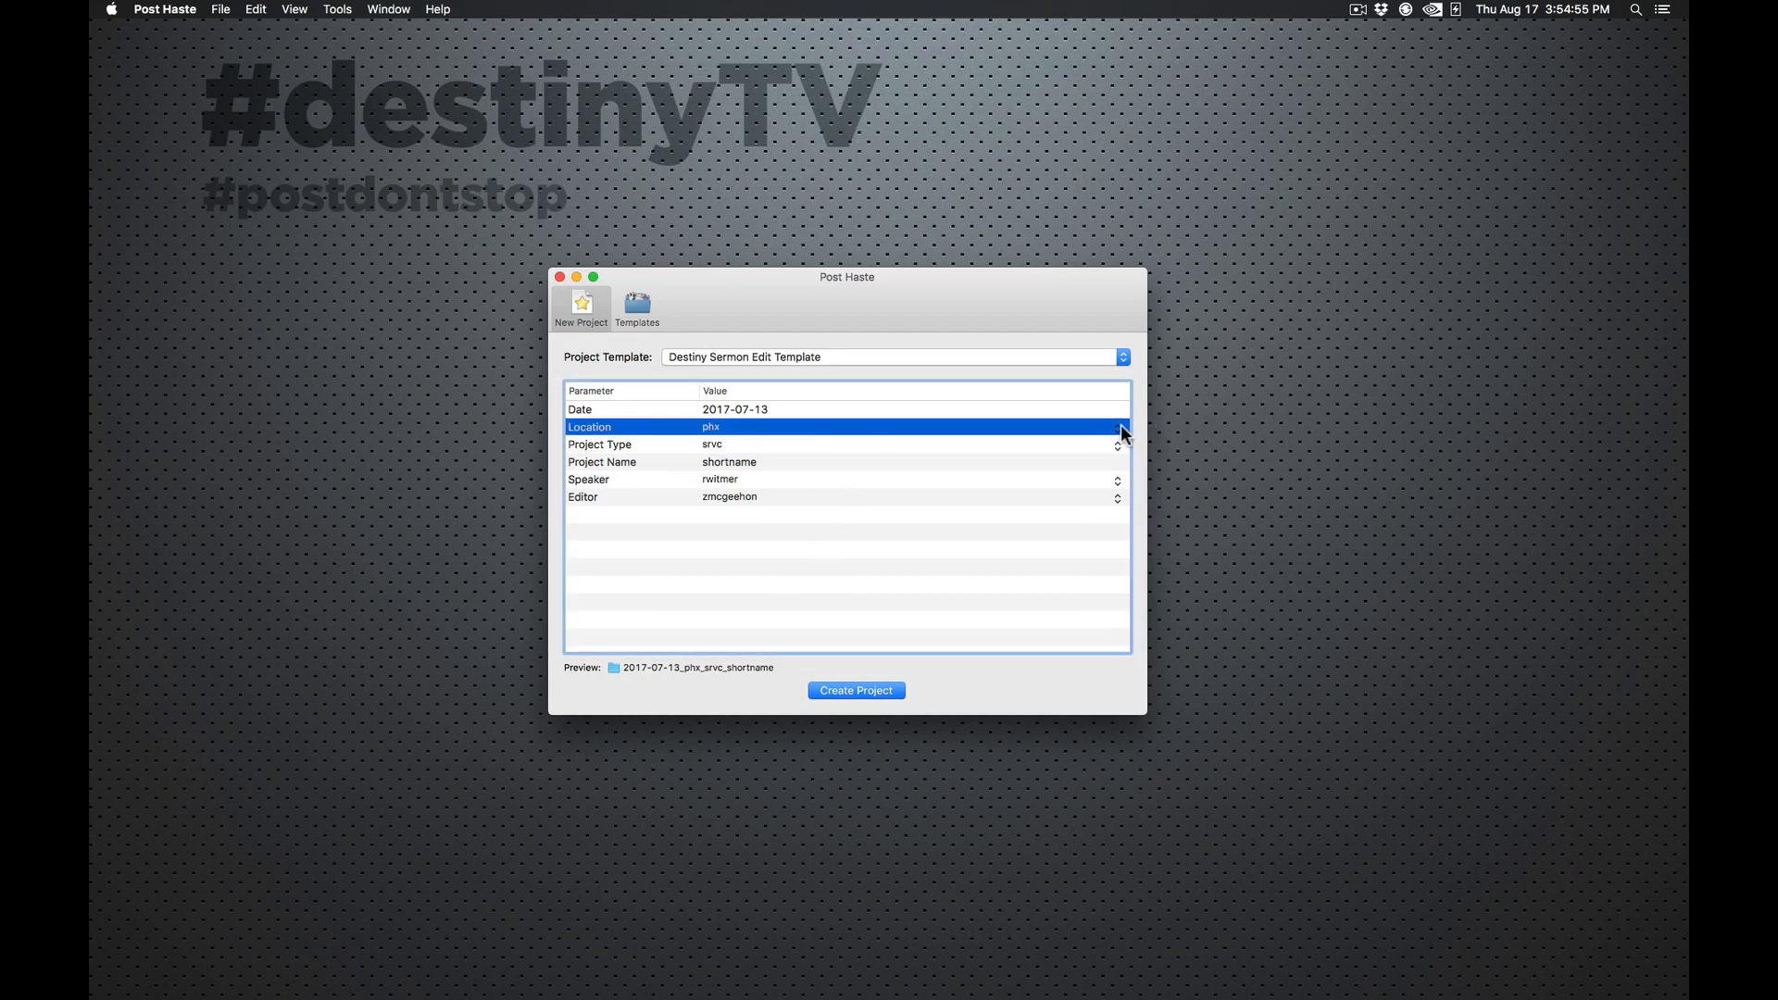
click(1115, 428)
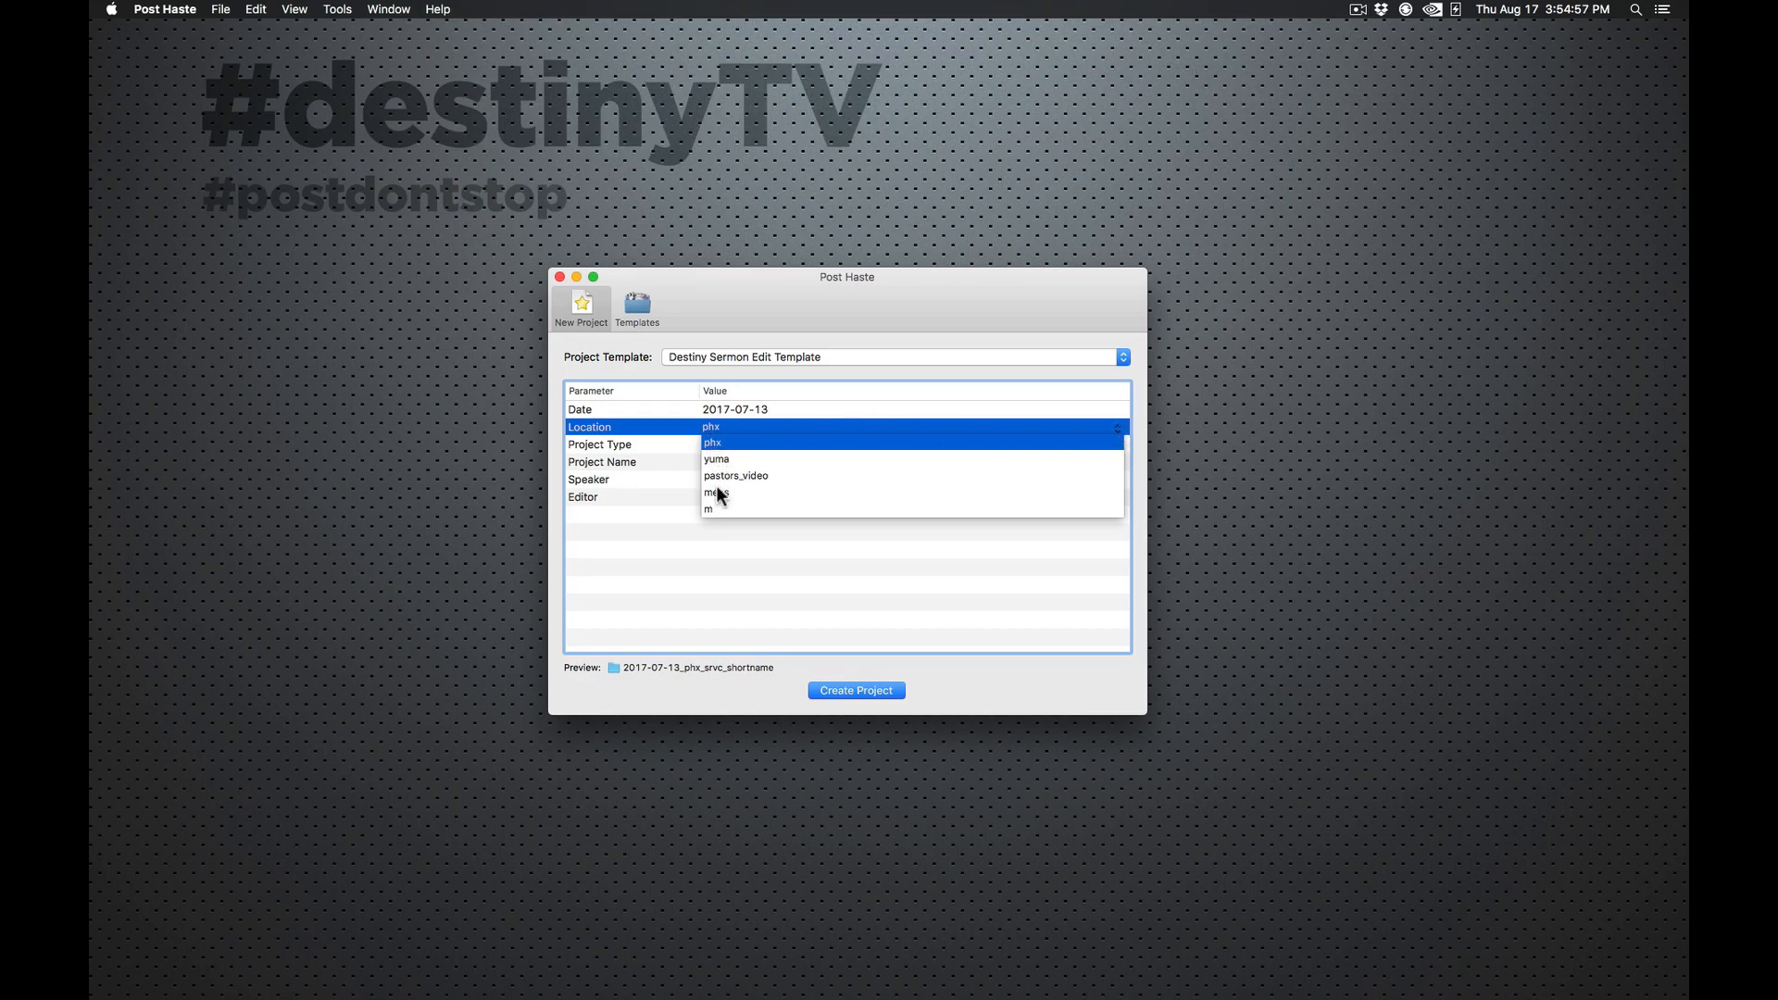
click(711, 443)
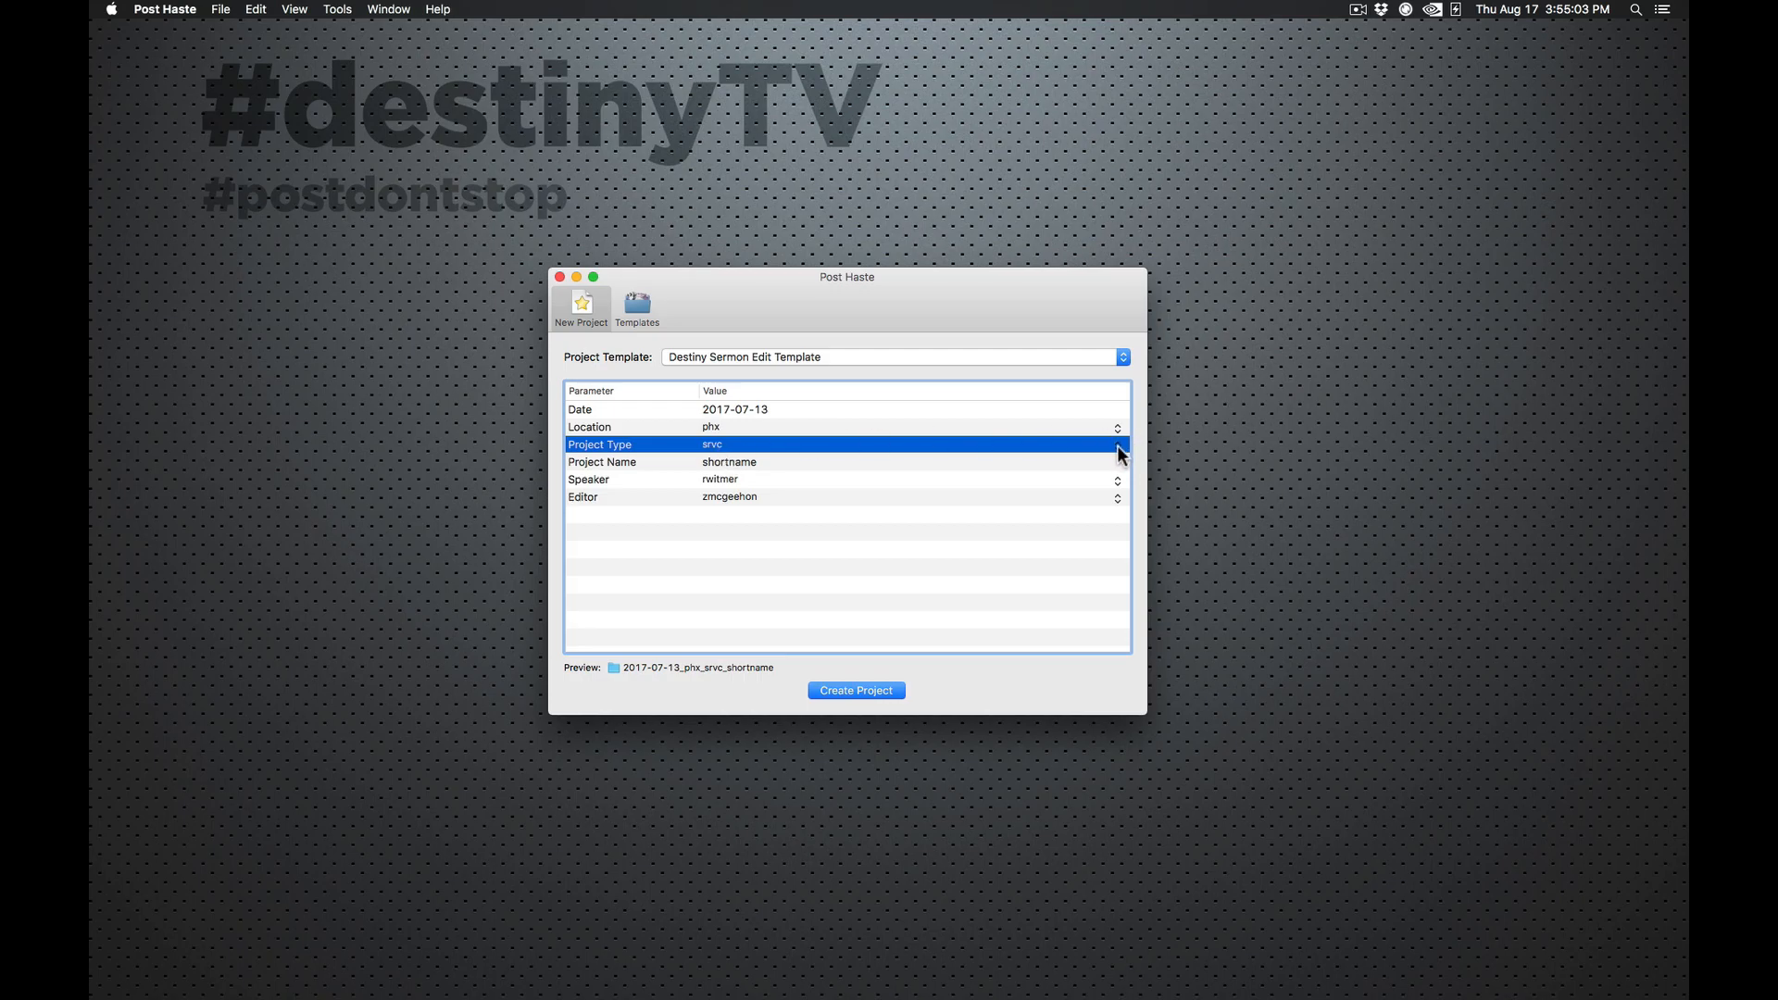
click(1119, 442)
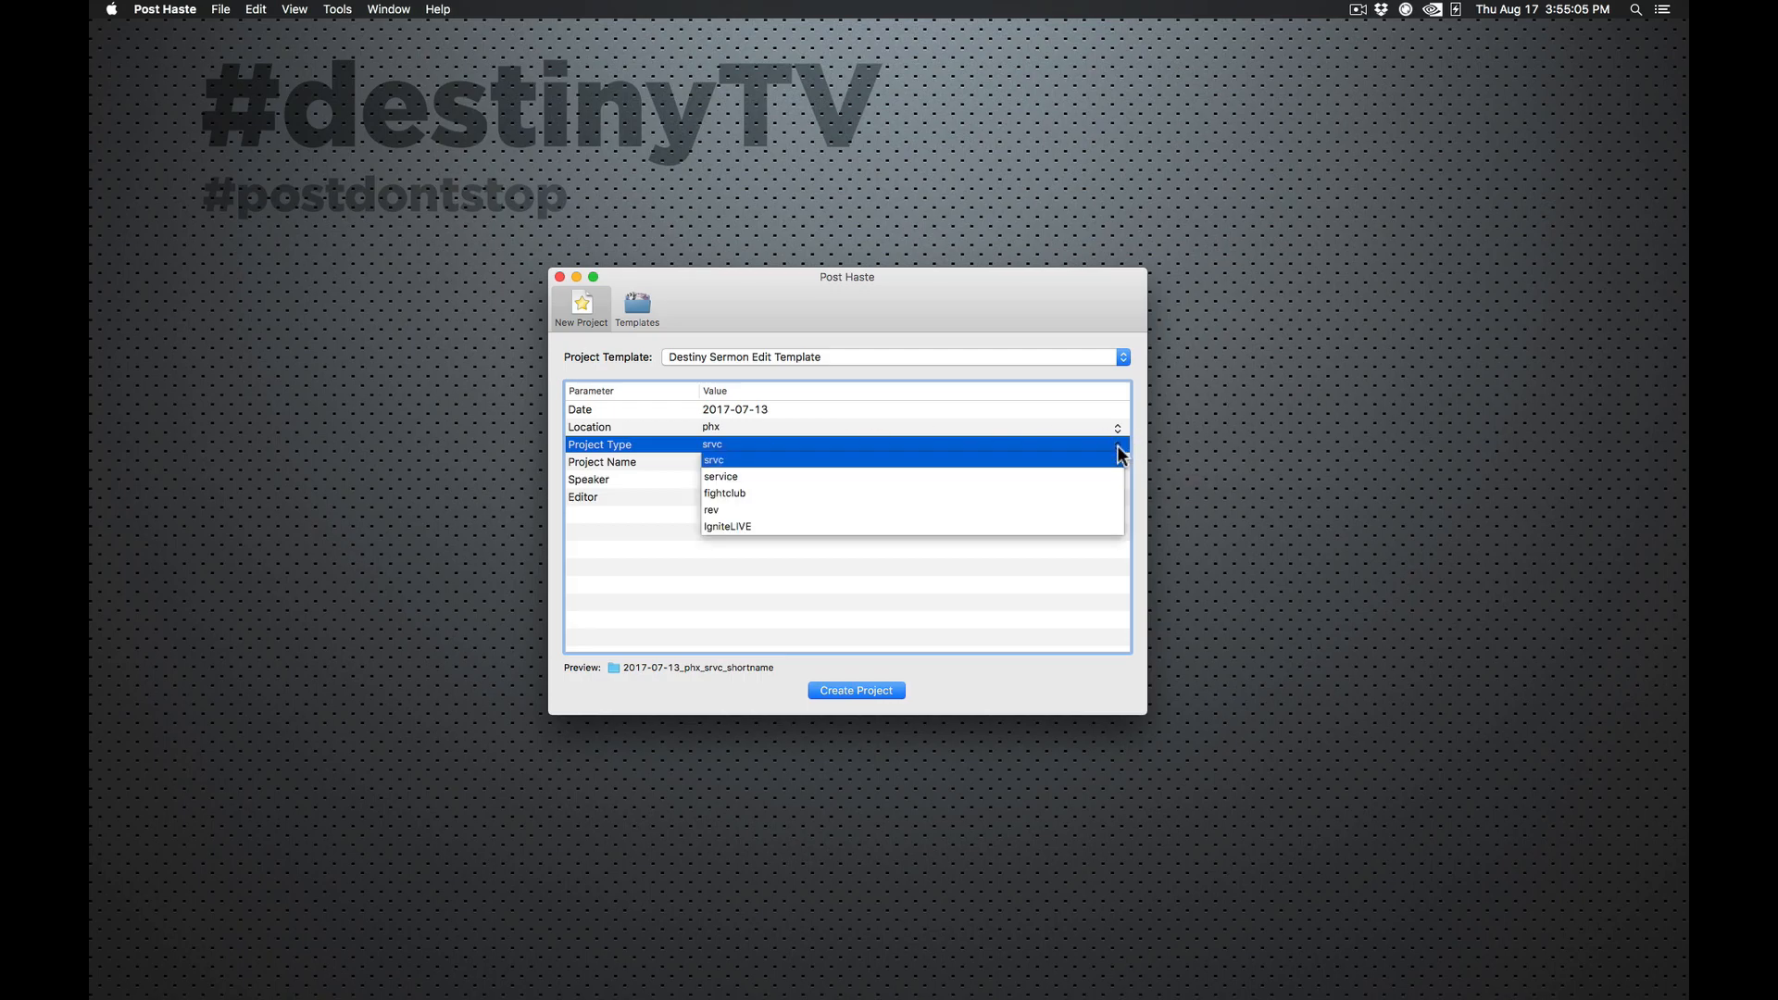
click(711, 509)
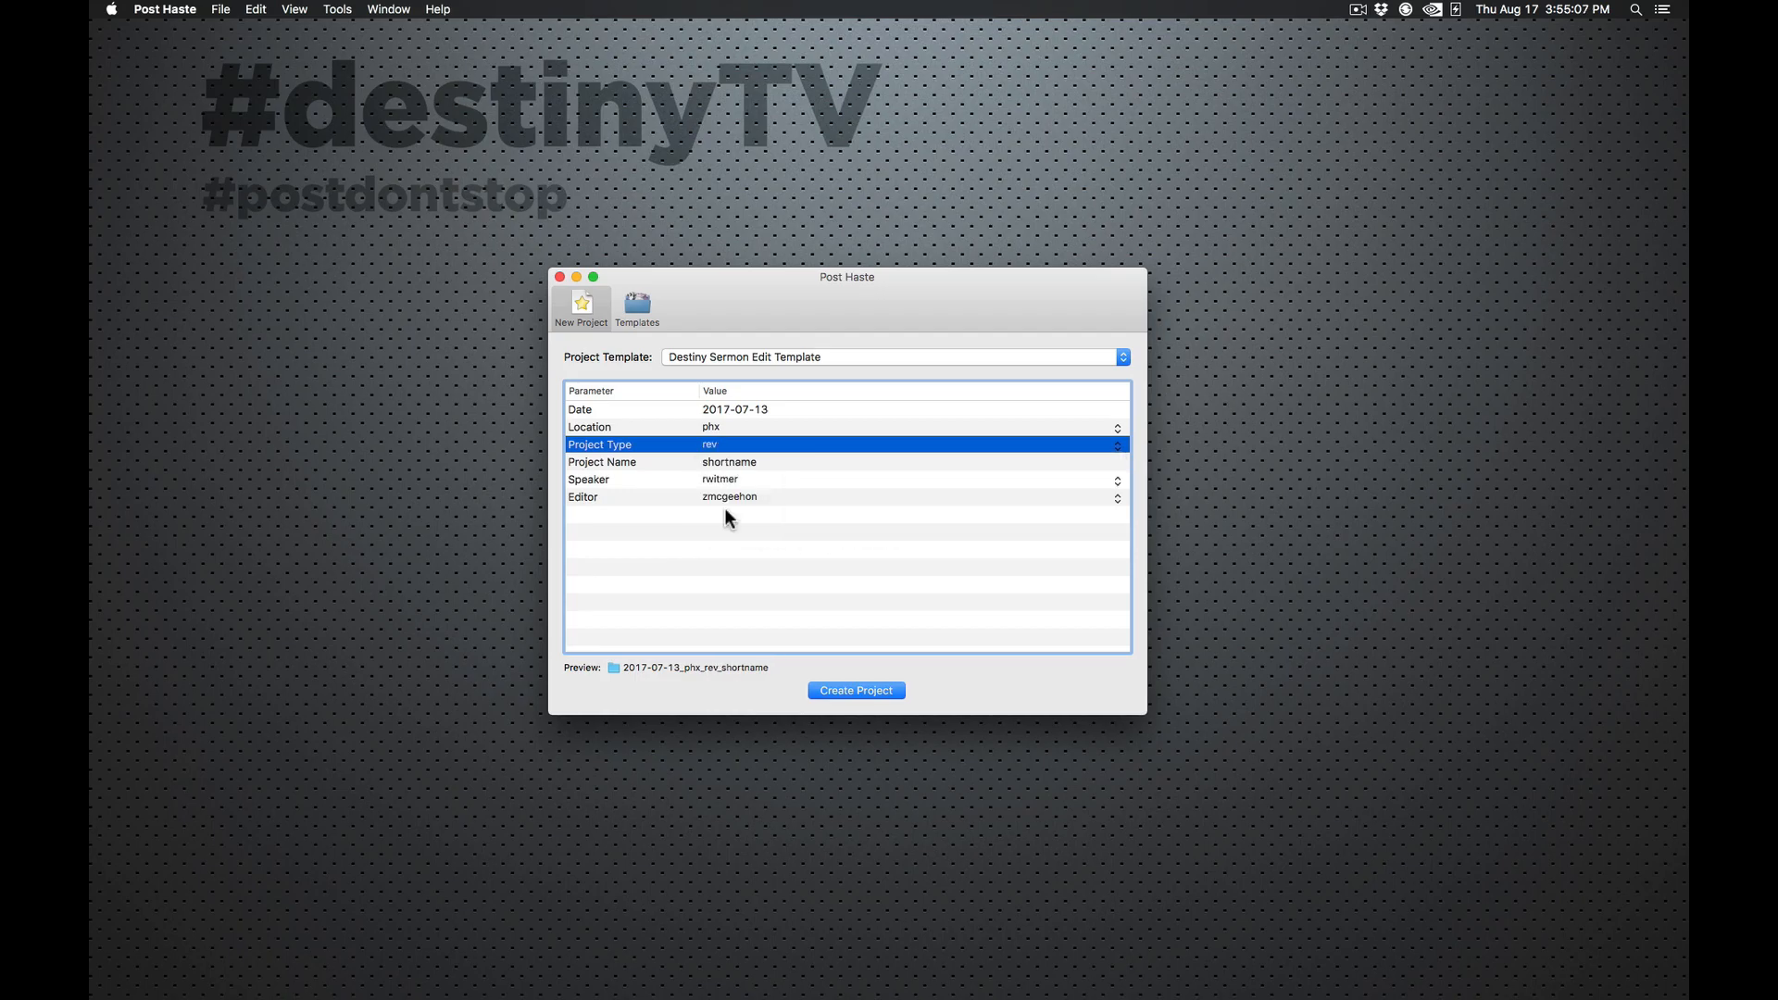
click(1117, 443)
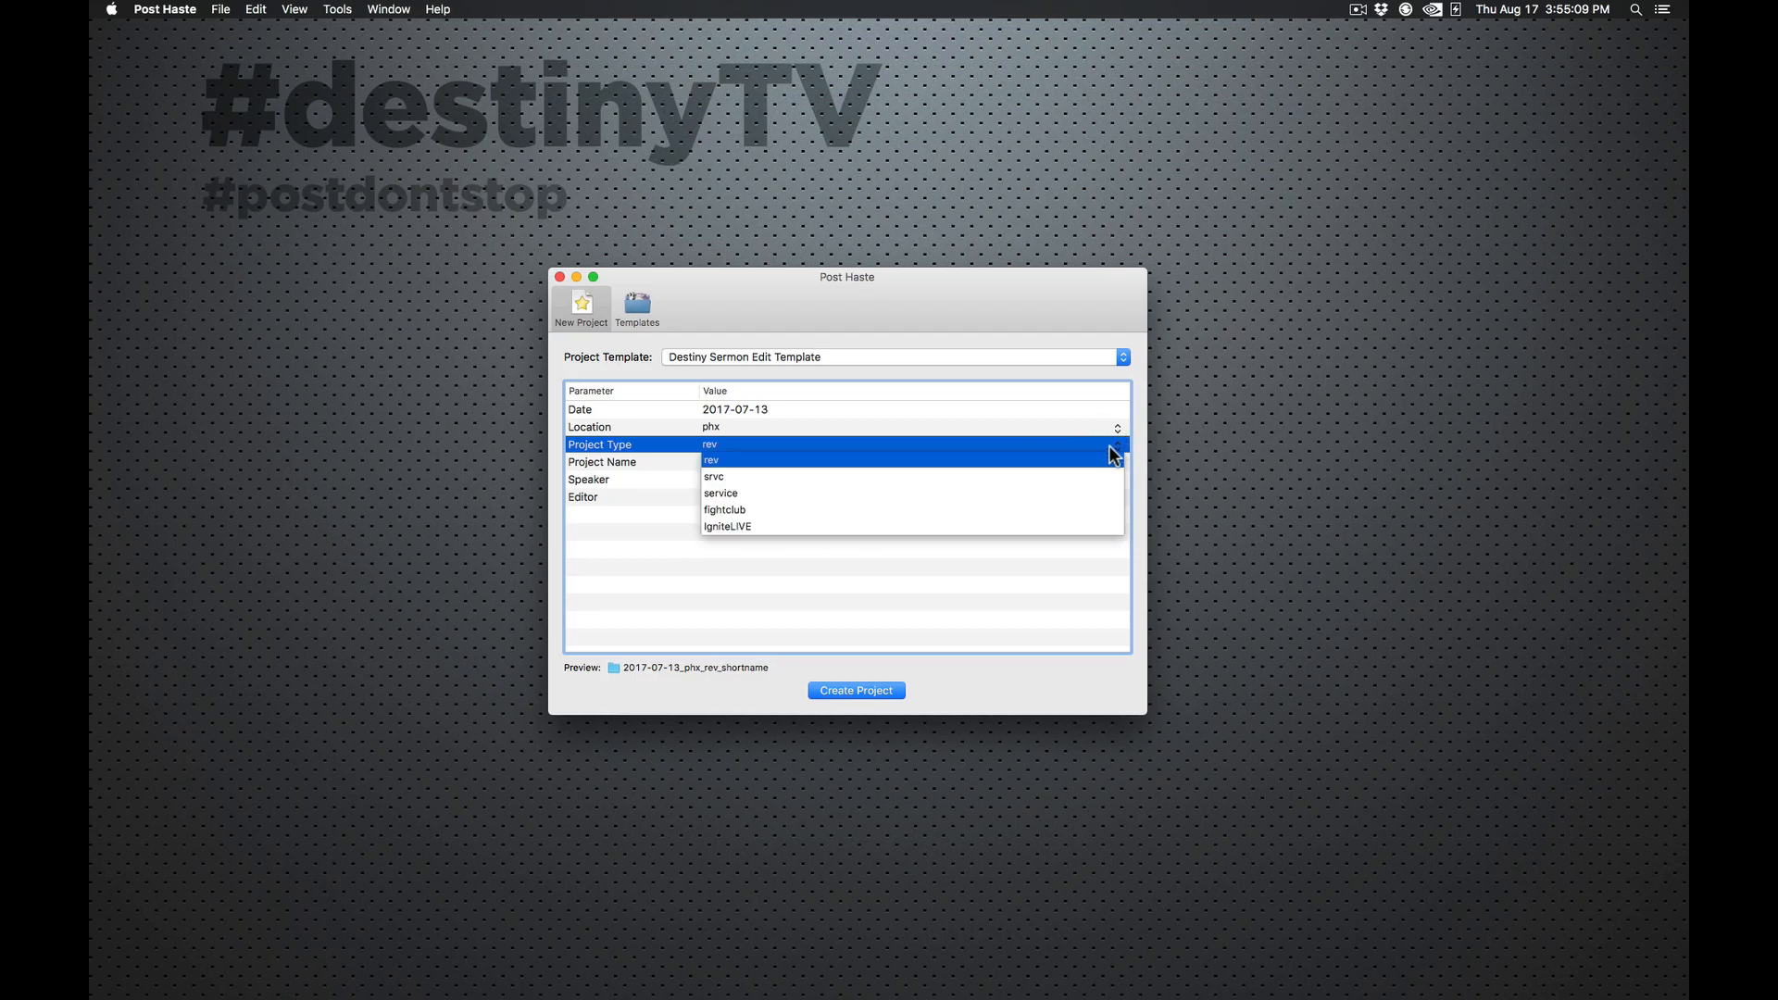
click(725, 509)
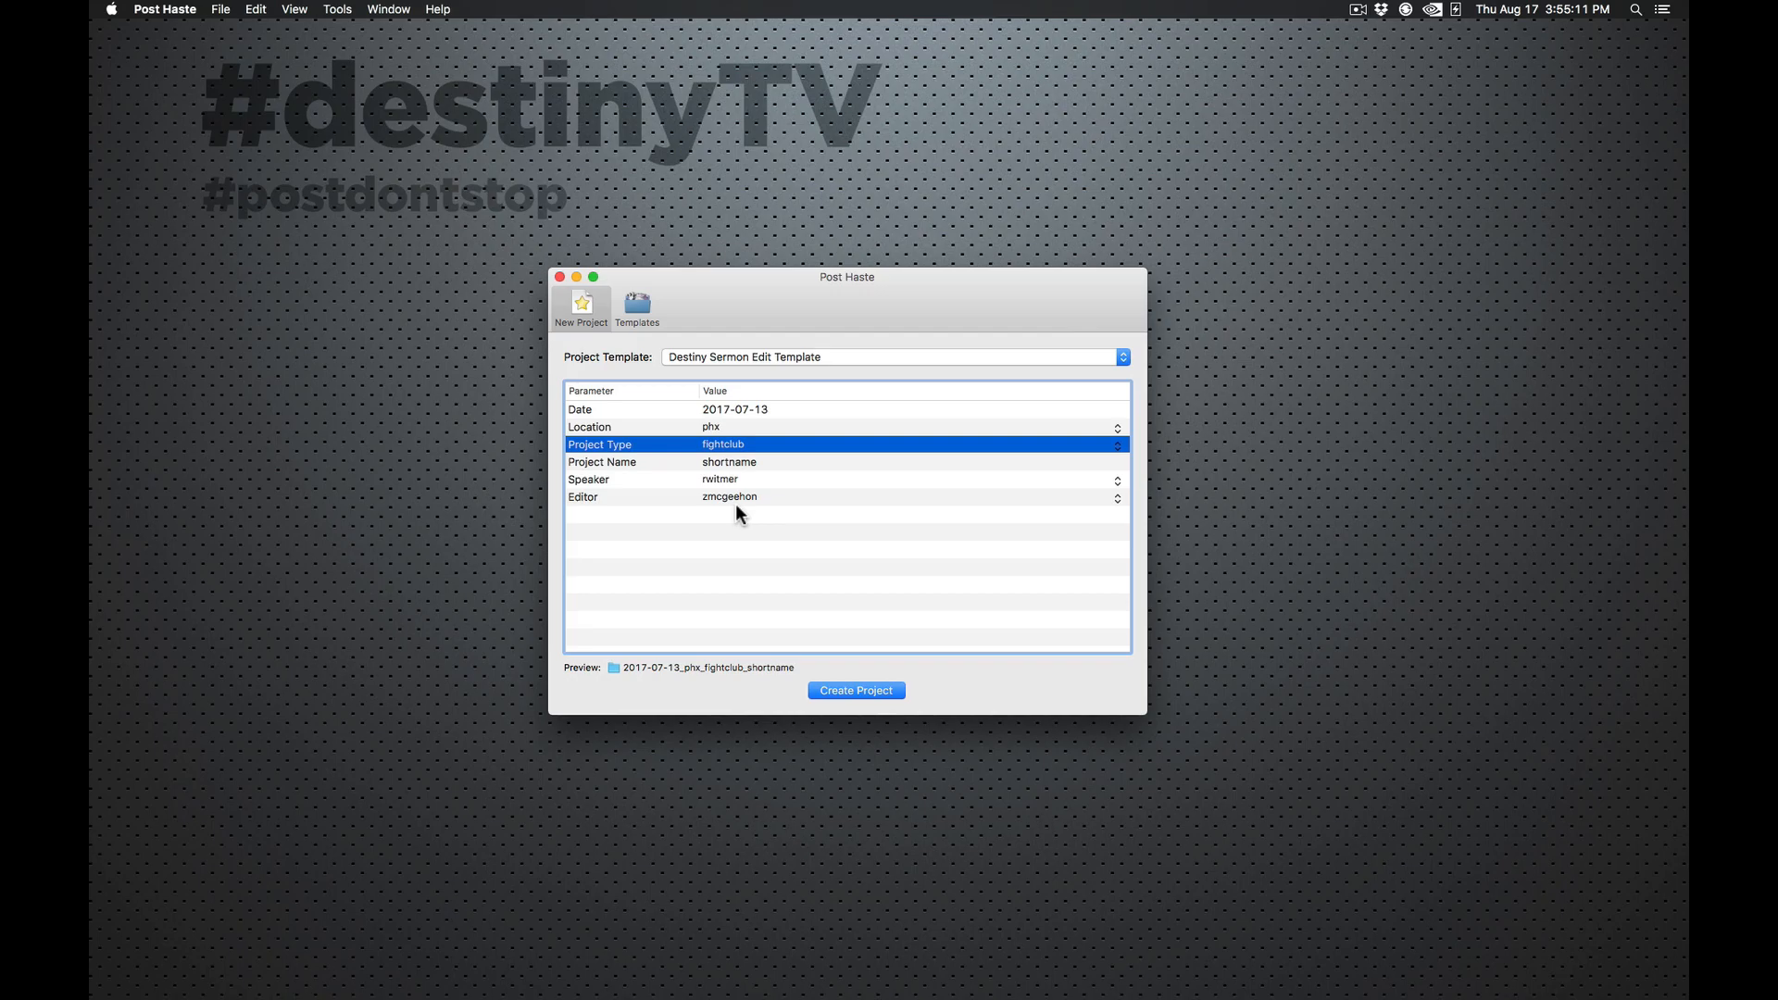
click(1116, 443)
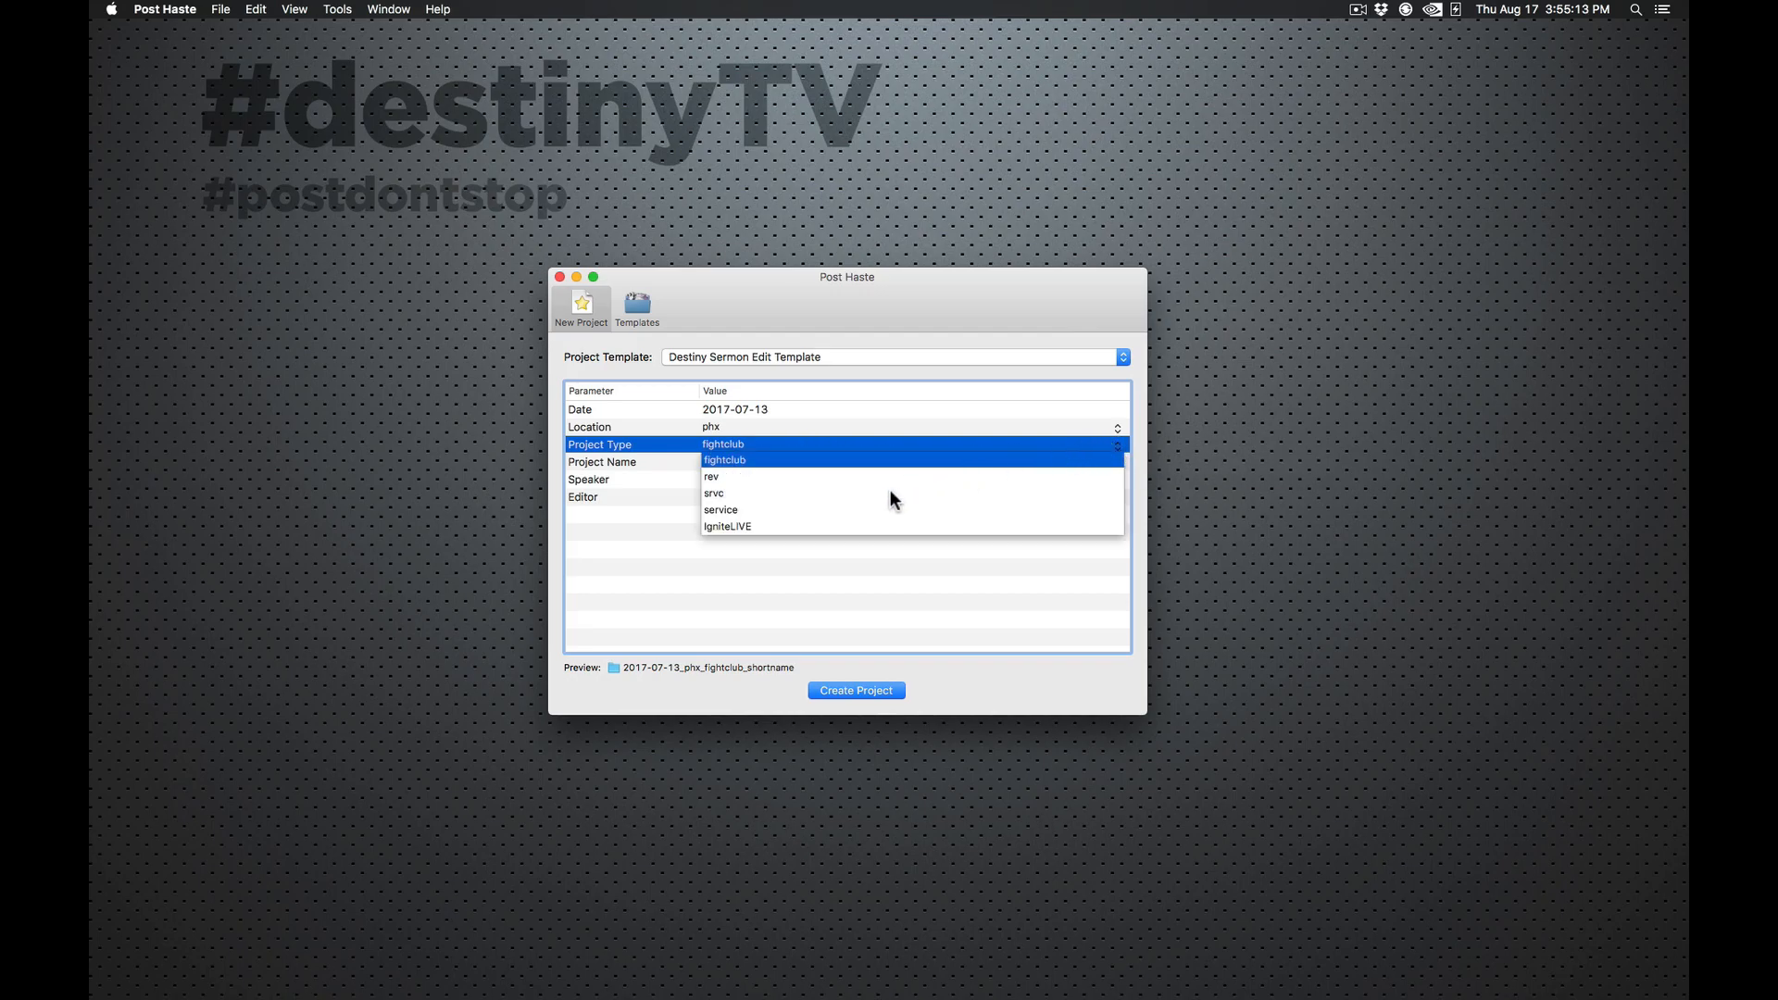
click(715, 492)
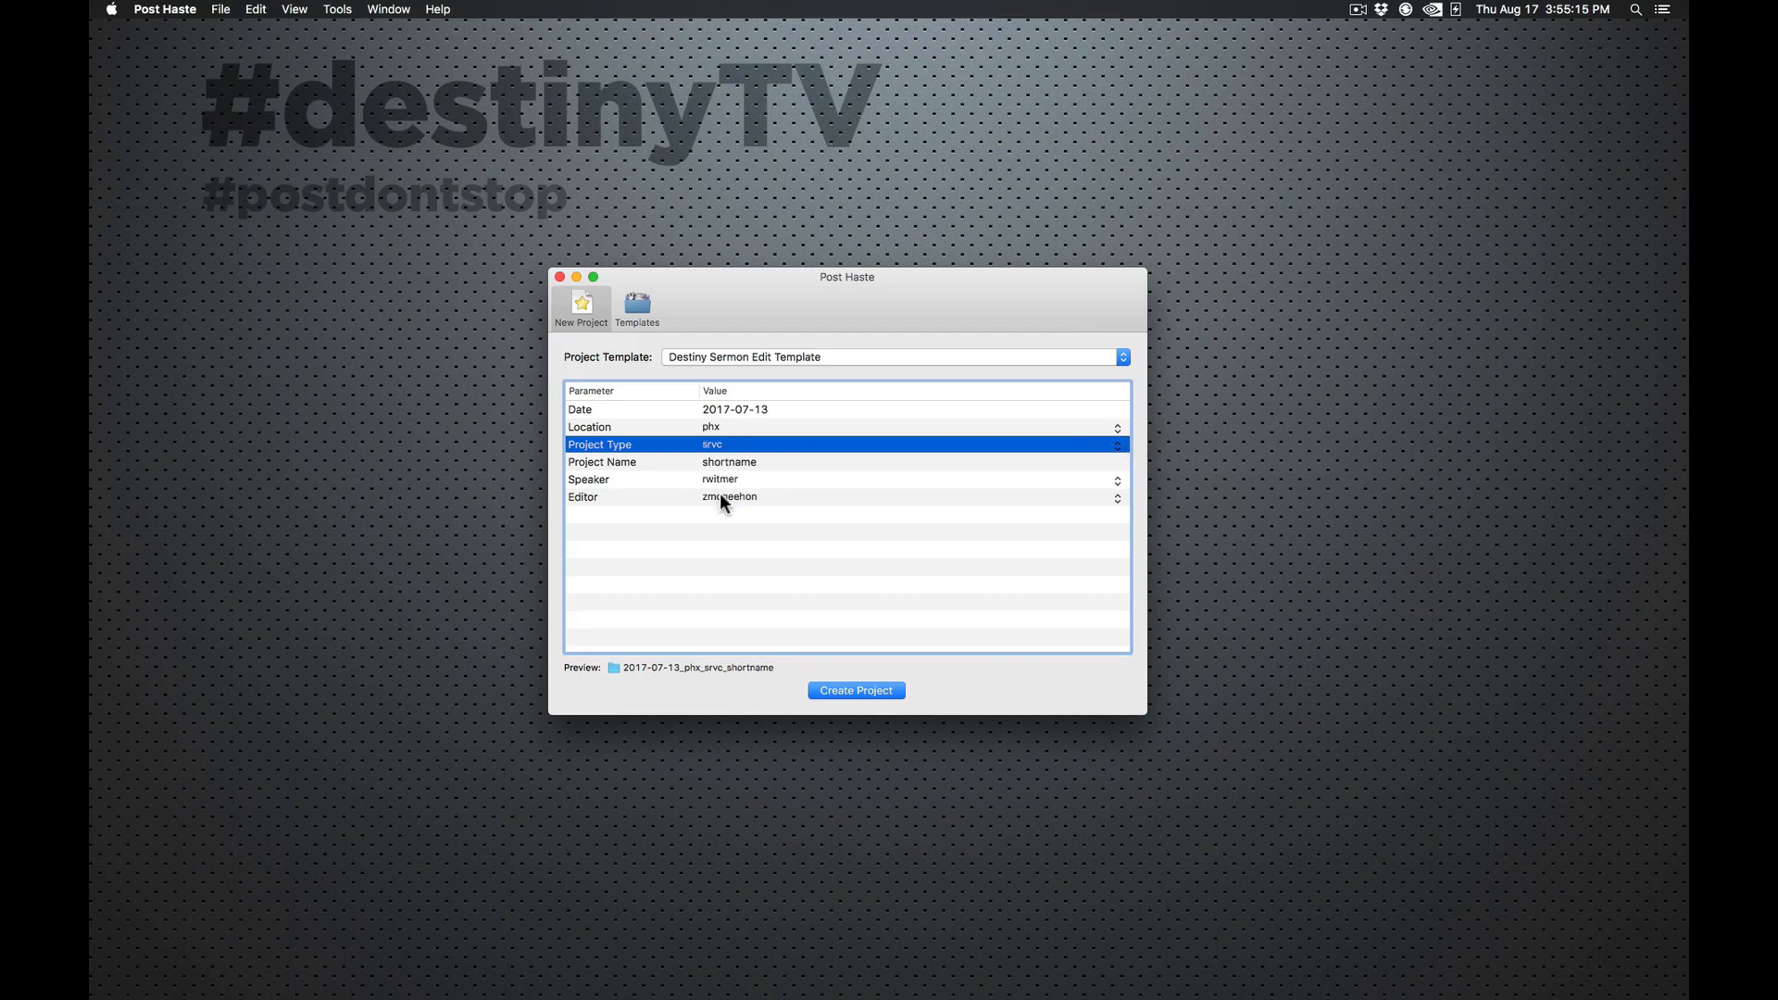
mouse_move(837, 463)
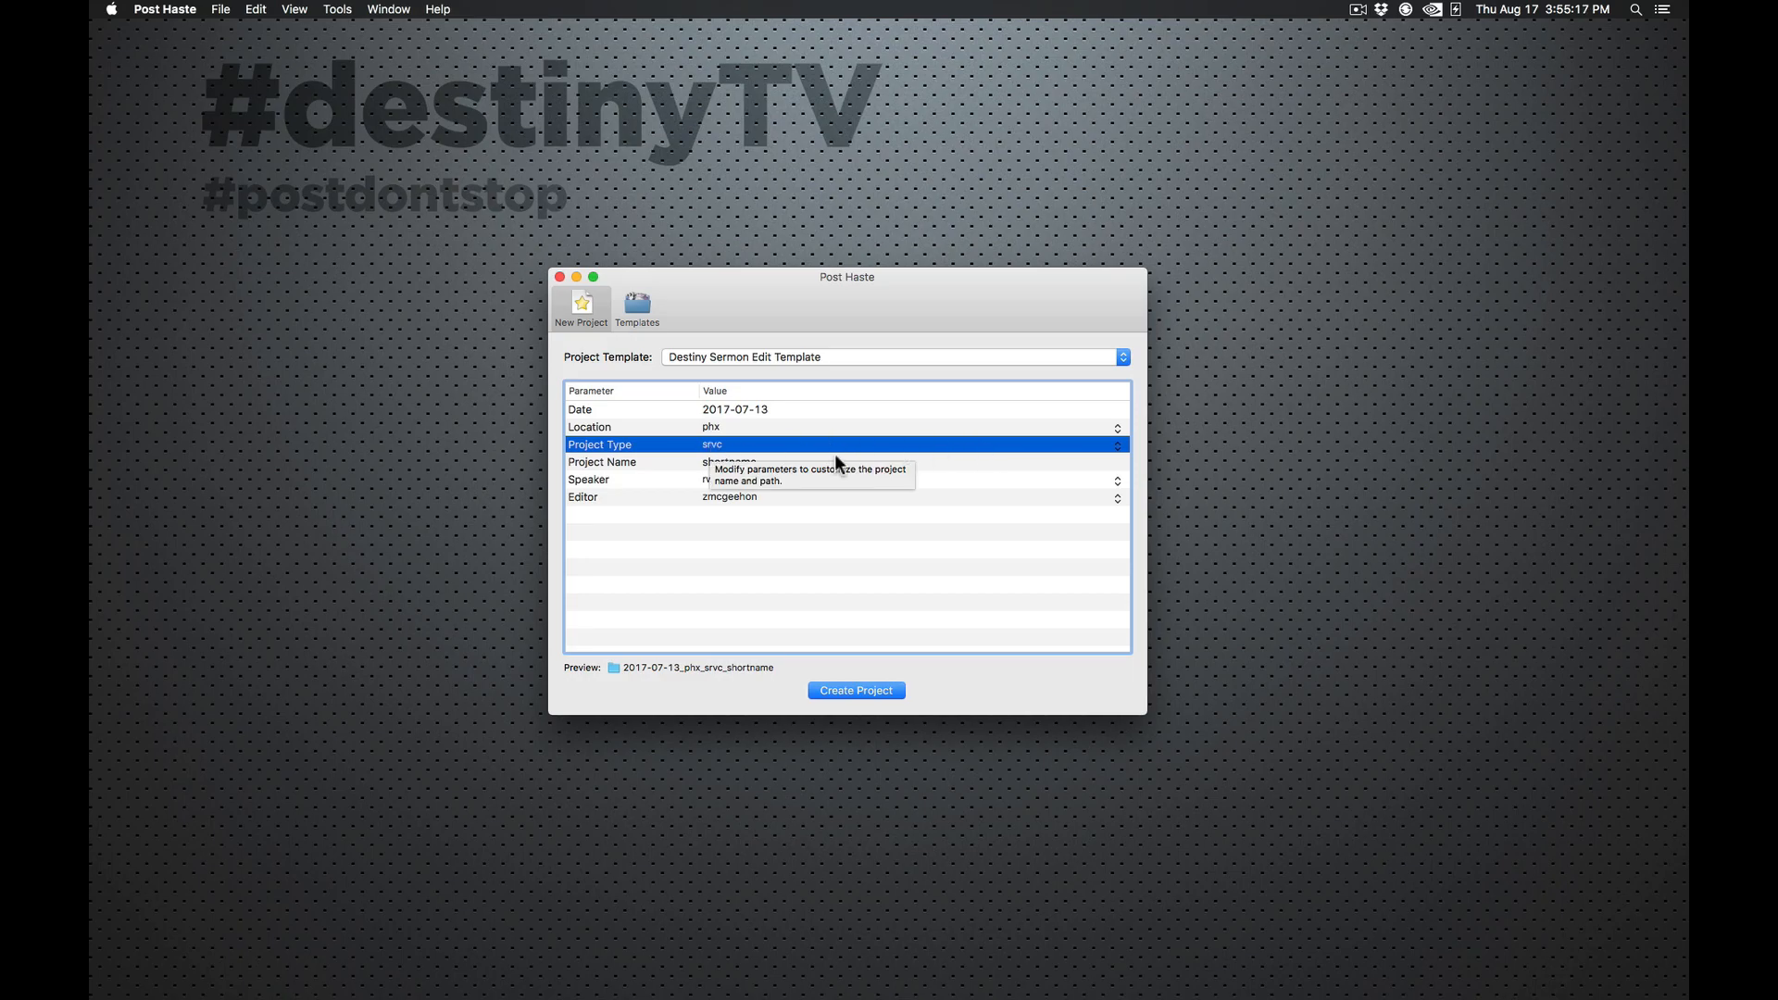
mouse_move(795, 726)
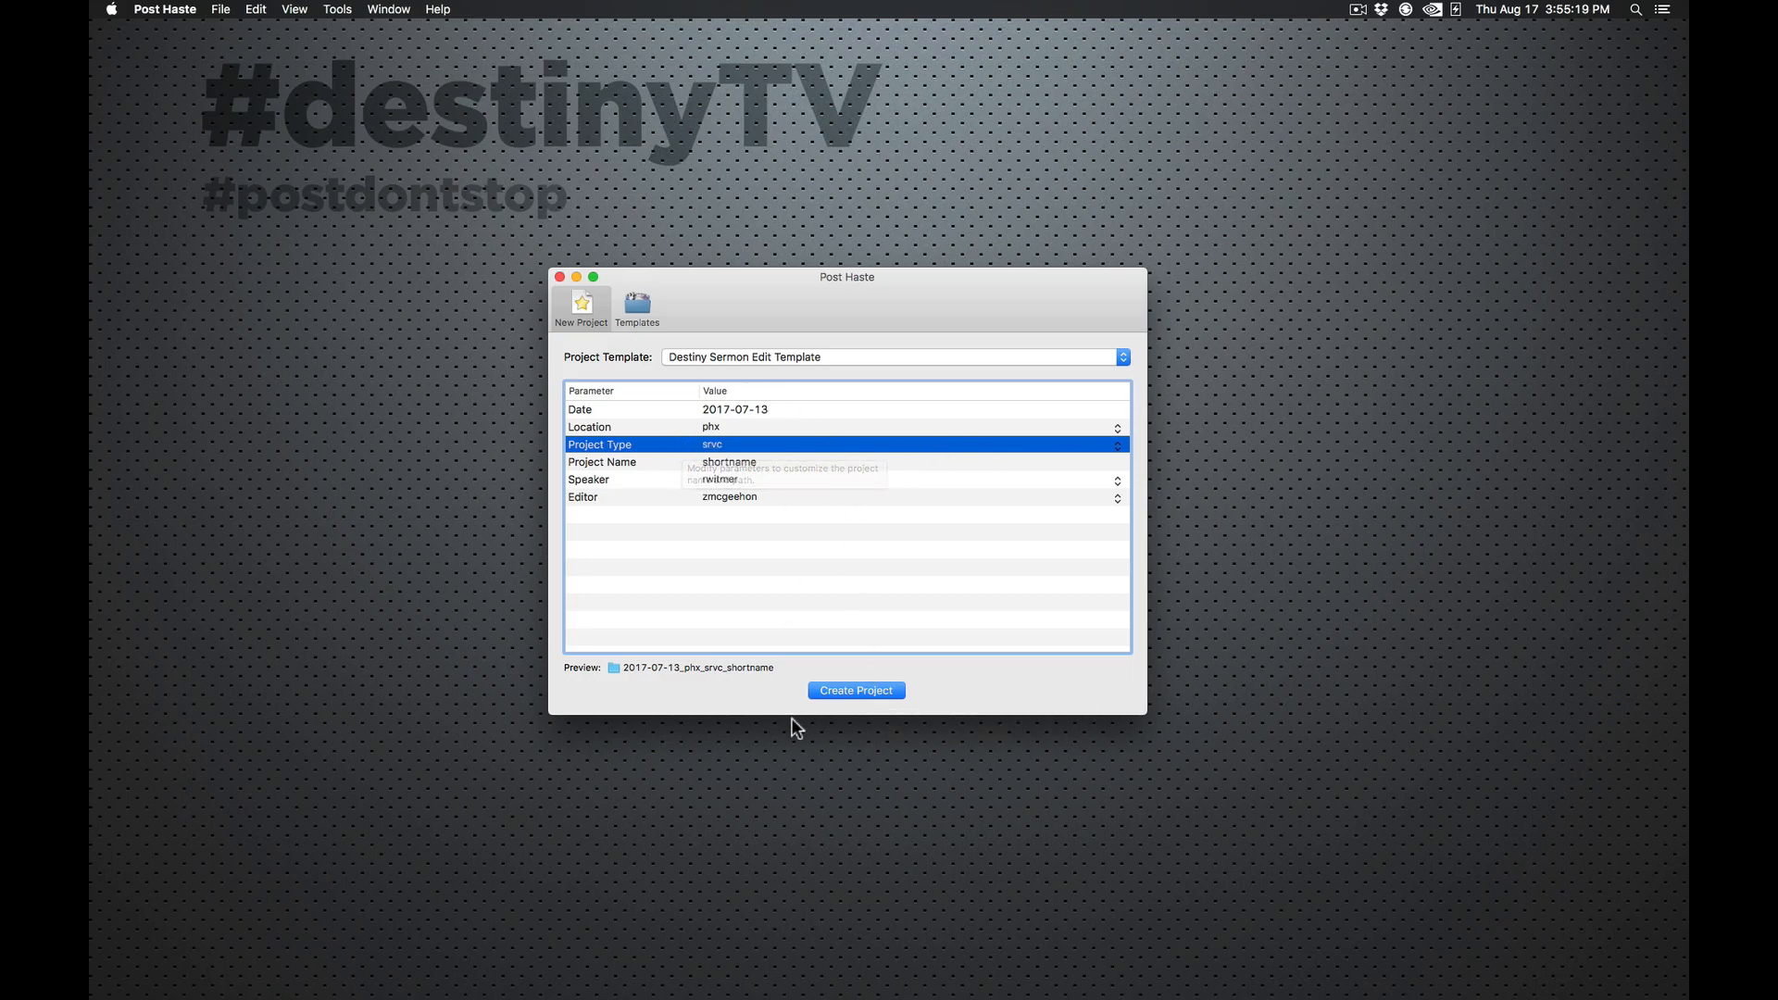
click(729, 461)
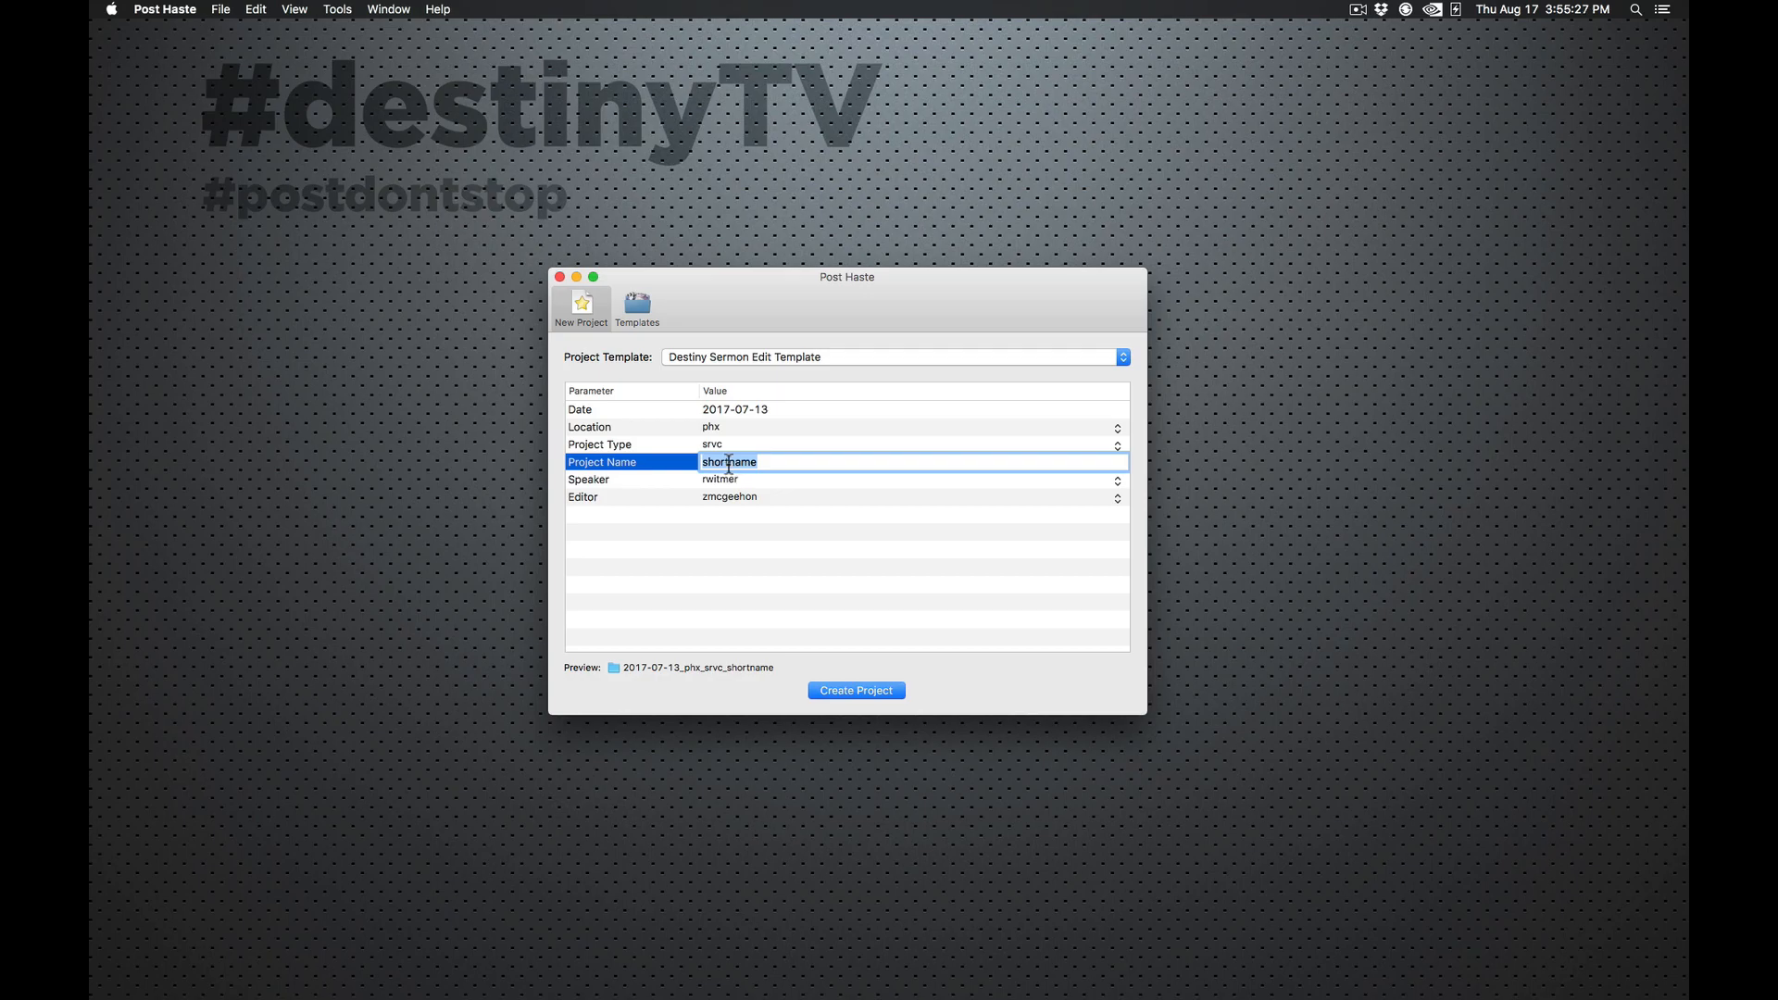
Step: Enter sd-maturity as the Project Name so the folder previews 2017-07-13_phx_srvc_sd-maturity
text(sd-ma)
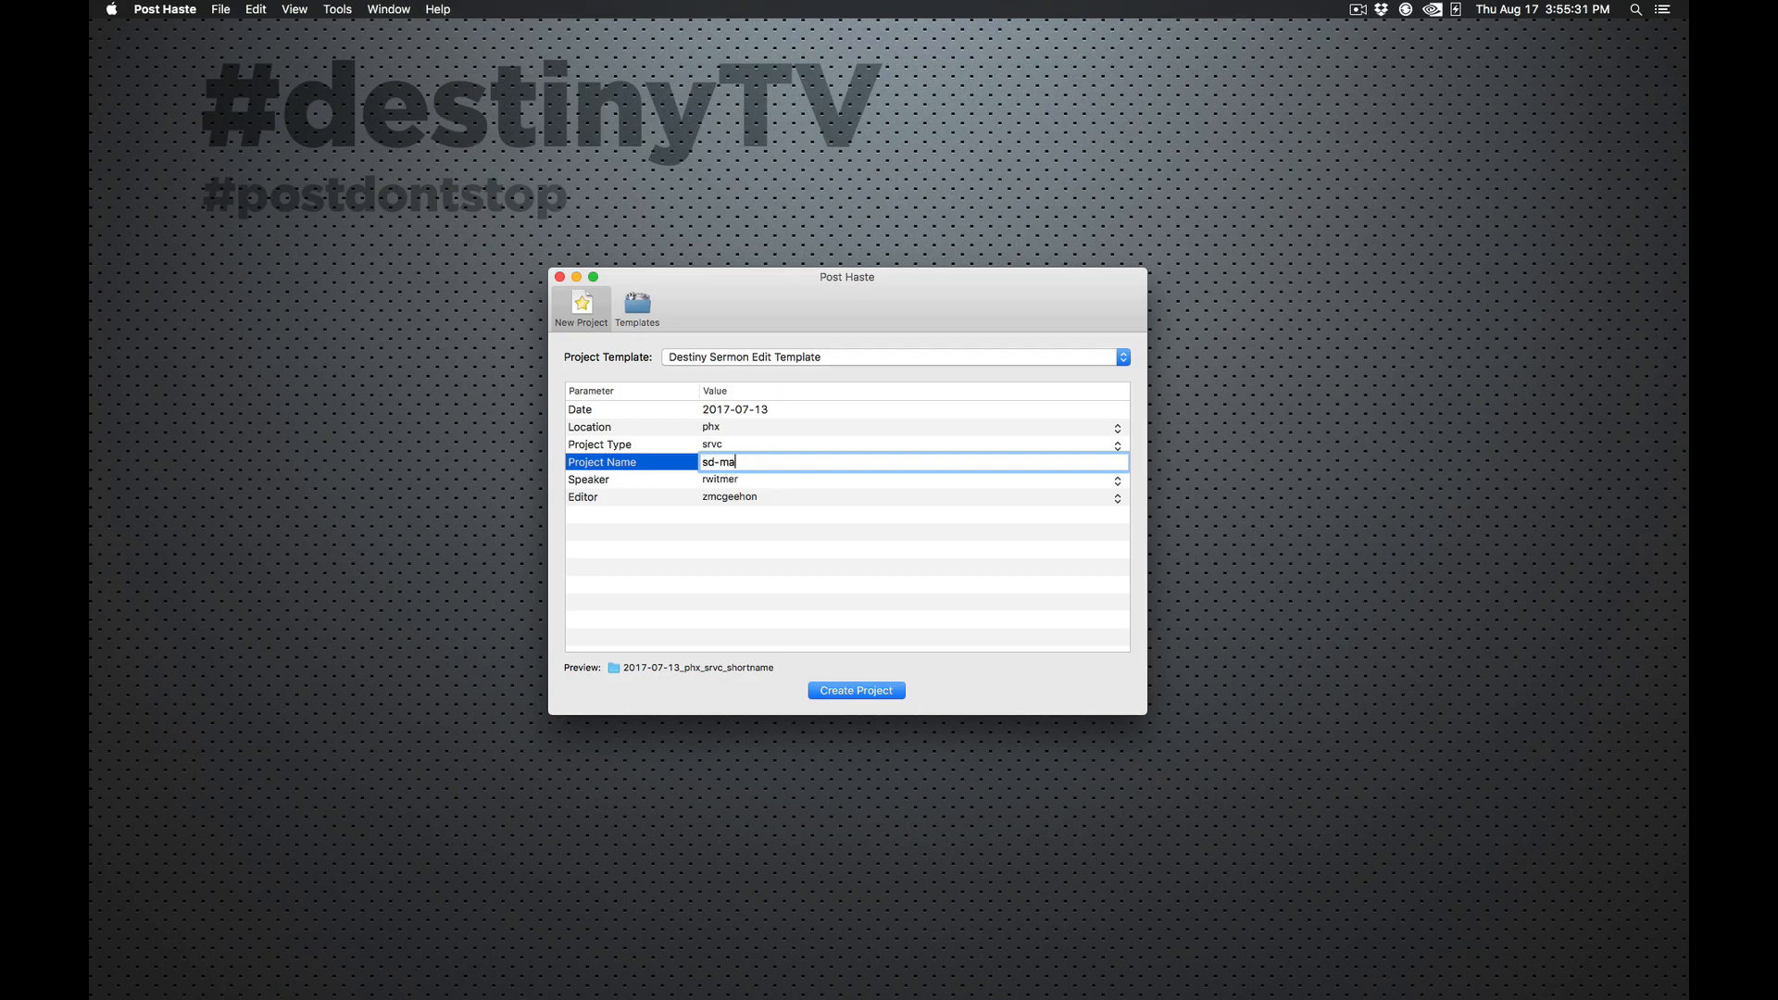
text(turity)
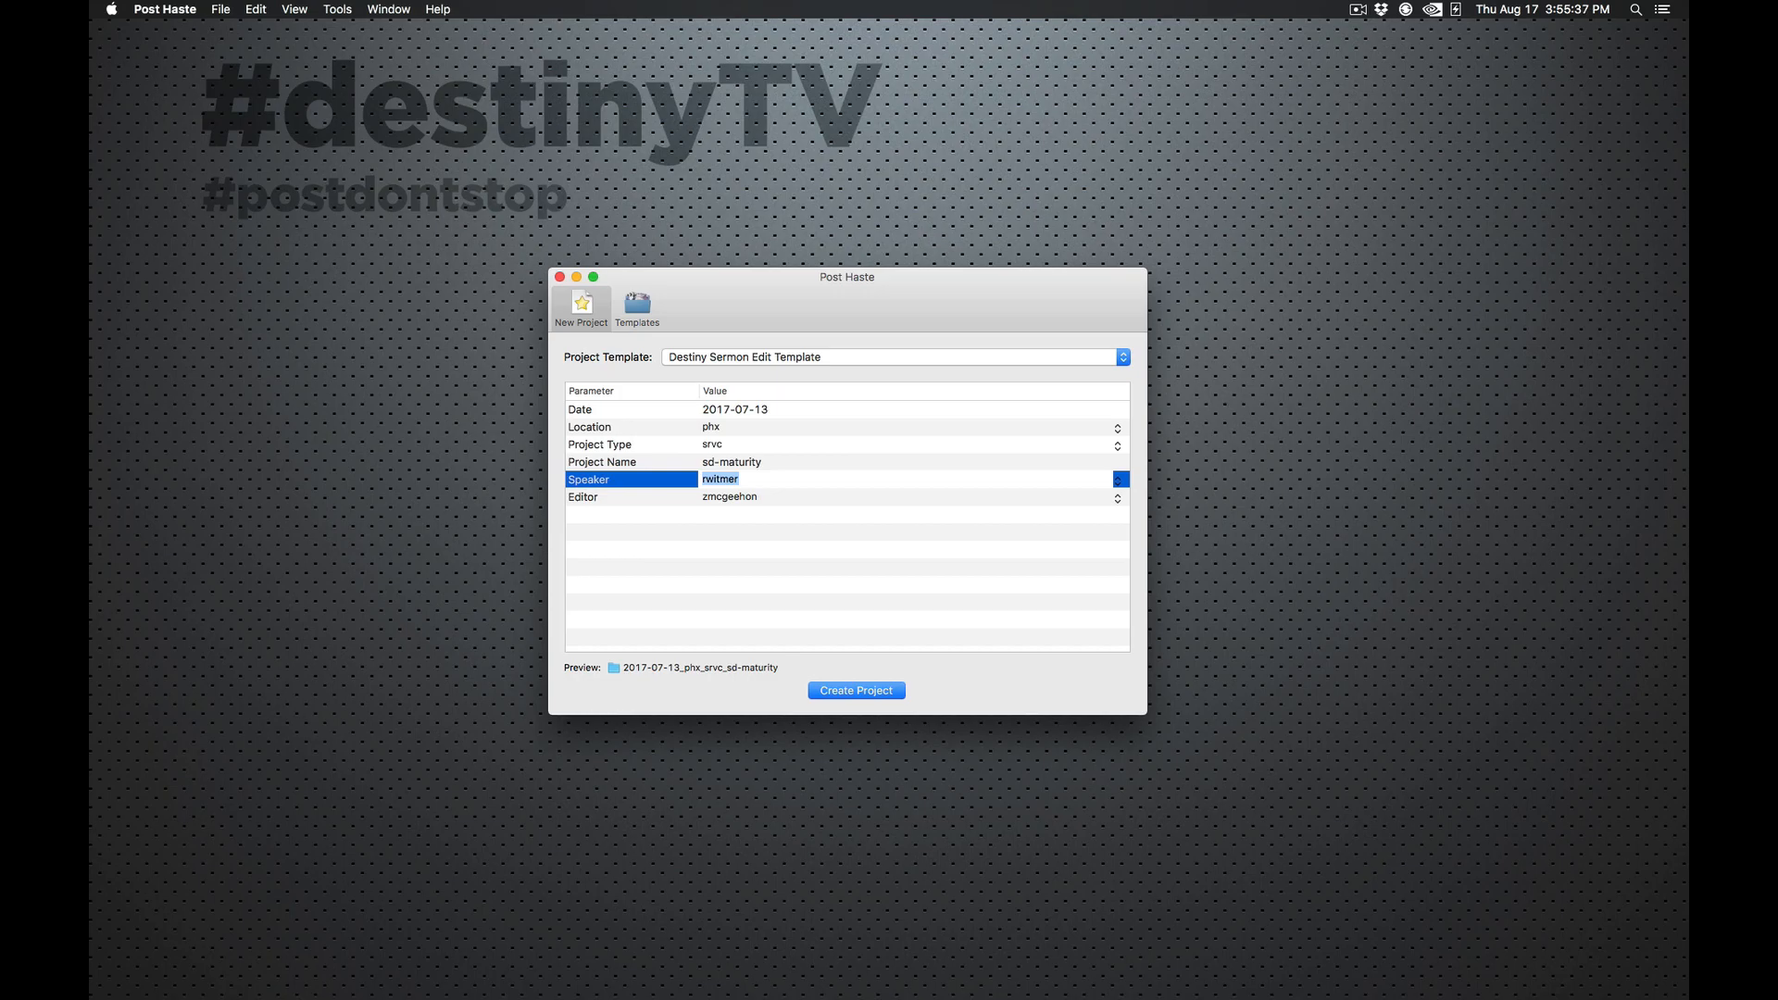
mouse_move(1626, 804)
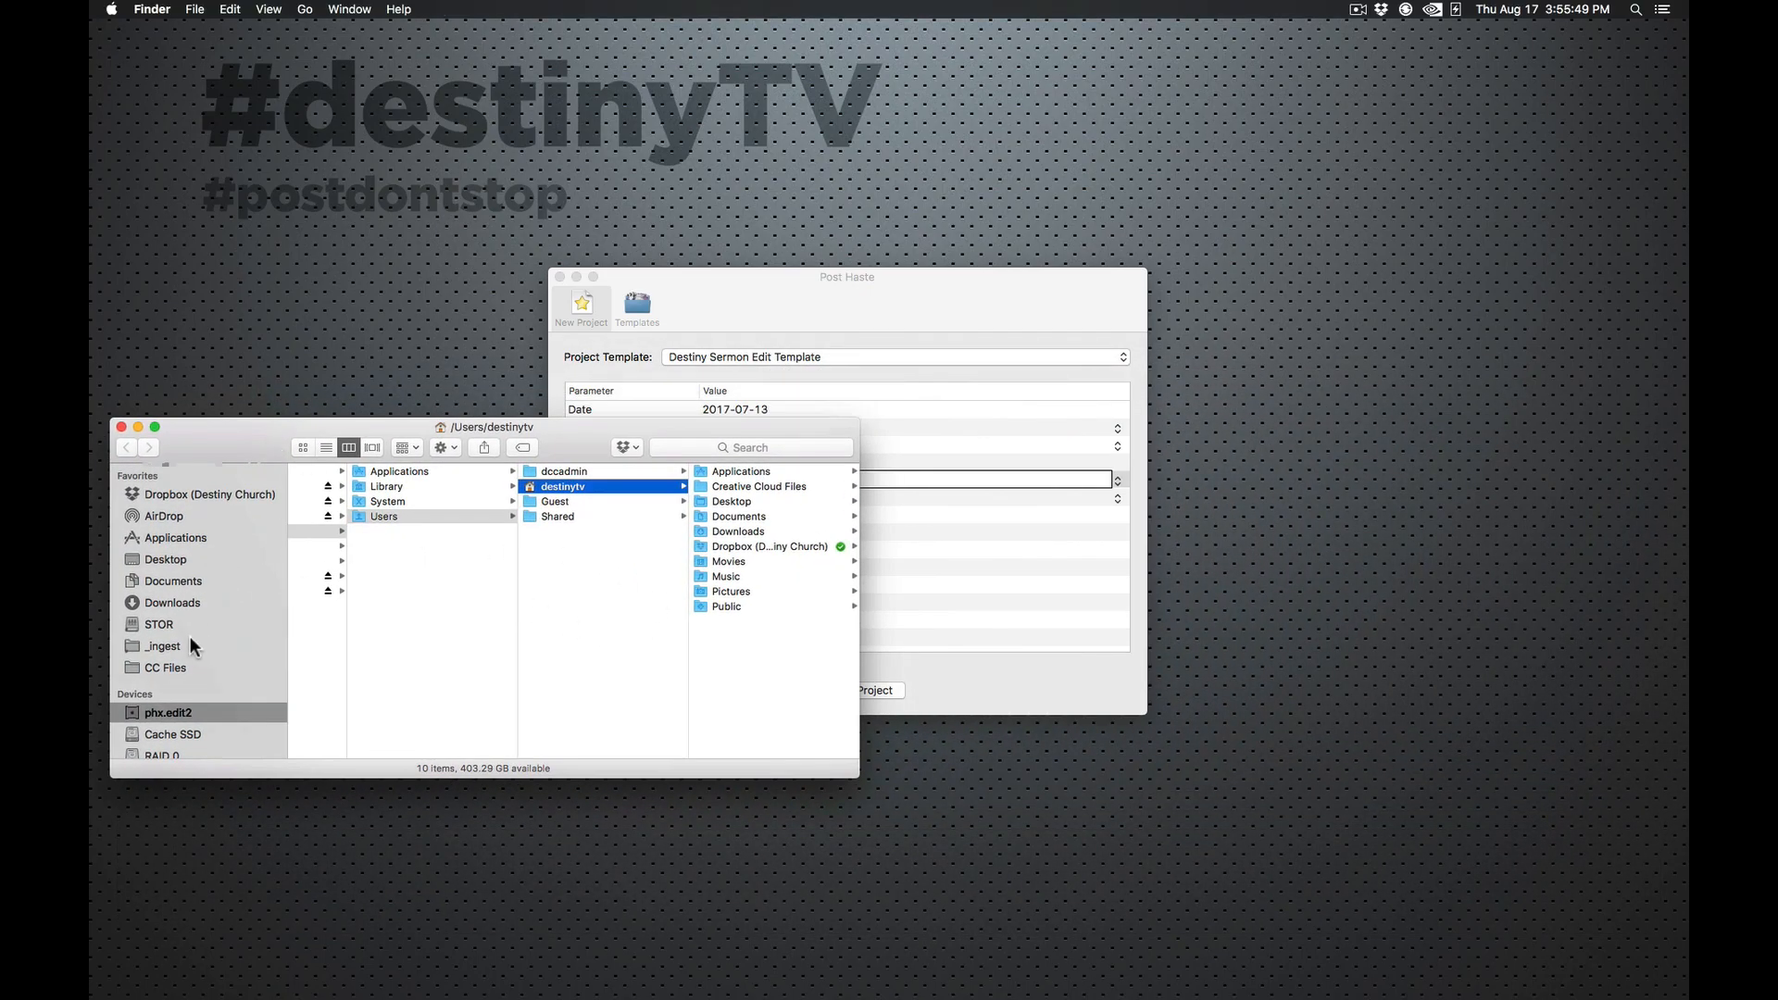
Step: View the _ingest folder on STOR holding 2017-08-13_phx_srvc_prayinglife, then close Finder
click(163, 645)
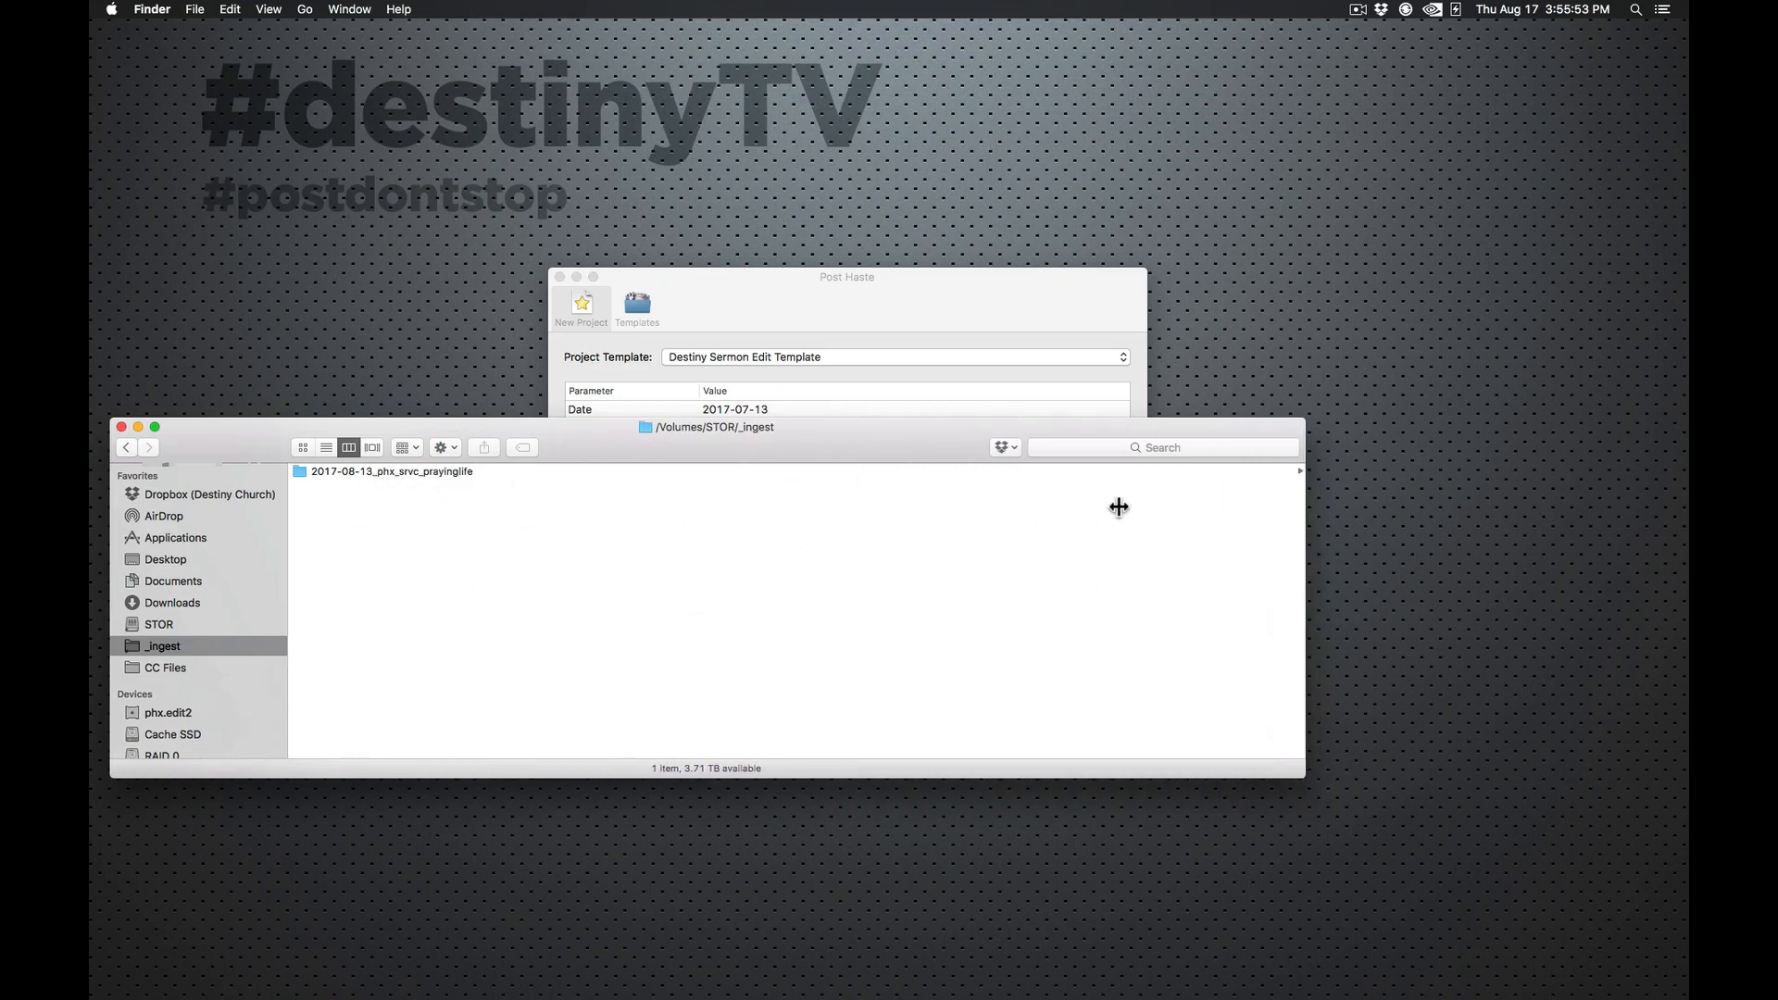
key(cmd+w)
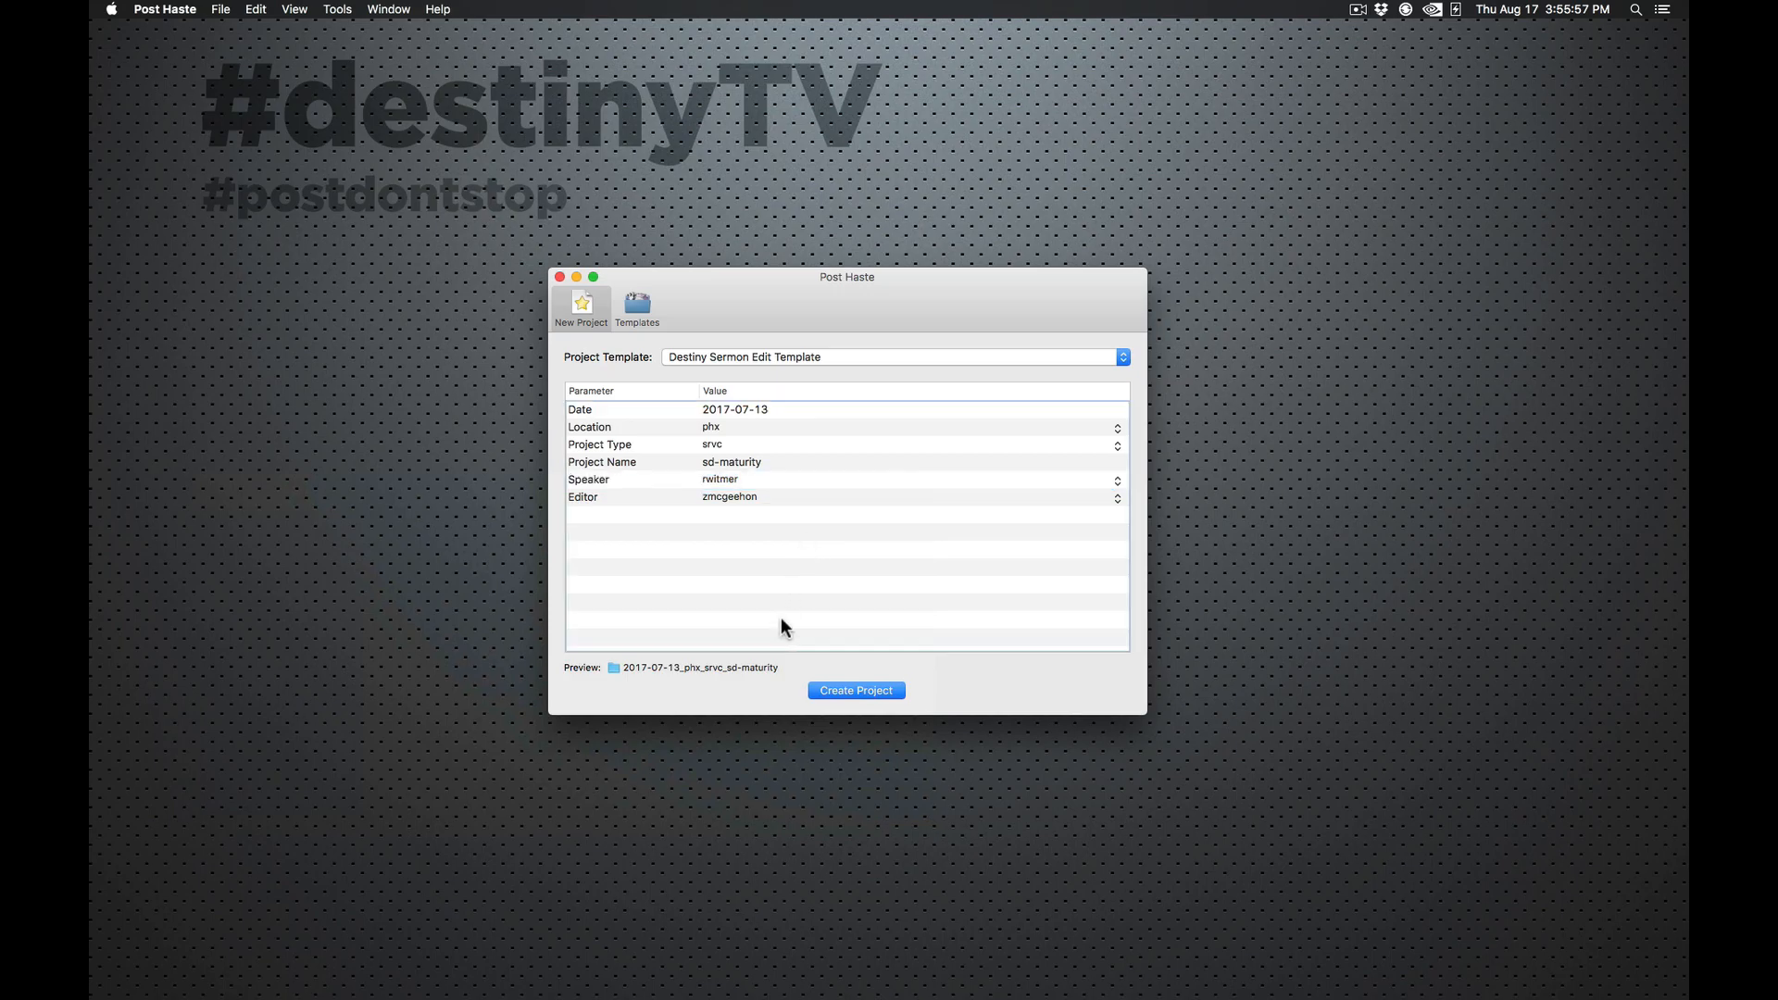
Step: Choose the editor and create the 2017-07-13_phx_srvc_sd-maturity project with folders 01_export through 08_highlight
click(743, 478)
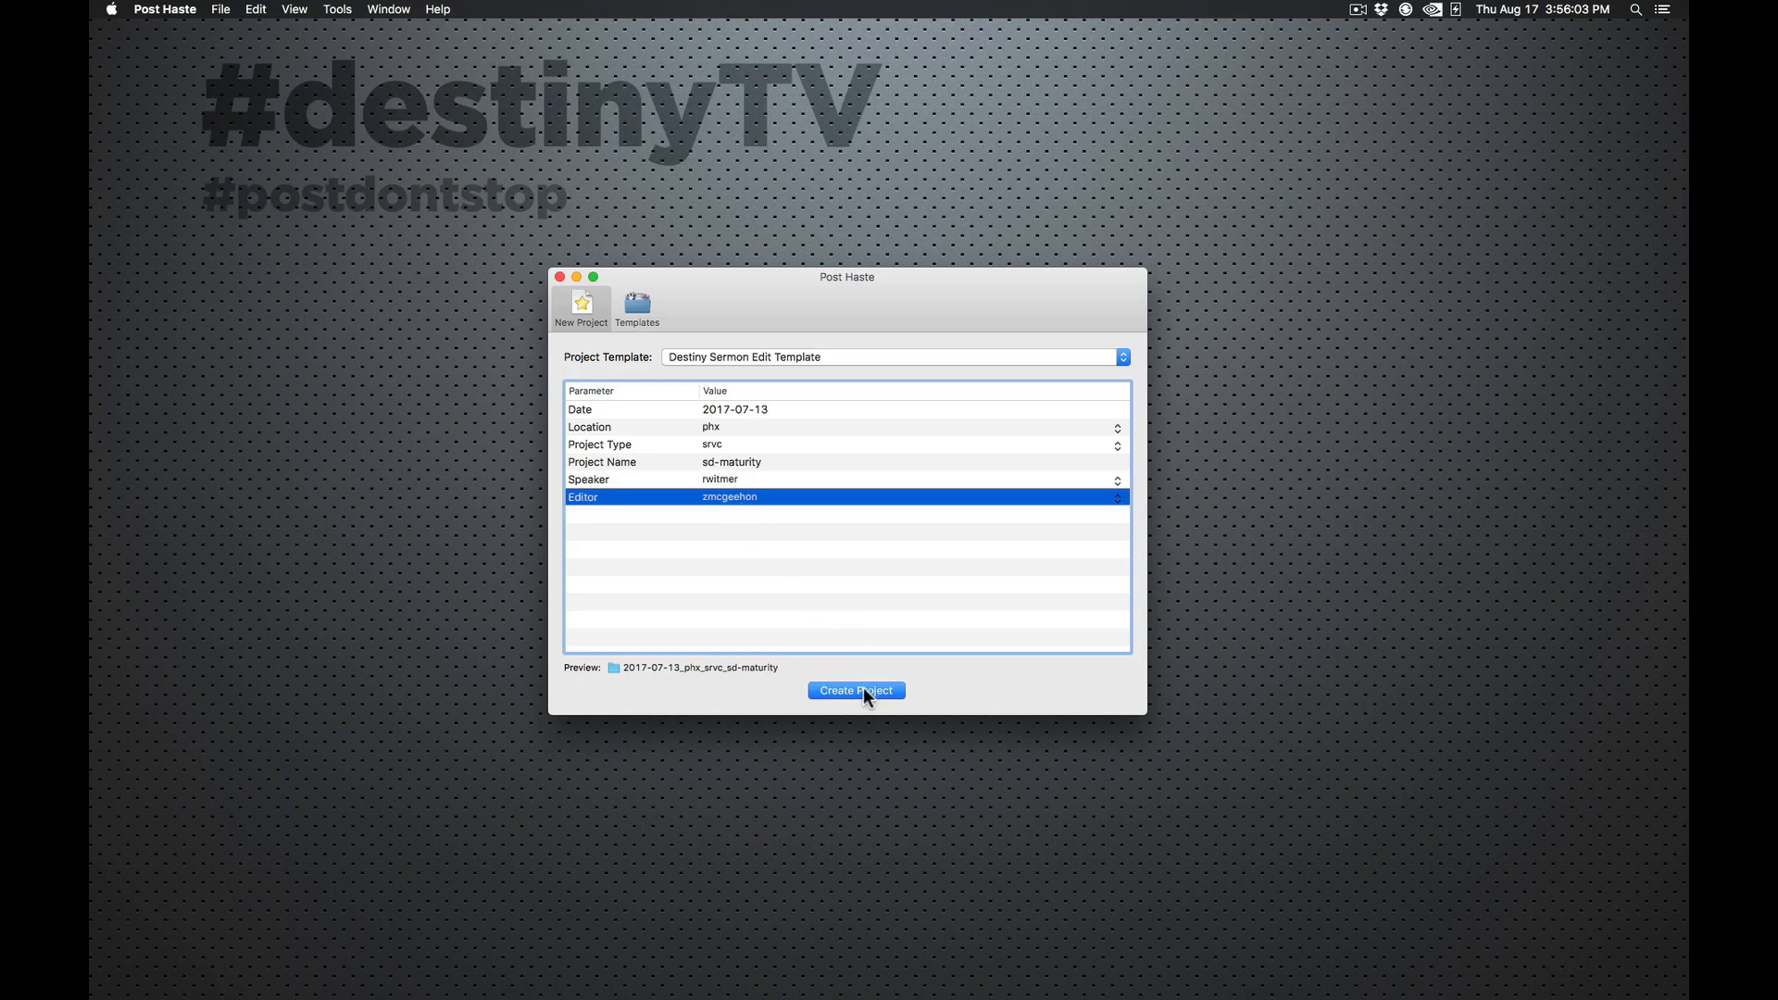
click(856, 691)
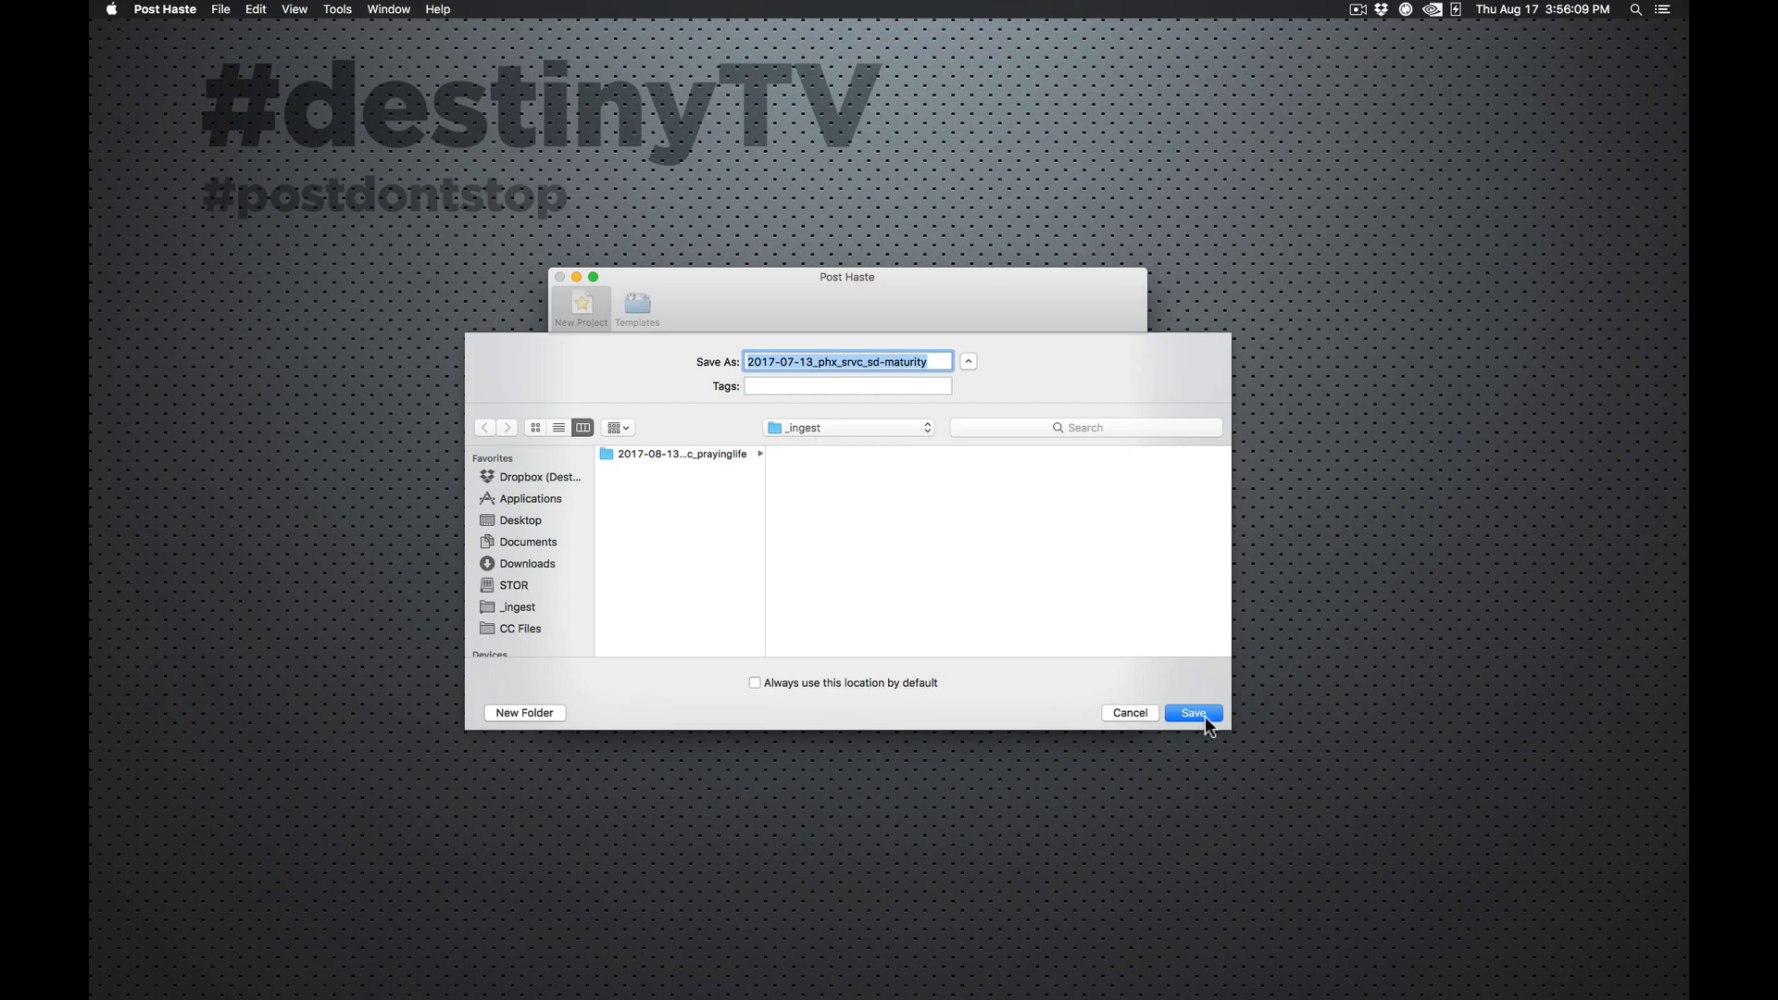
click(1191, 711)
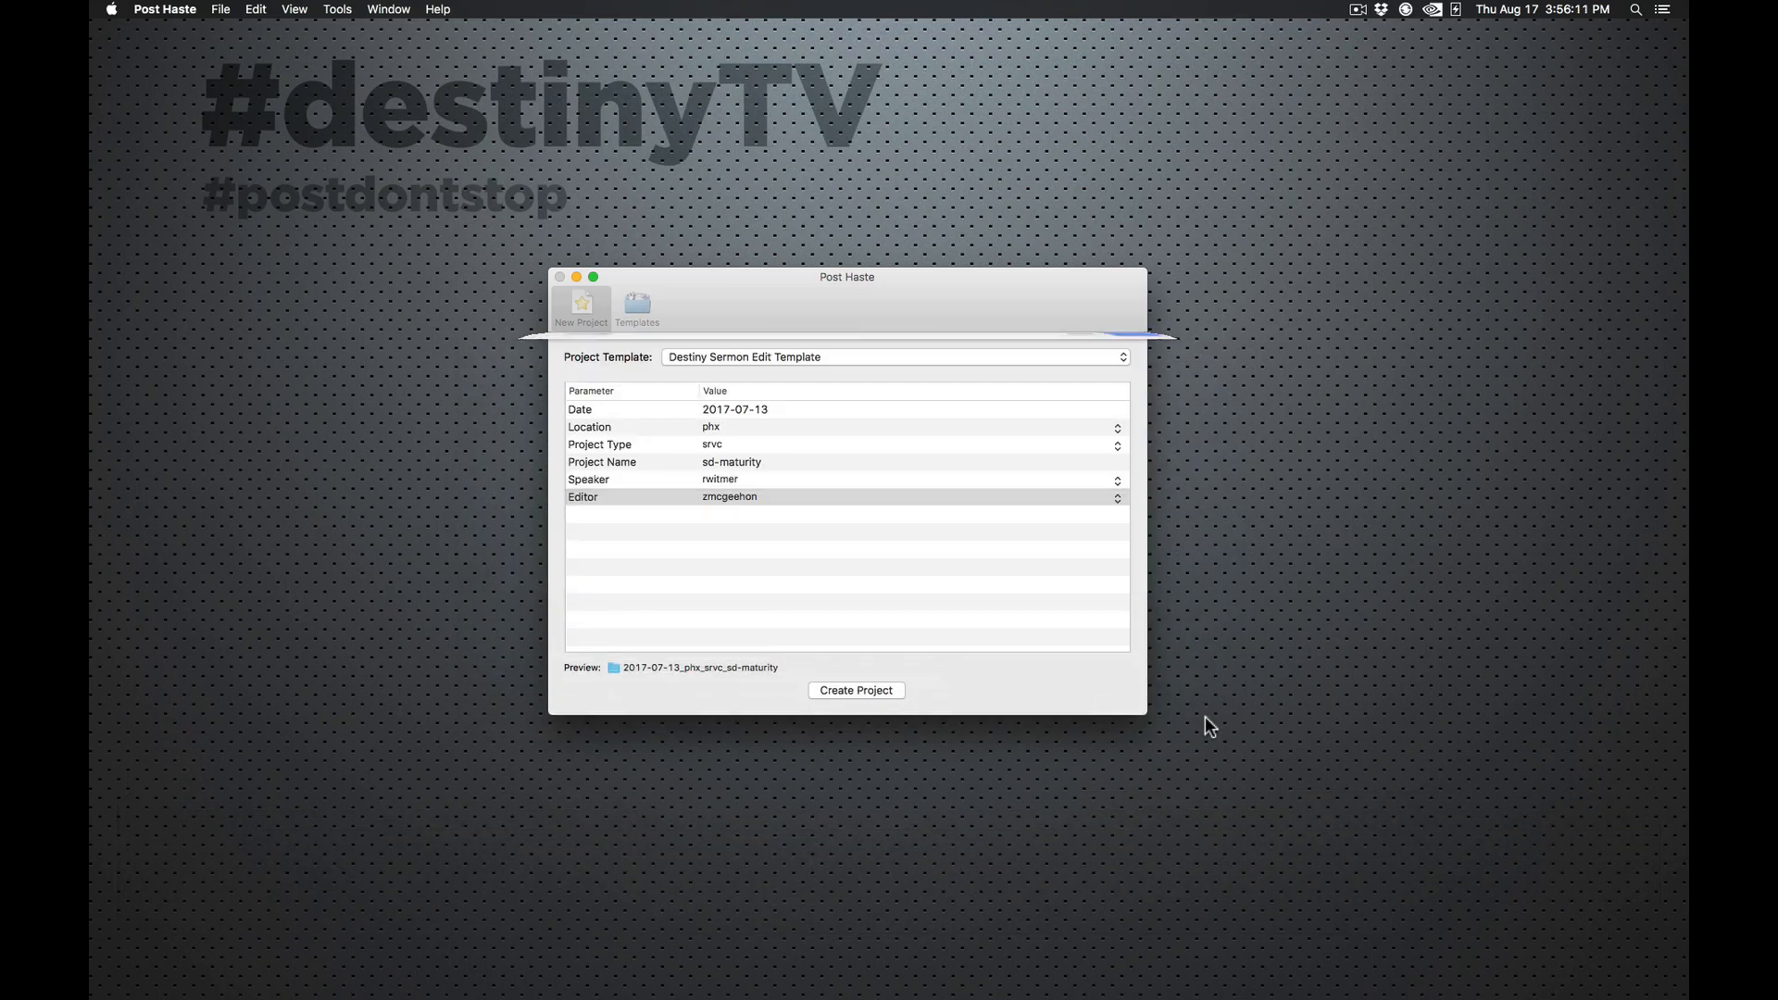
click(855, 689)
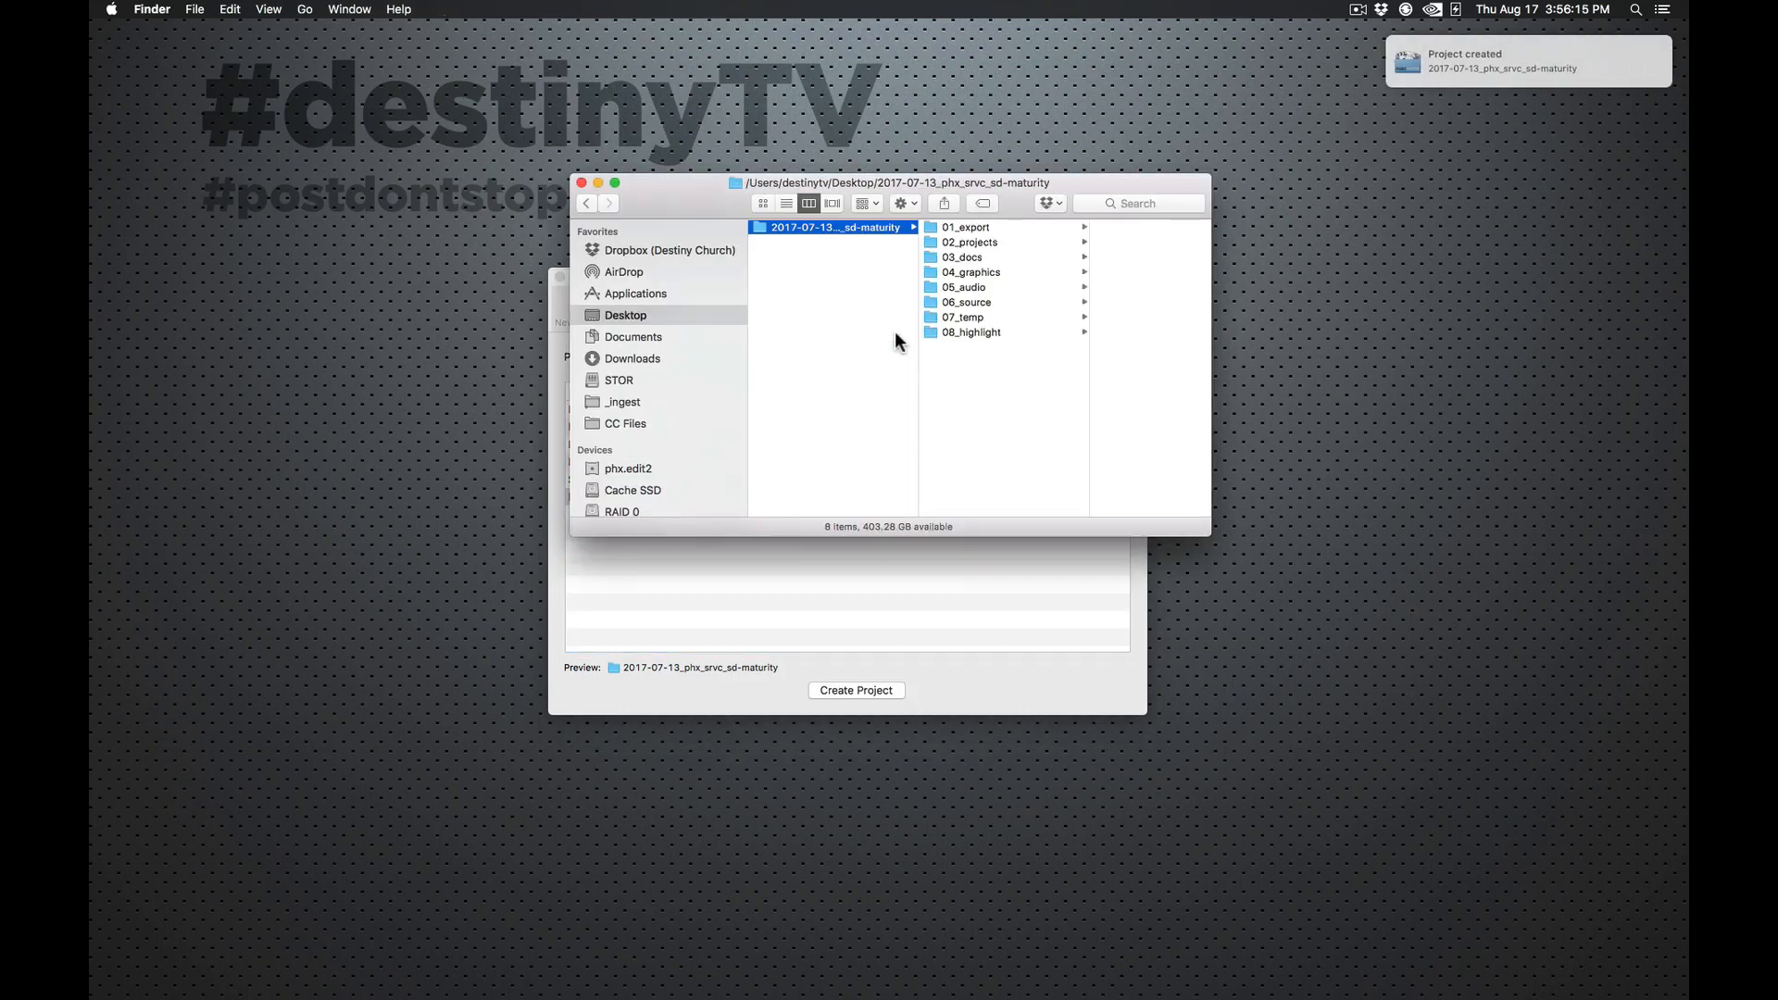
Step: Close the new project window to return to the existing prayinglife project in _ingest
key(cmd+w)
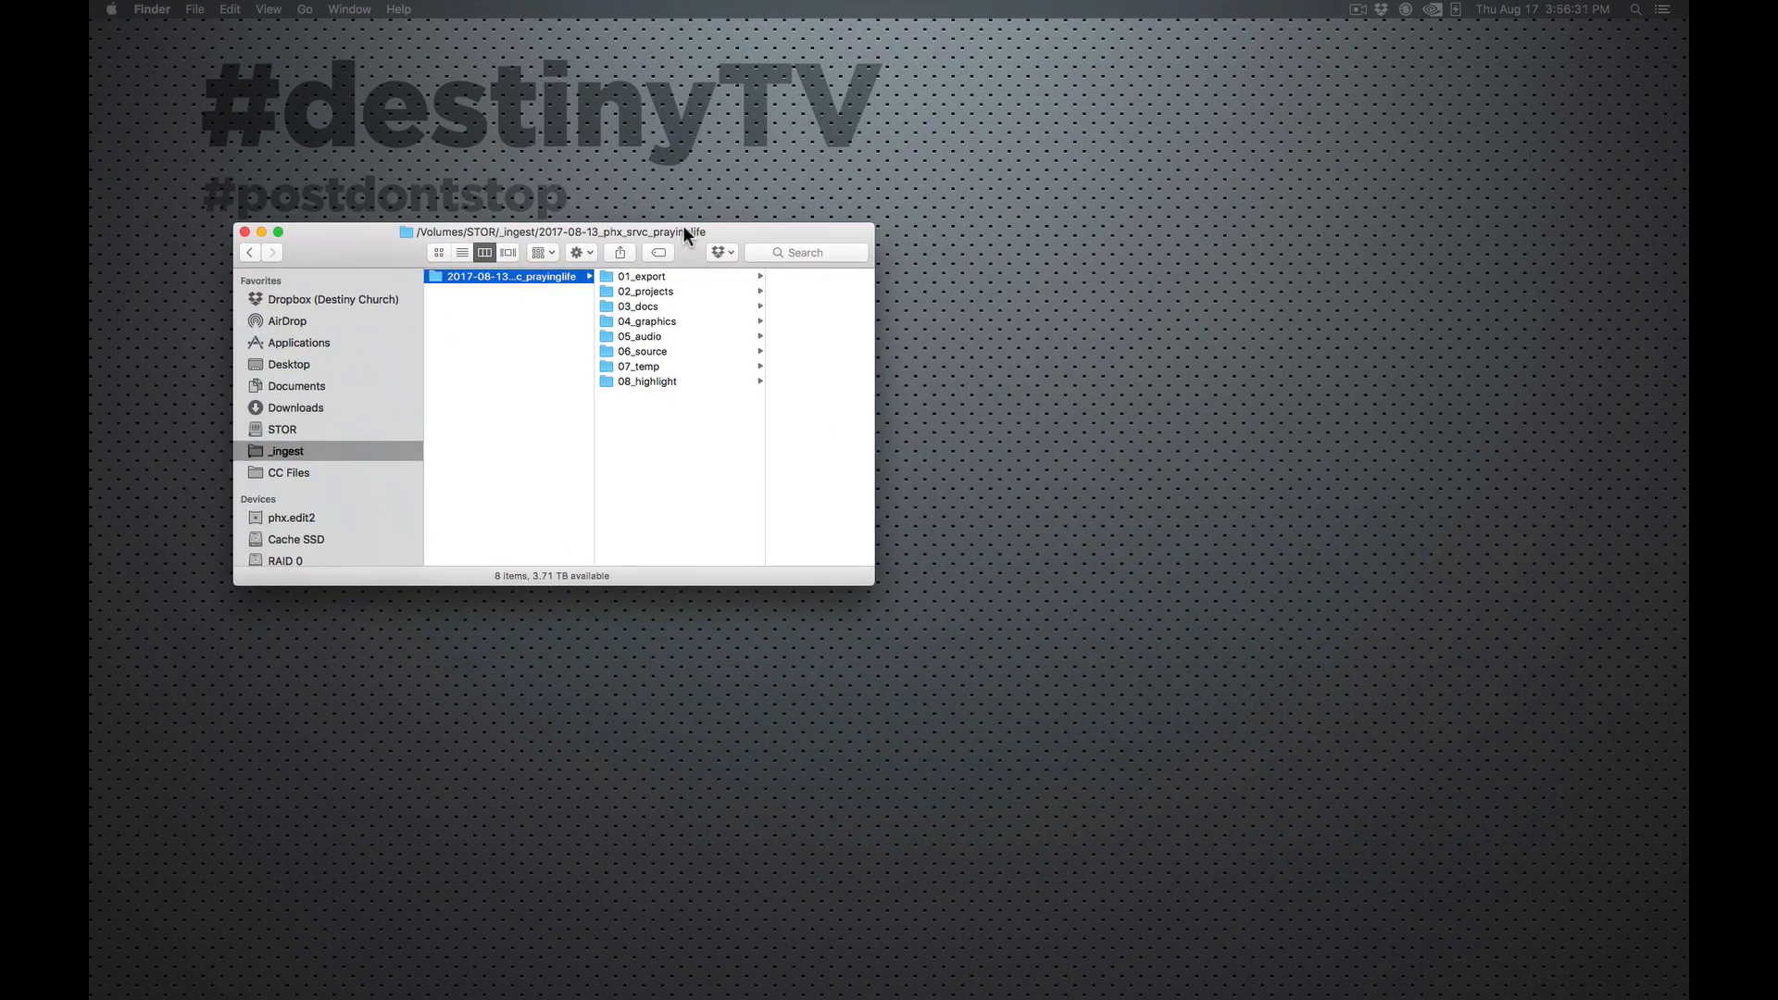
mouse_move(828, 533)
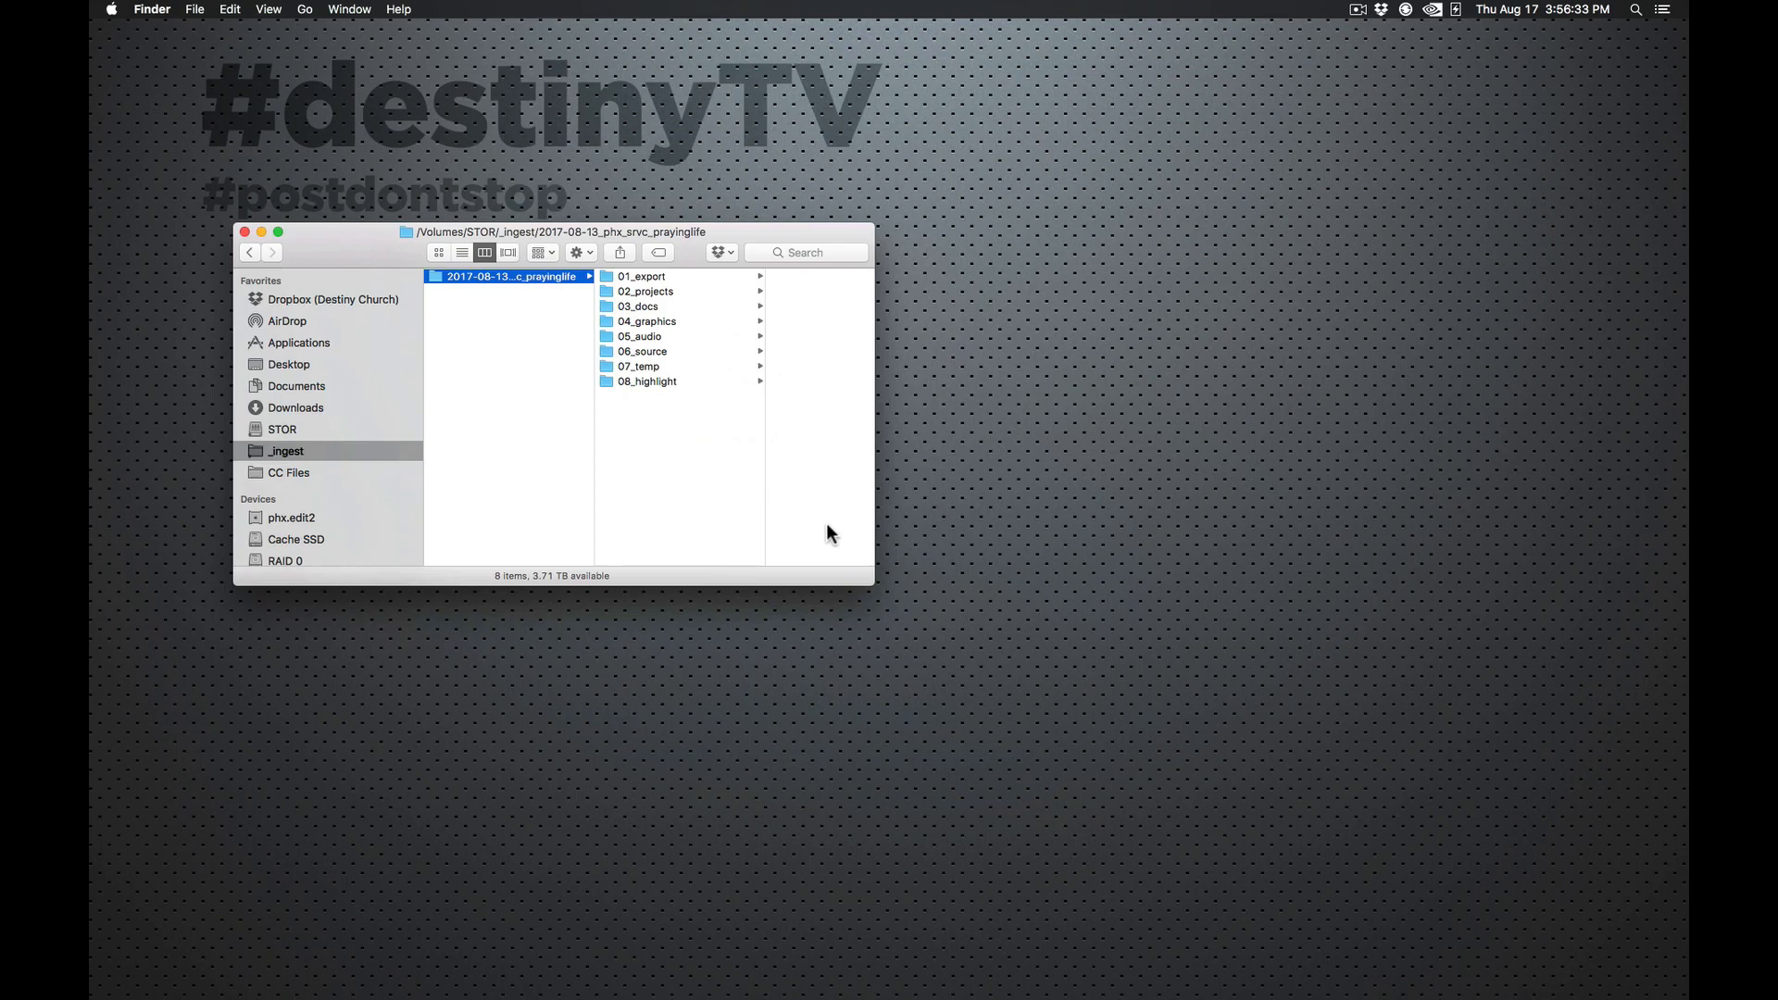
mouse_move(715, 350)
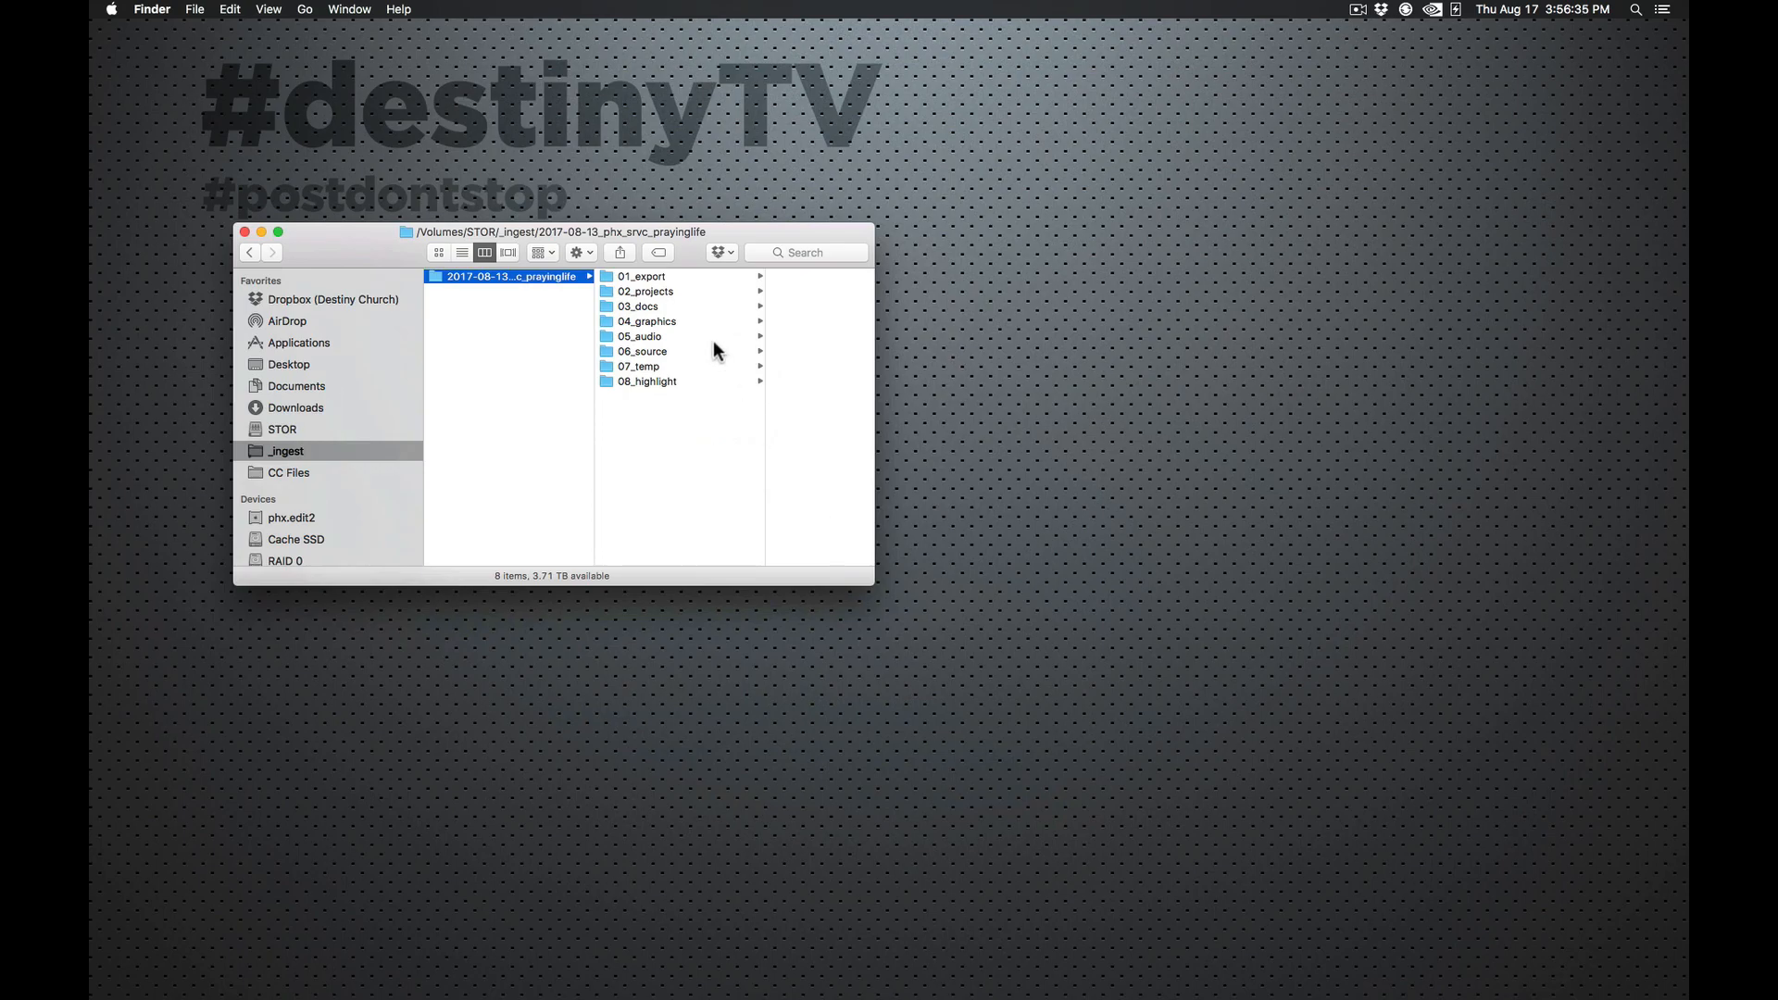
Step: Browse 01_export, preview the MP3, and select the youtube MP4 to rename to 2017-08-13_phx_prayinglife_youtube-1080_b.mp4
click(641, 276)
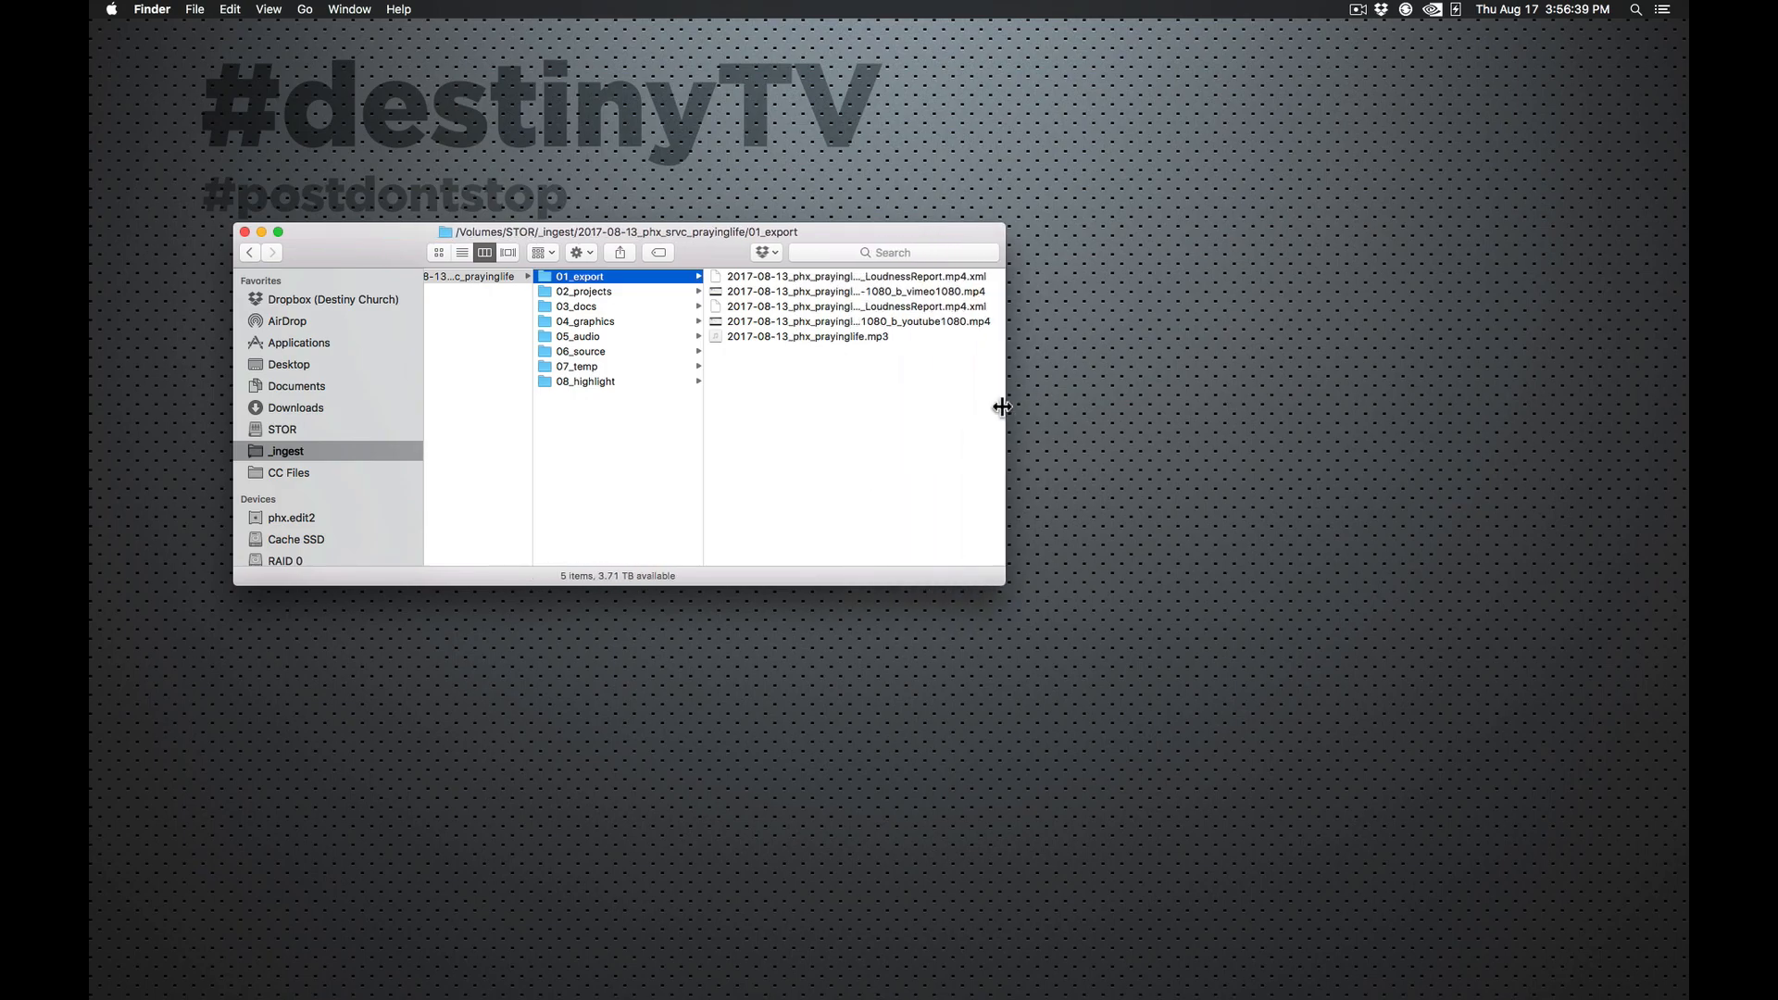
click(806, 337)
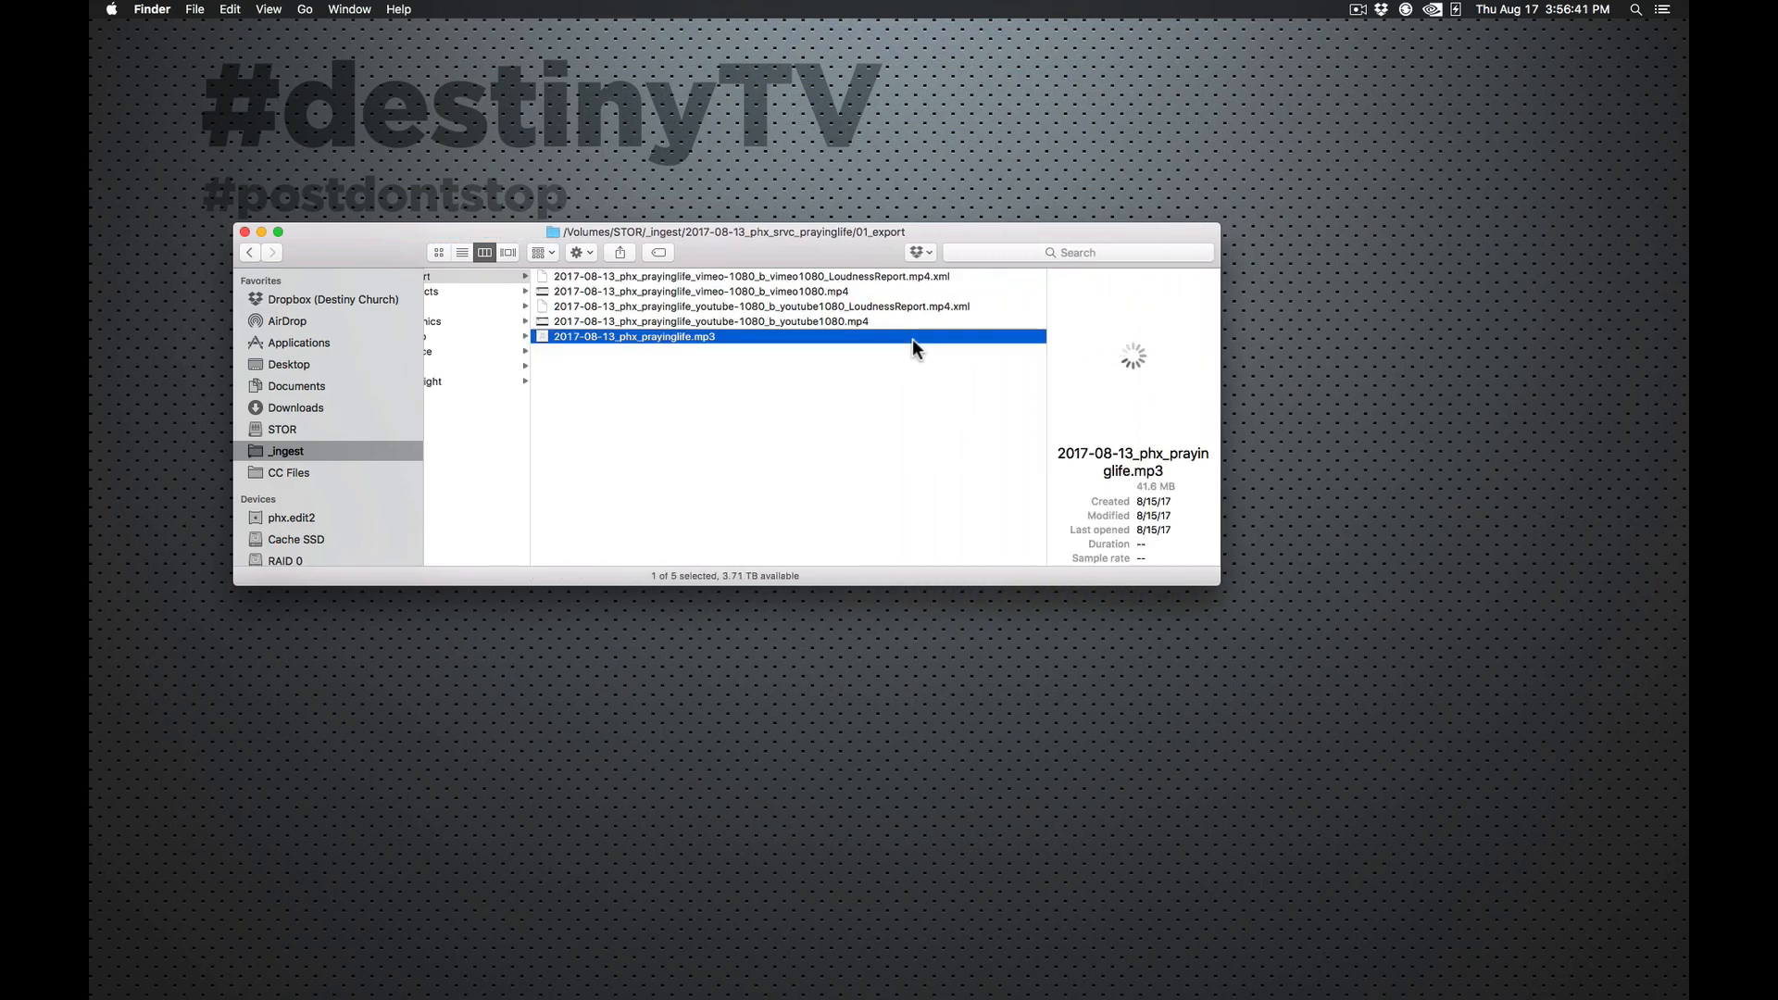
click(711, 320)
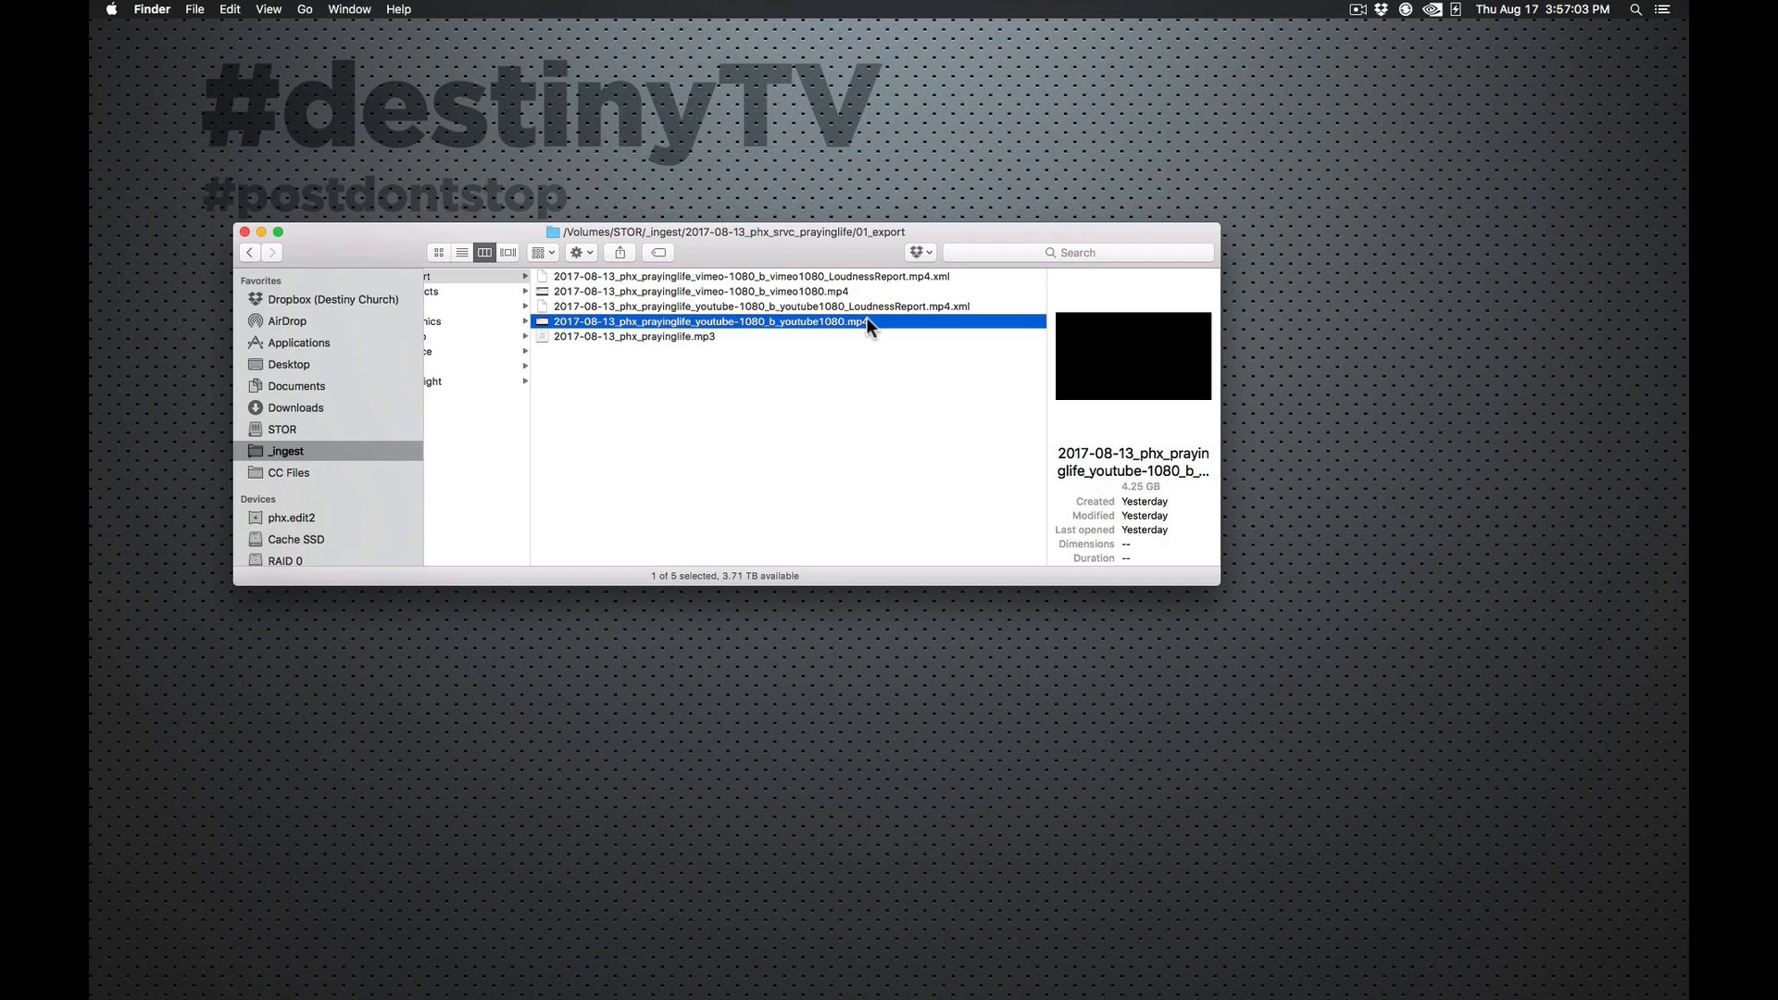
mouse_move(570, 511)
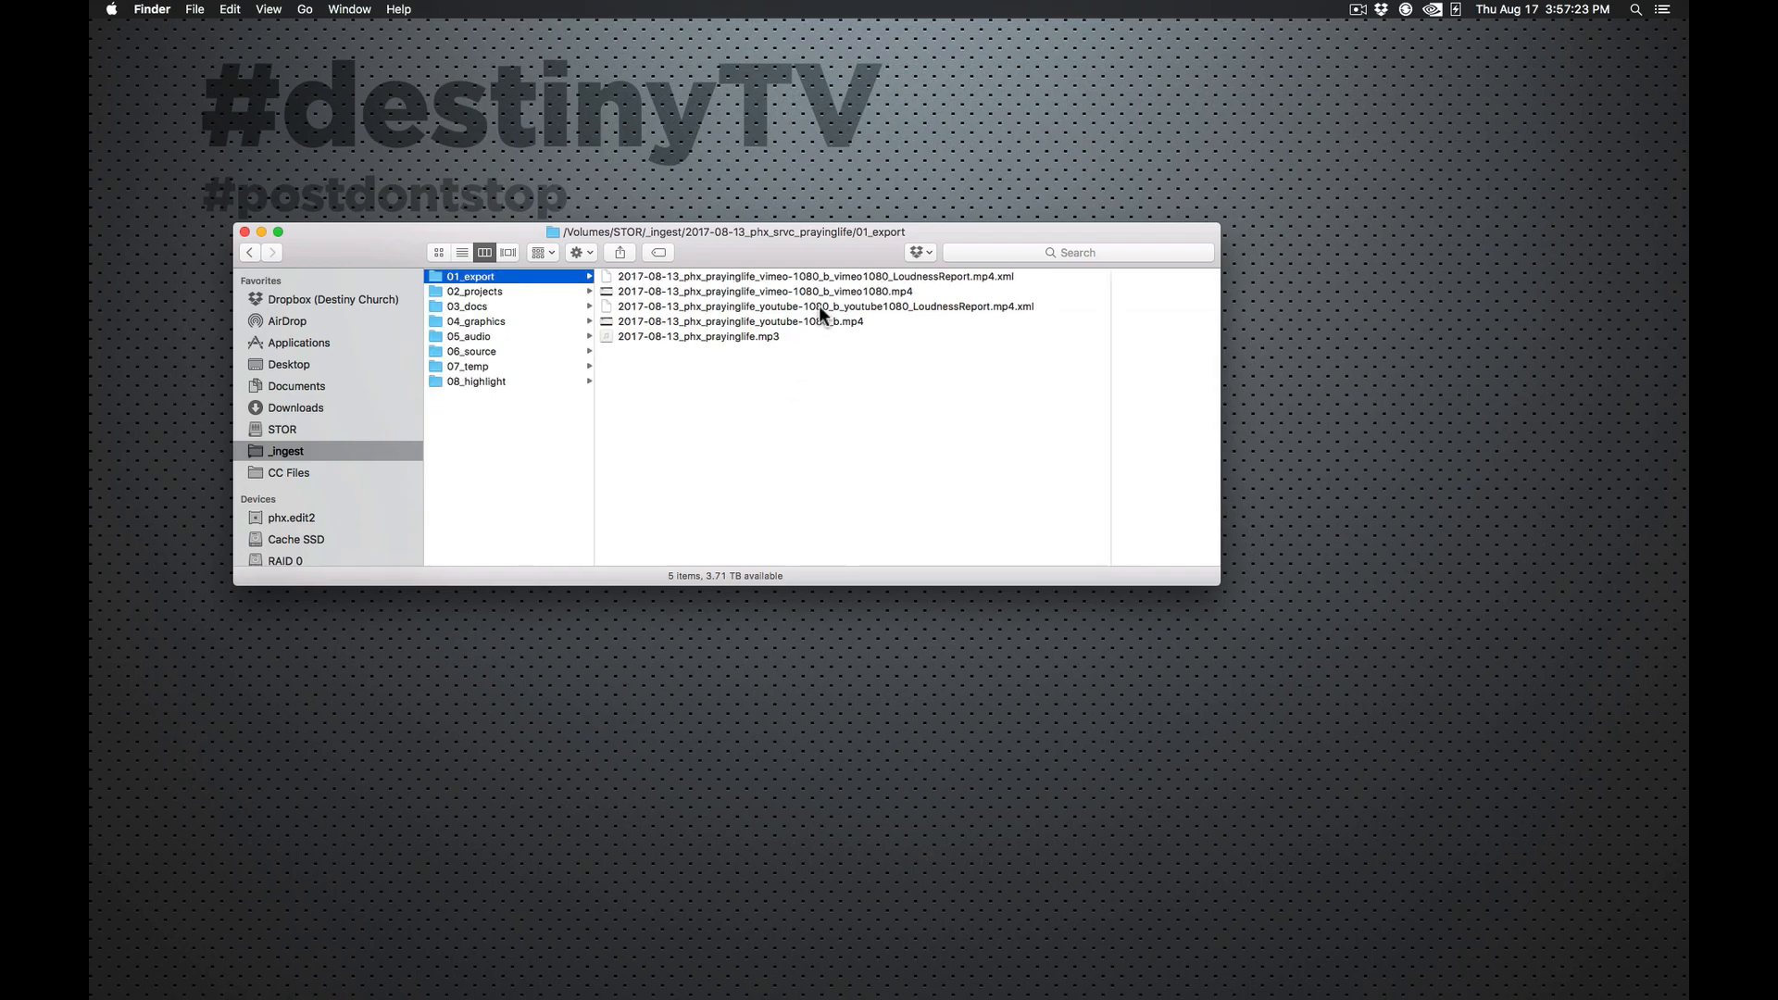
Step: Select the vimeo MP4 for renaming to 2017-08-13_phx_prayinglife_vimeo-1080_b.mp4 and check the renamed youtube export
click(824, 306)
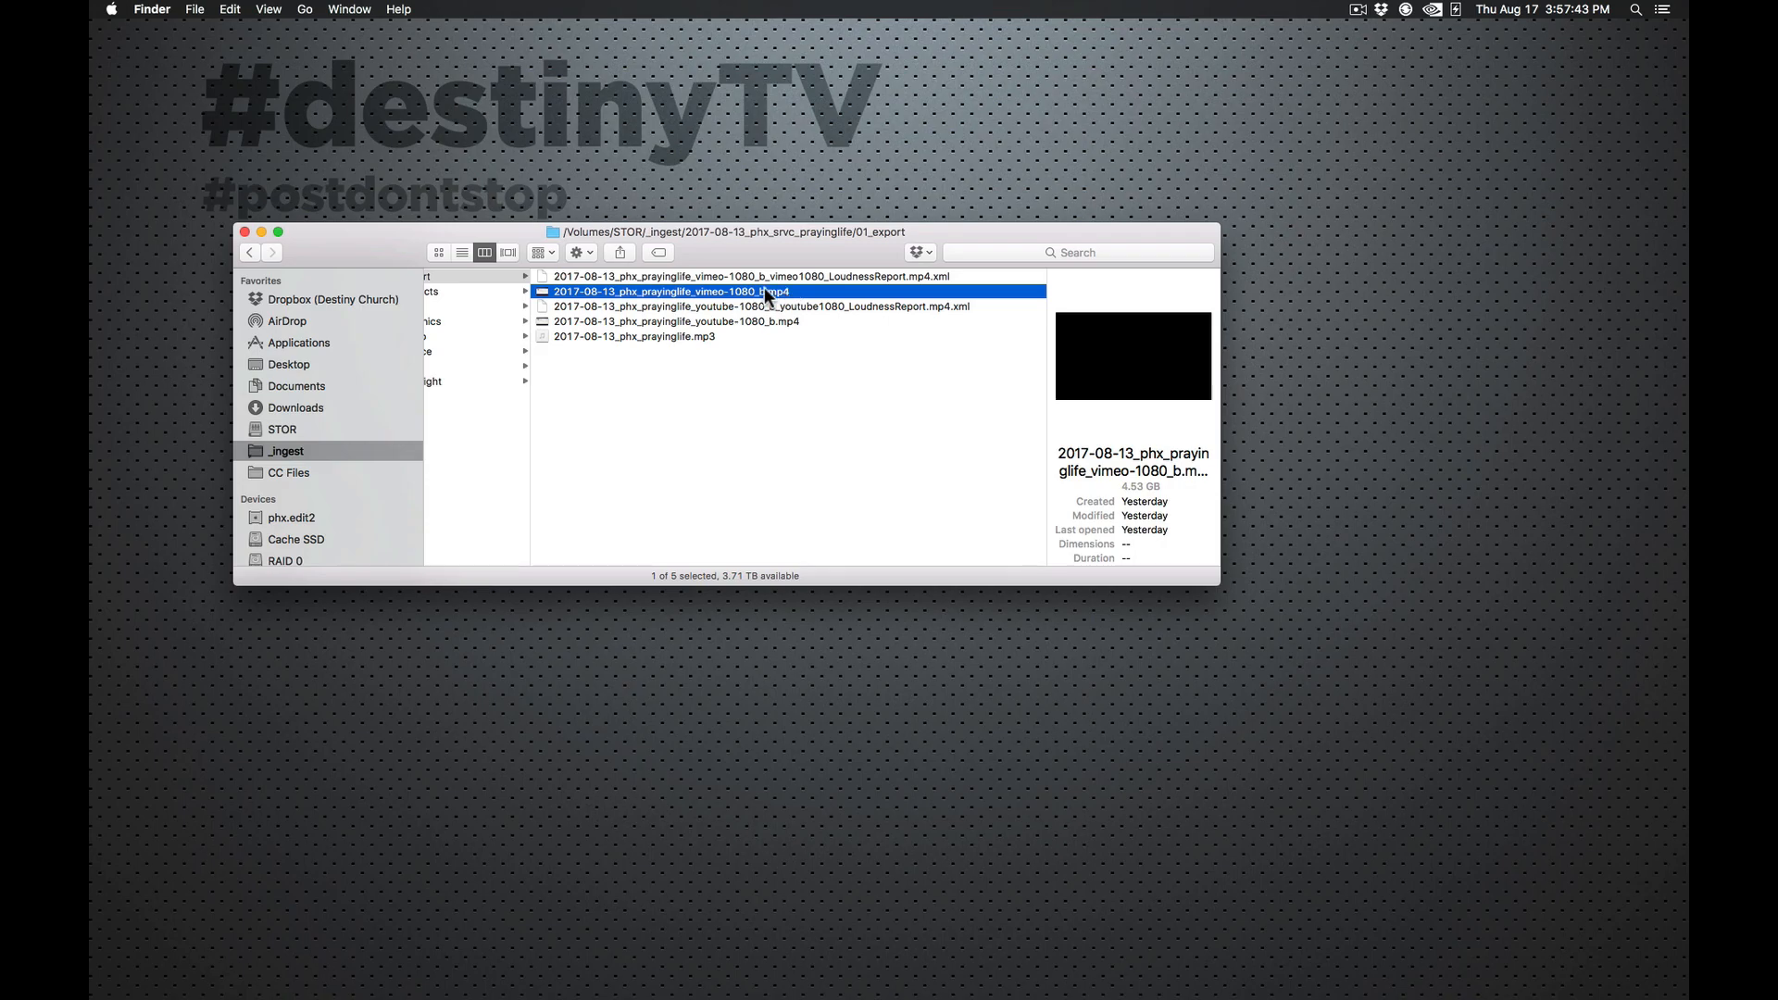
mouse_move(796, 326)
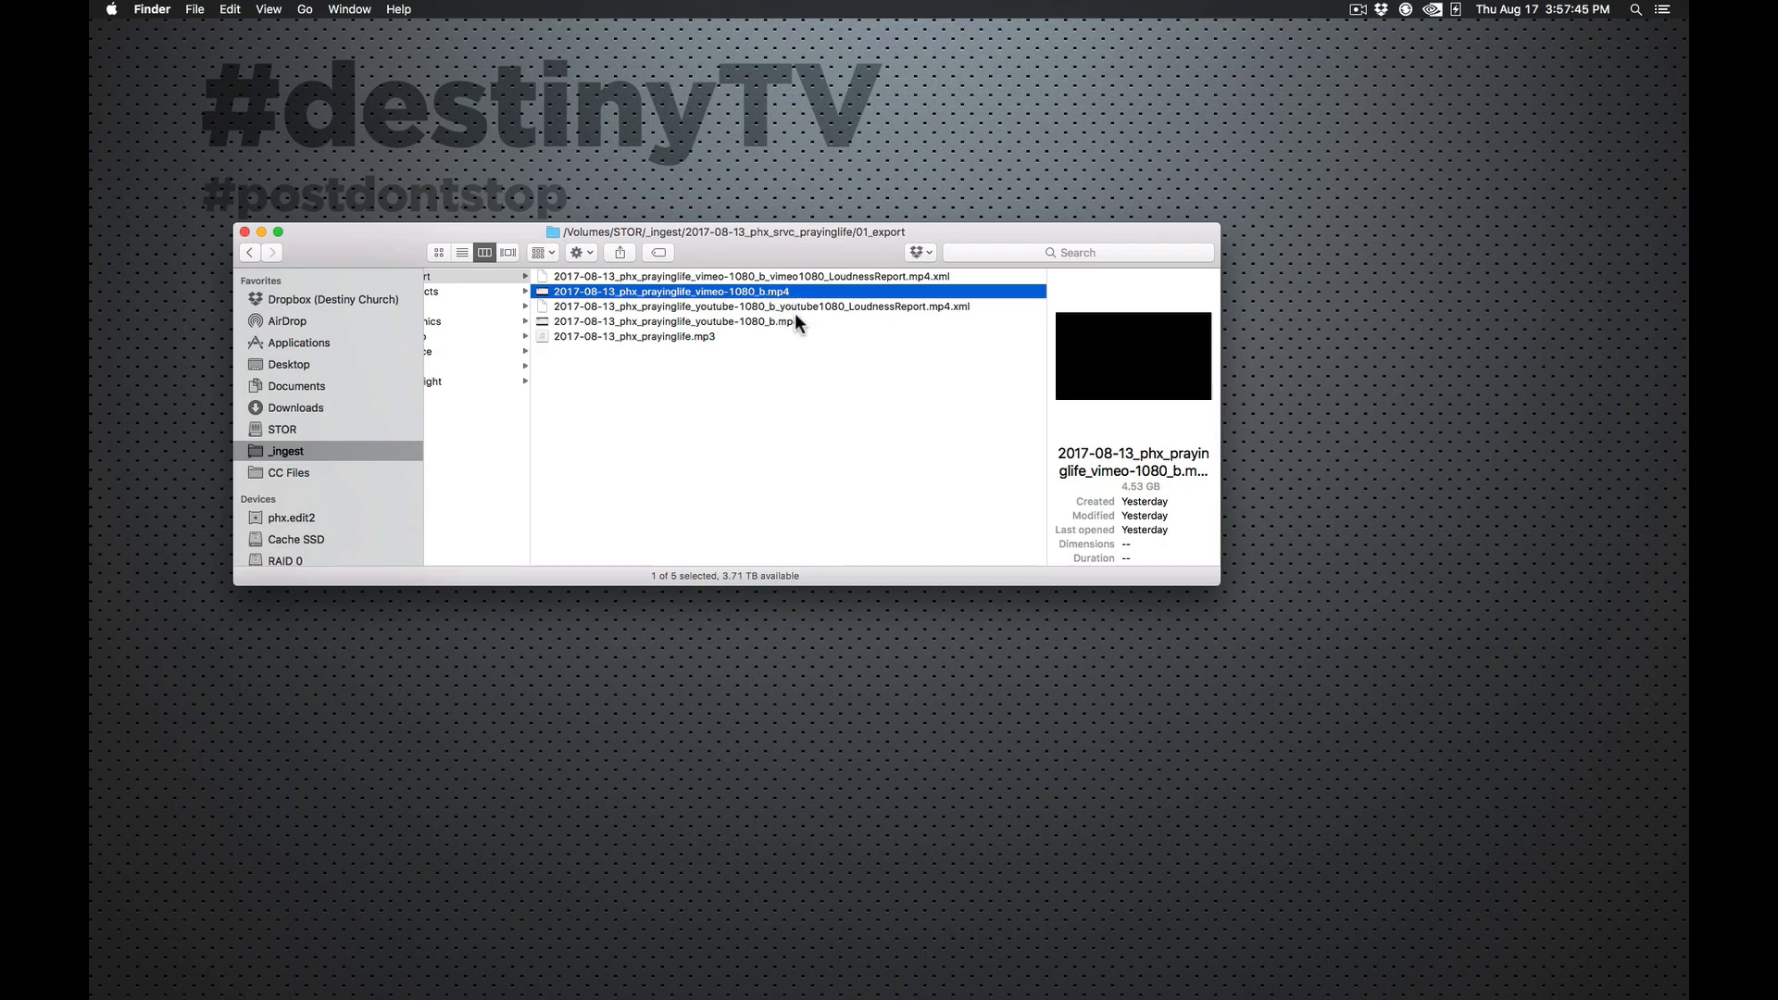
mouse_move(663, 337)
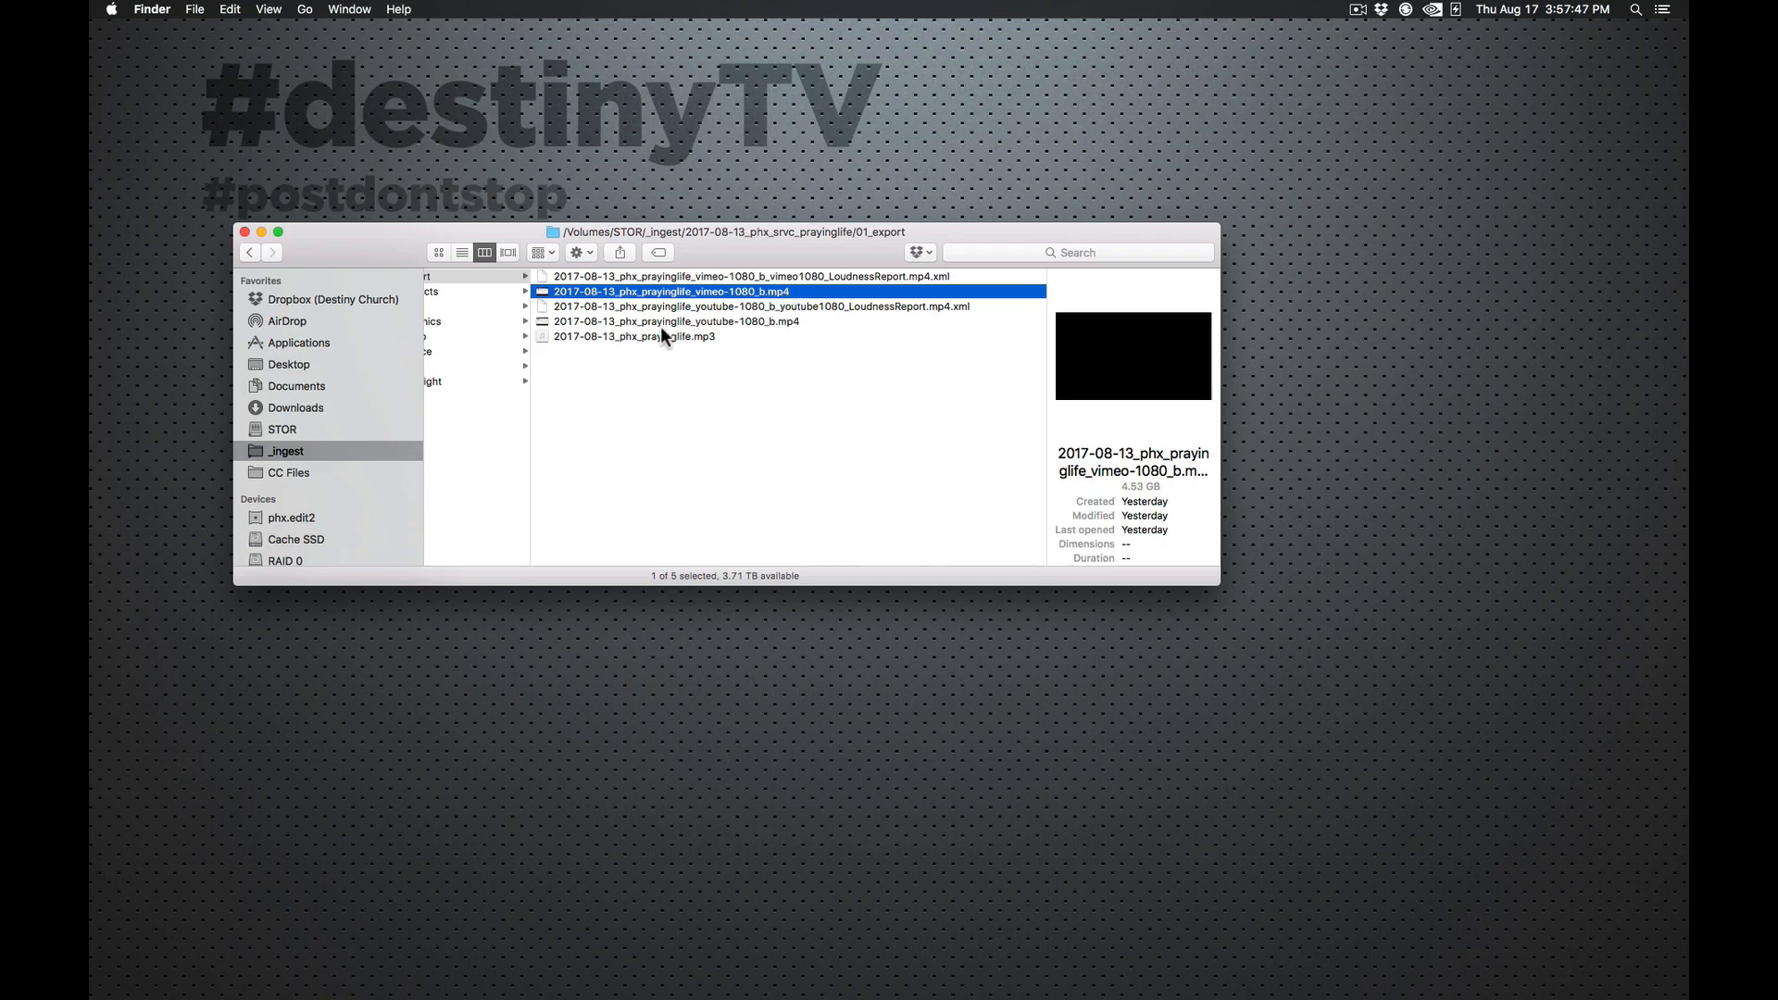
click(676, 321)
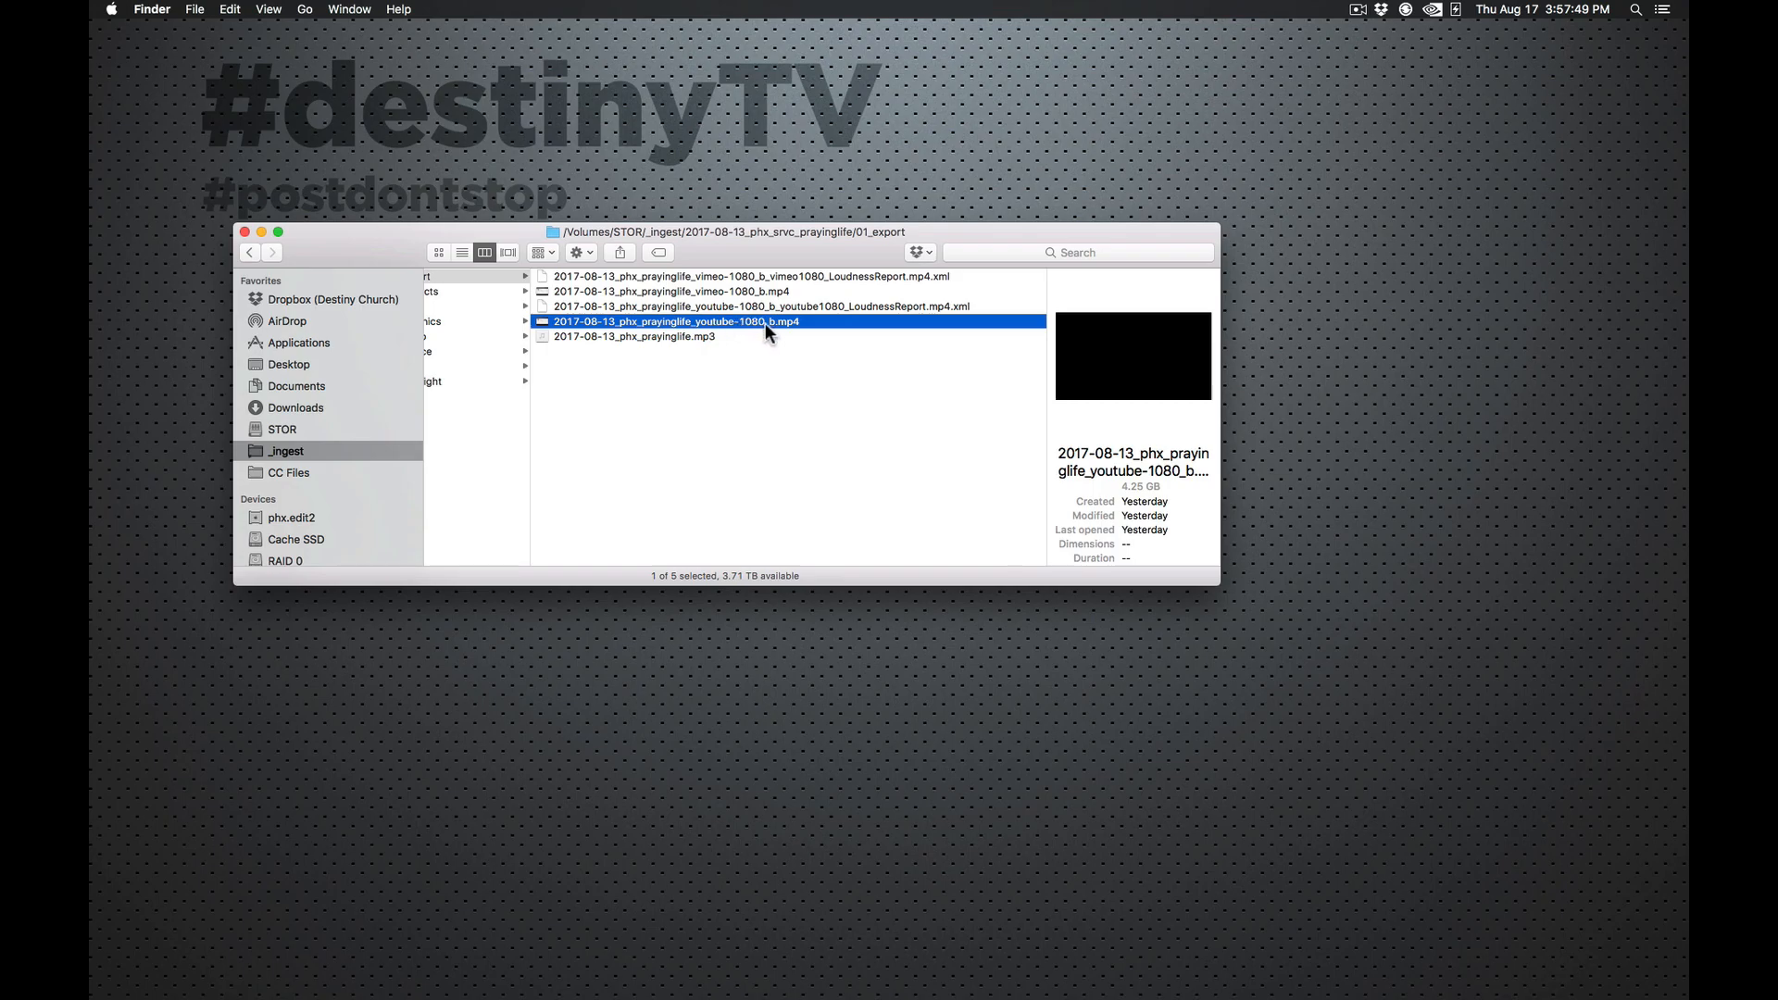
mouse_move(816, 361)
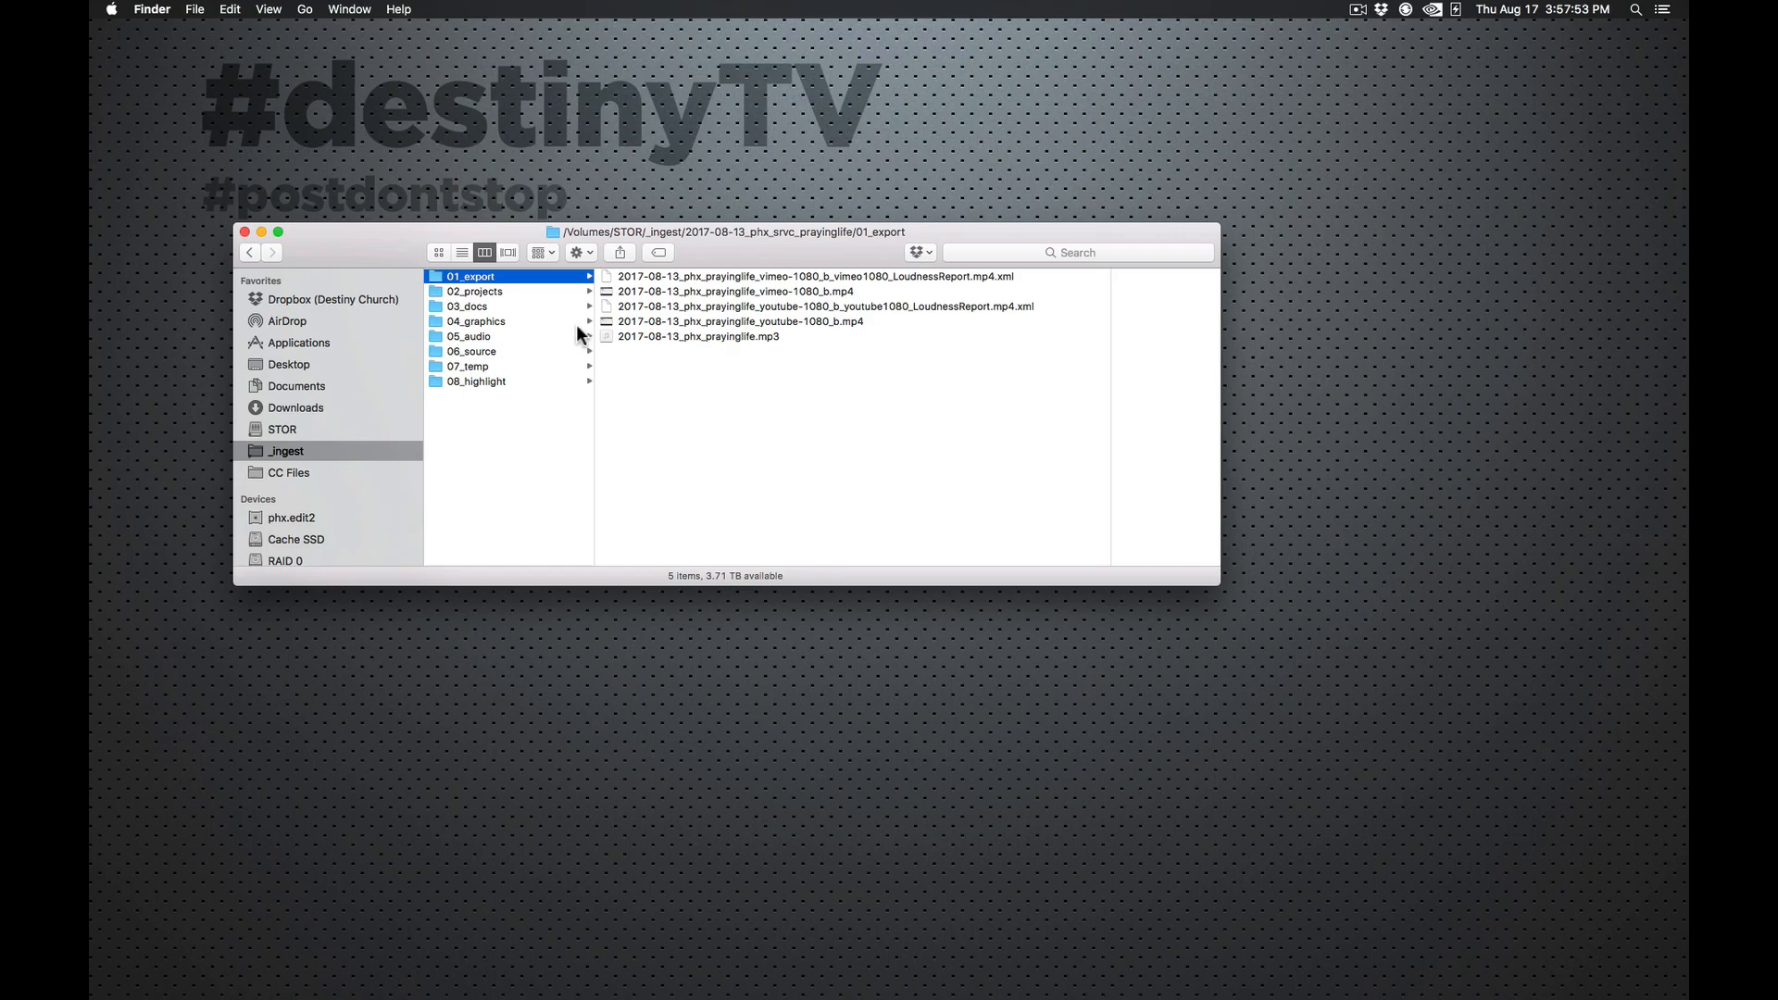
Step: View the Premiere project file in 02_projects, then move to the 03_docs folder
click(476, 291)
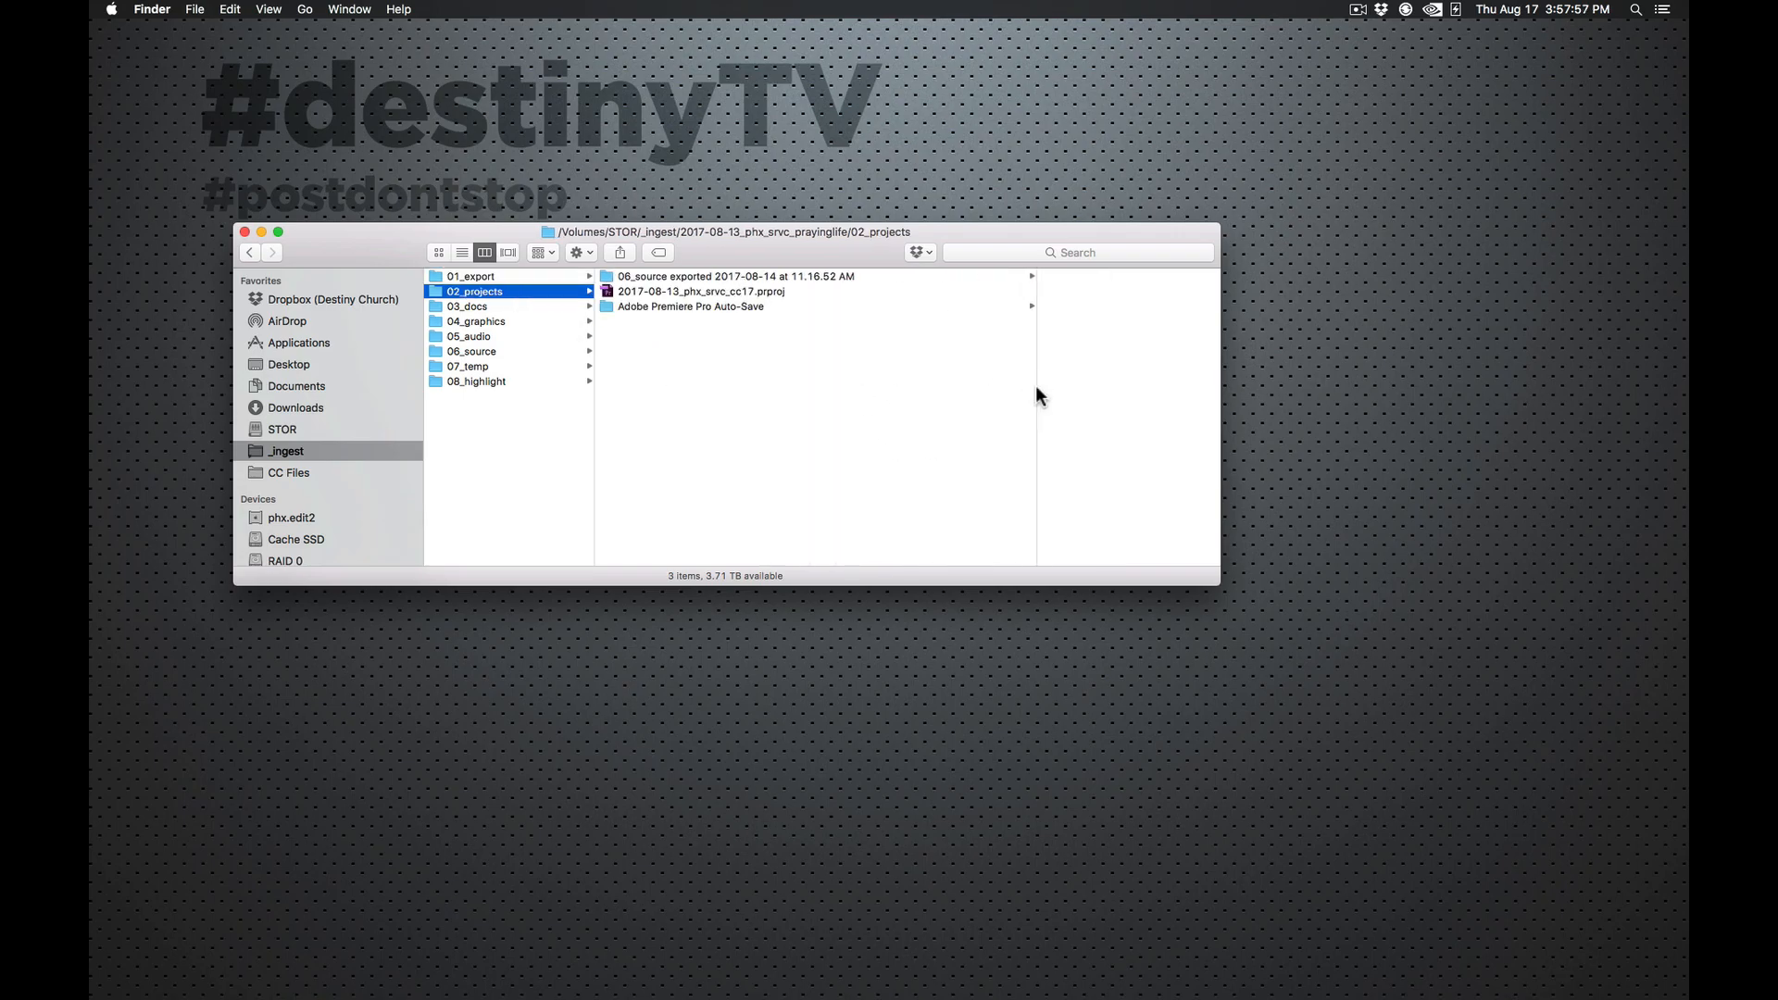
click(700, 291)
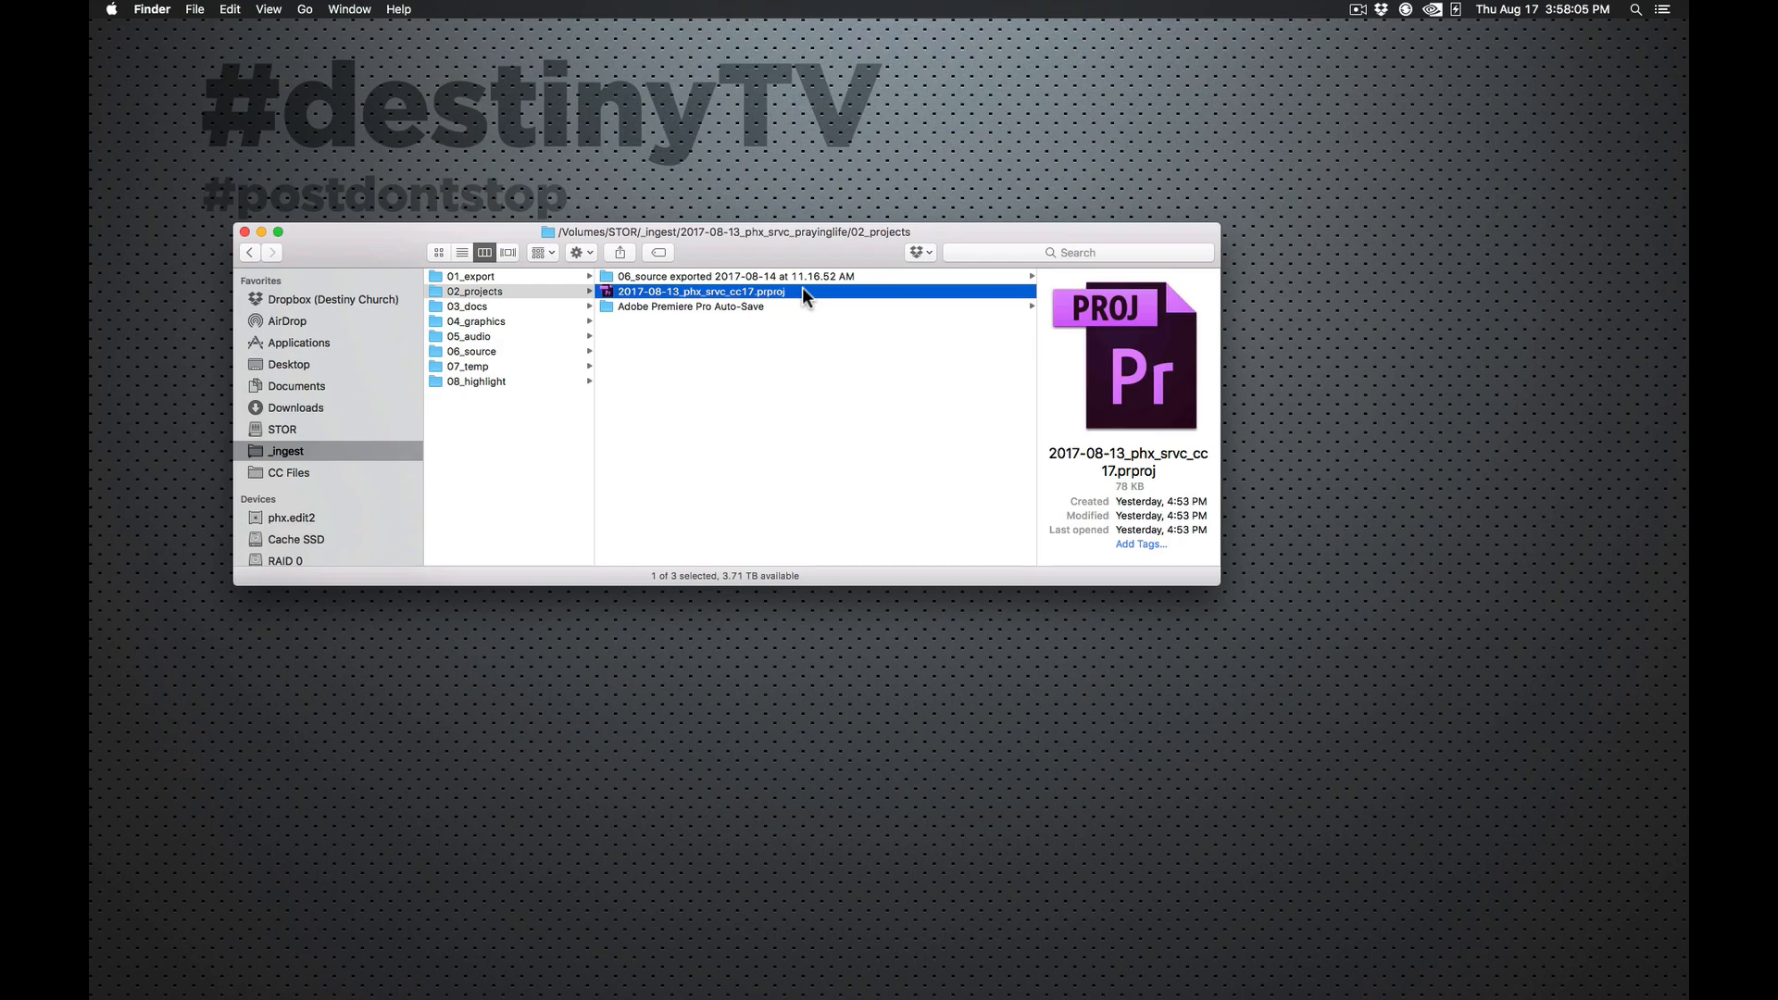
mouse_move(493, 320)
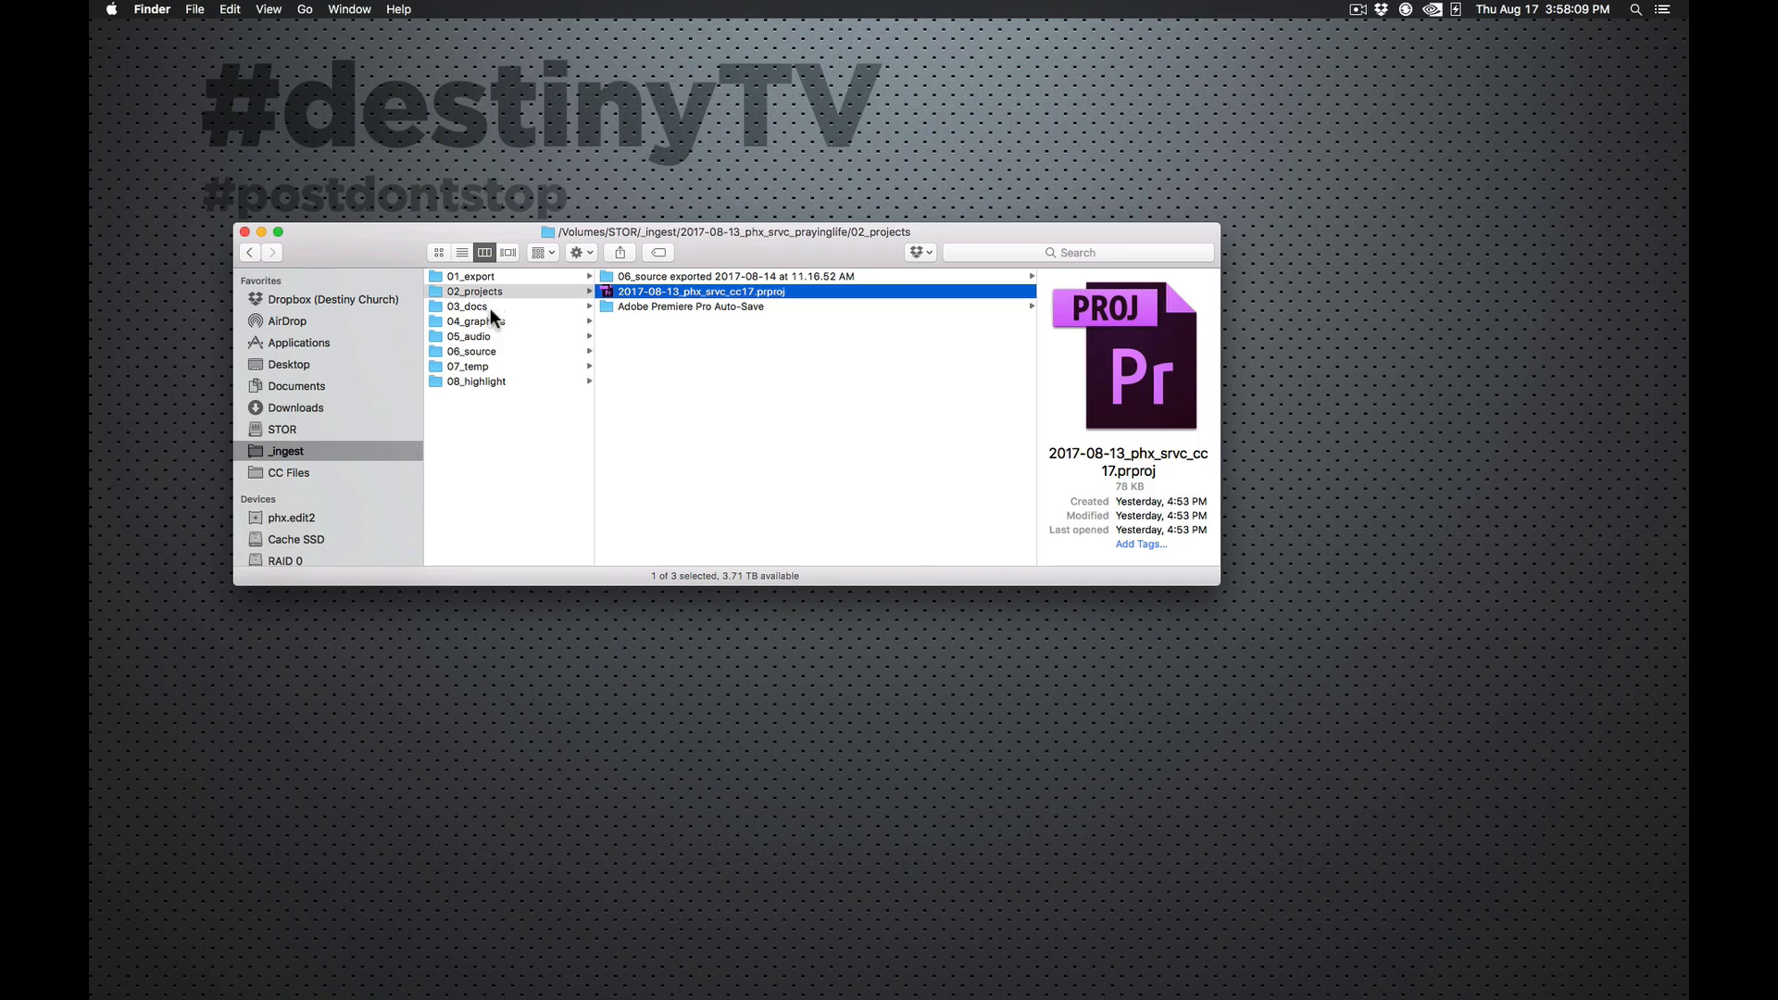
click(468, 306)
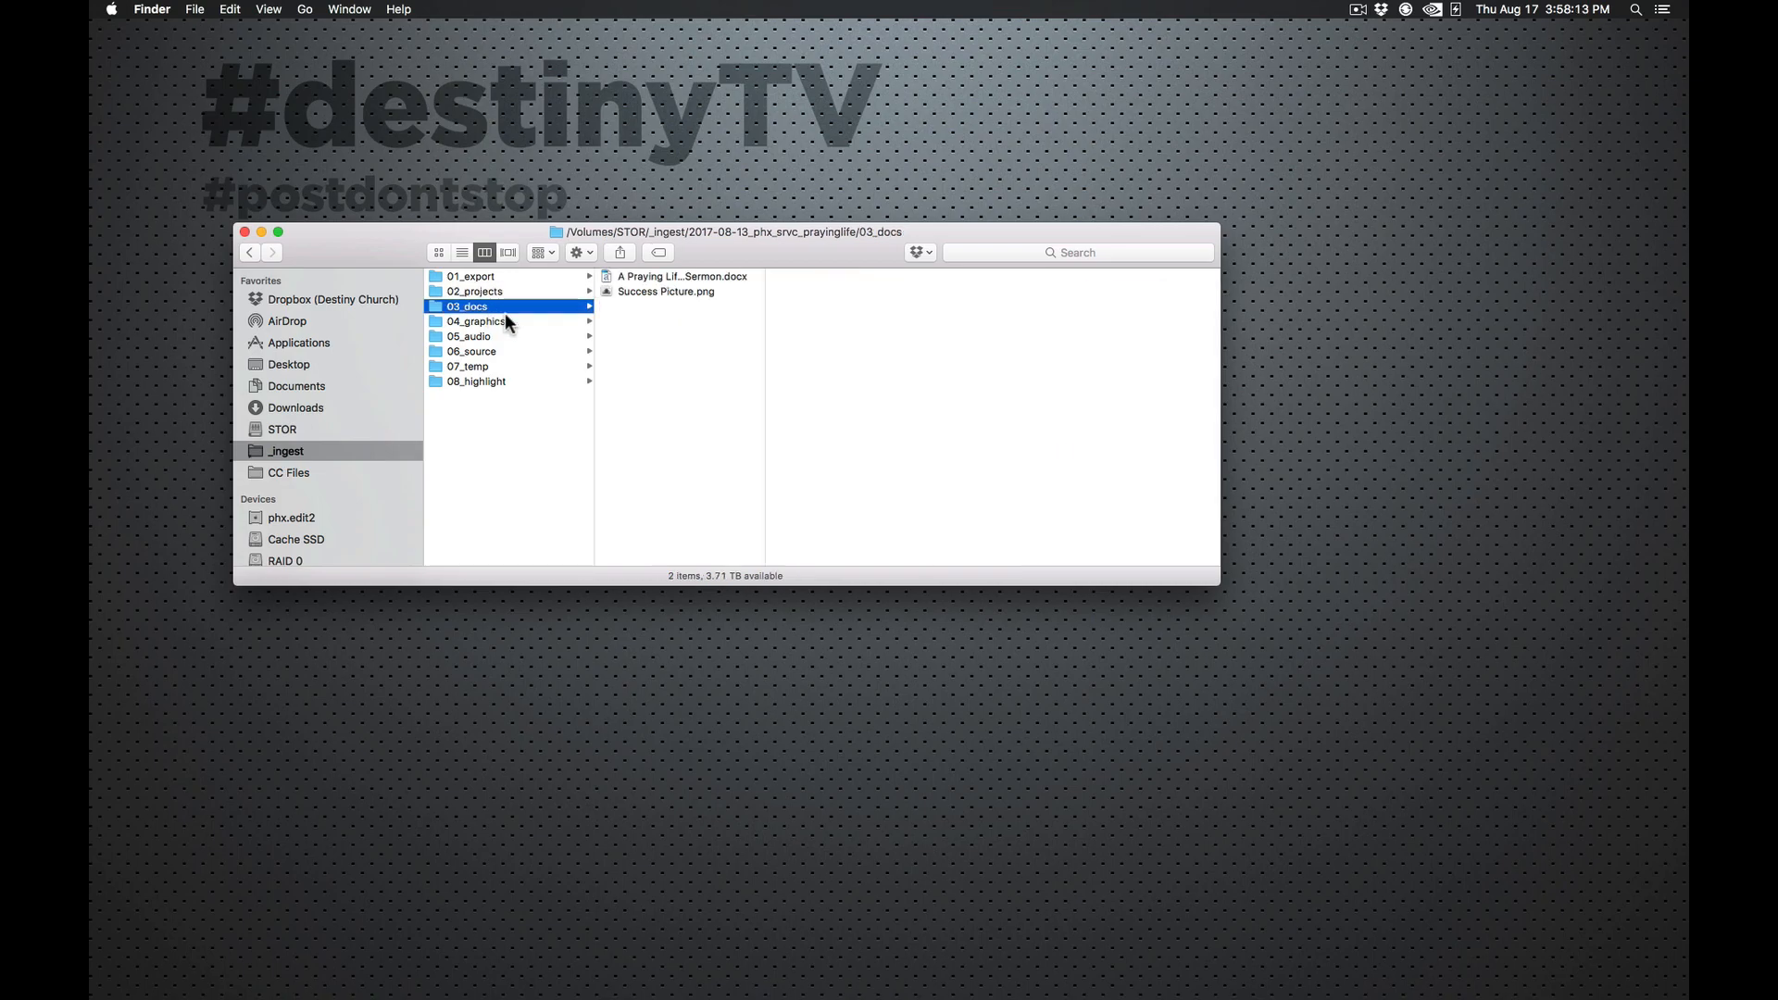
Step: Preview the sermon Word document in 03_docs, then show the 04_graphics folder
click(680, 276)
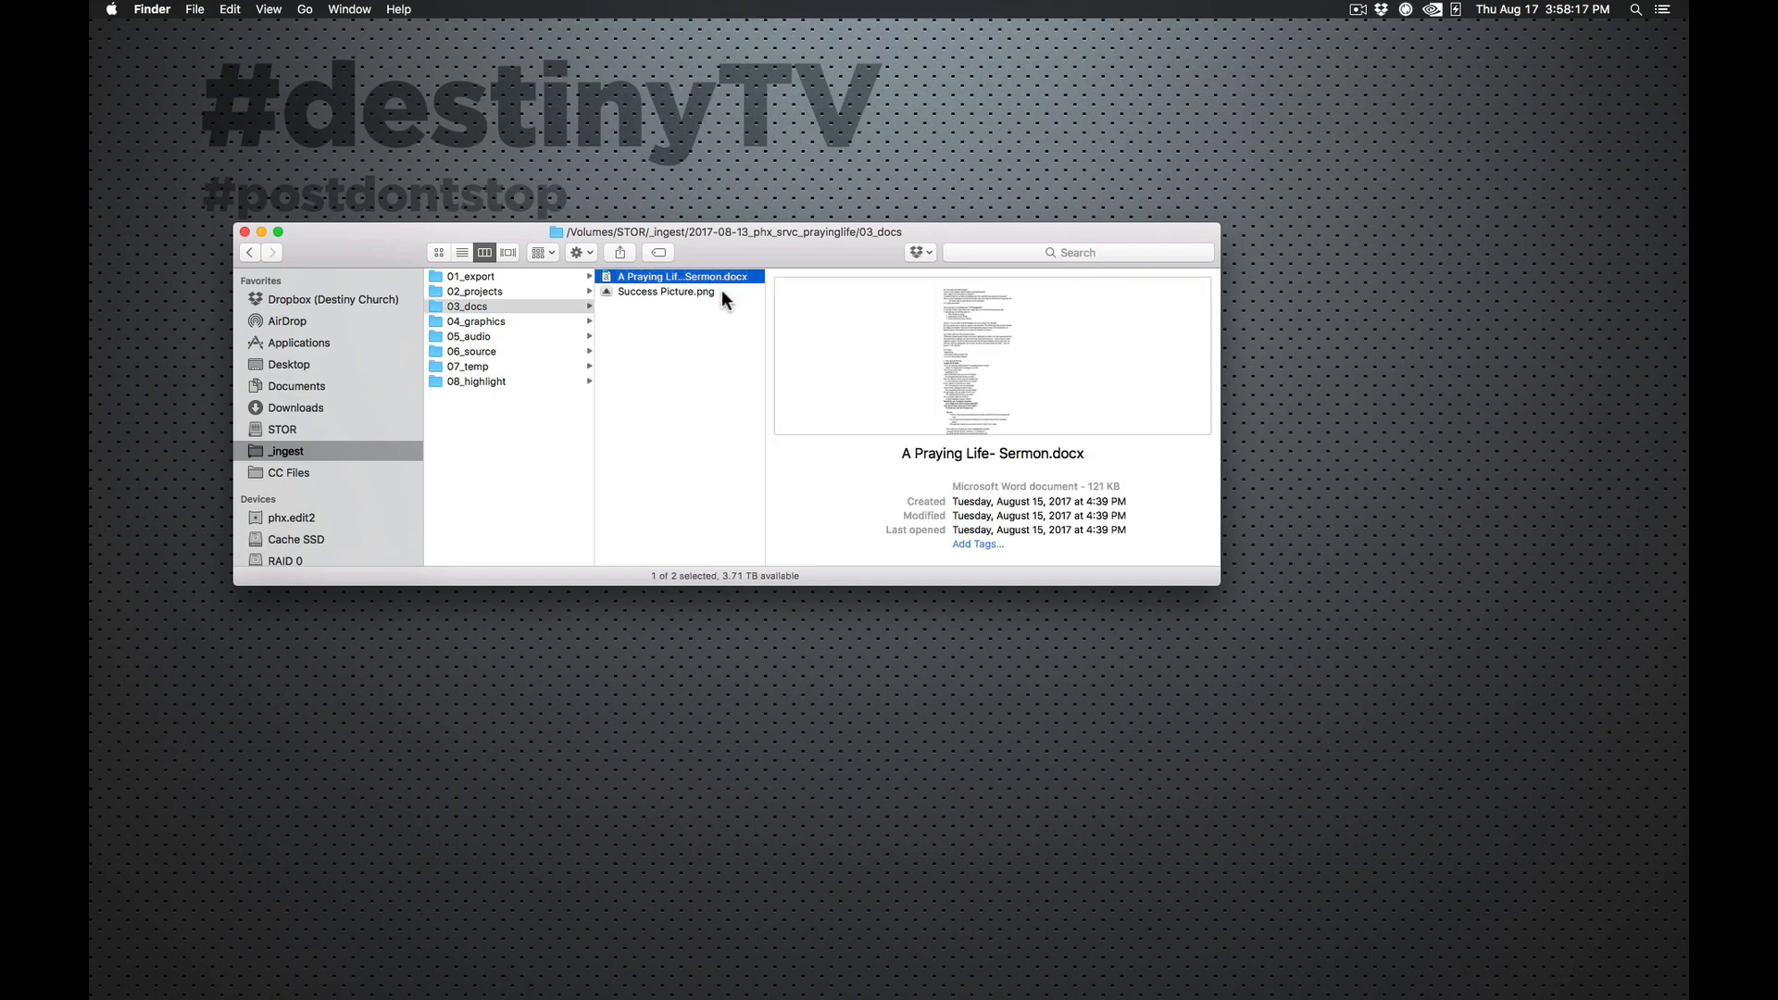
click(665, 291)
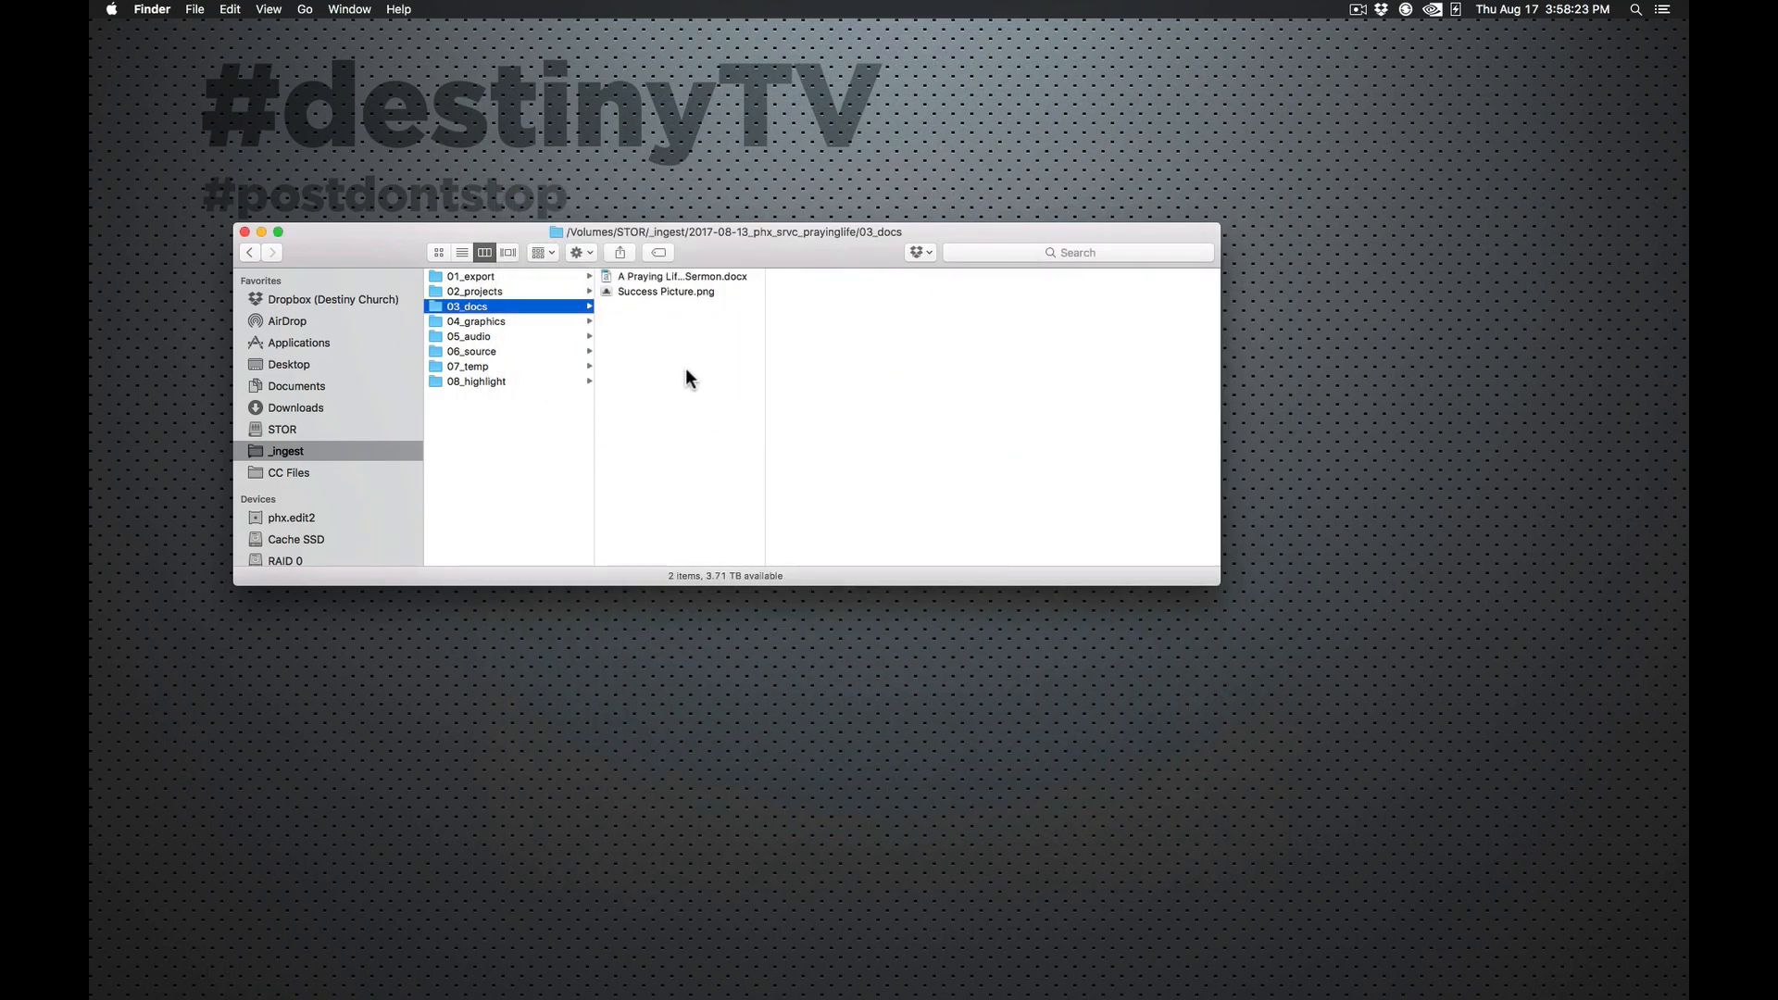
mouse_move(731, 555)
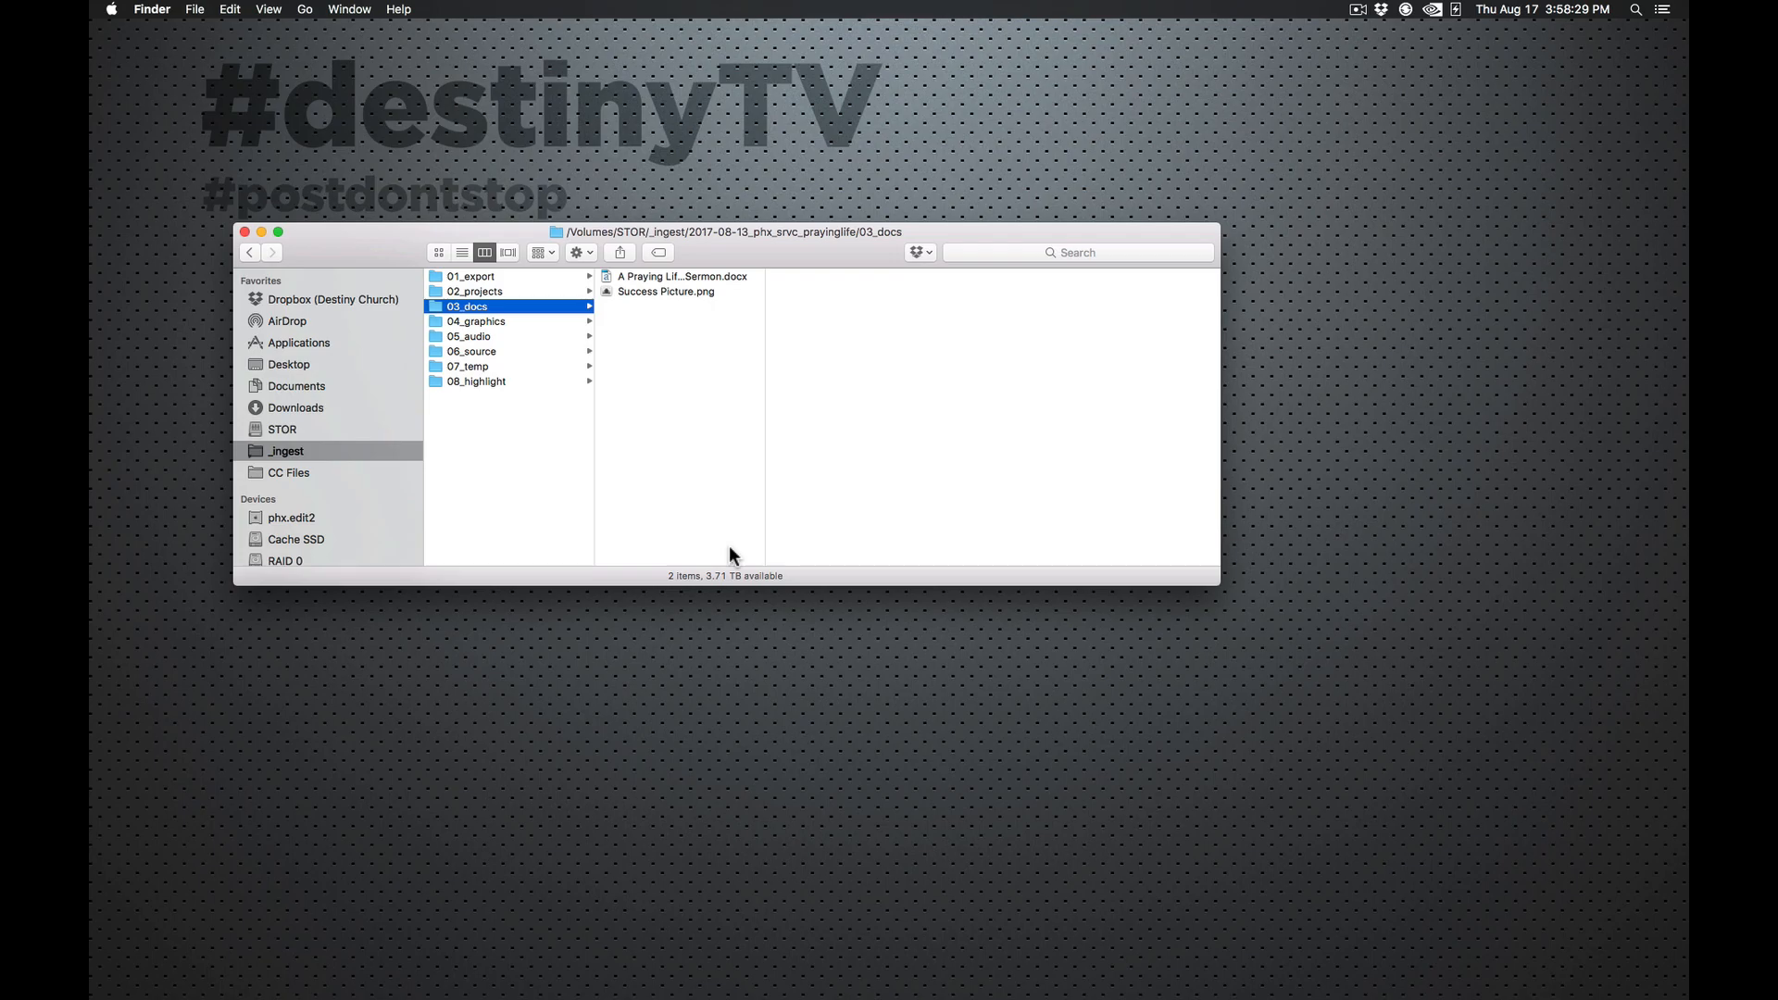
click(476, 320)
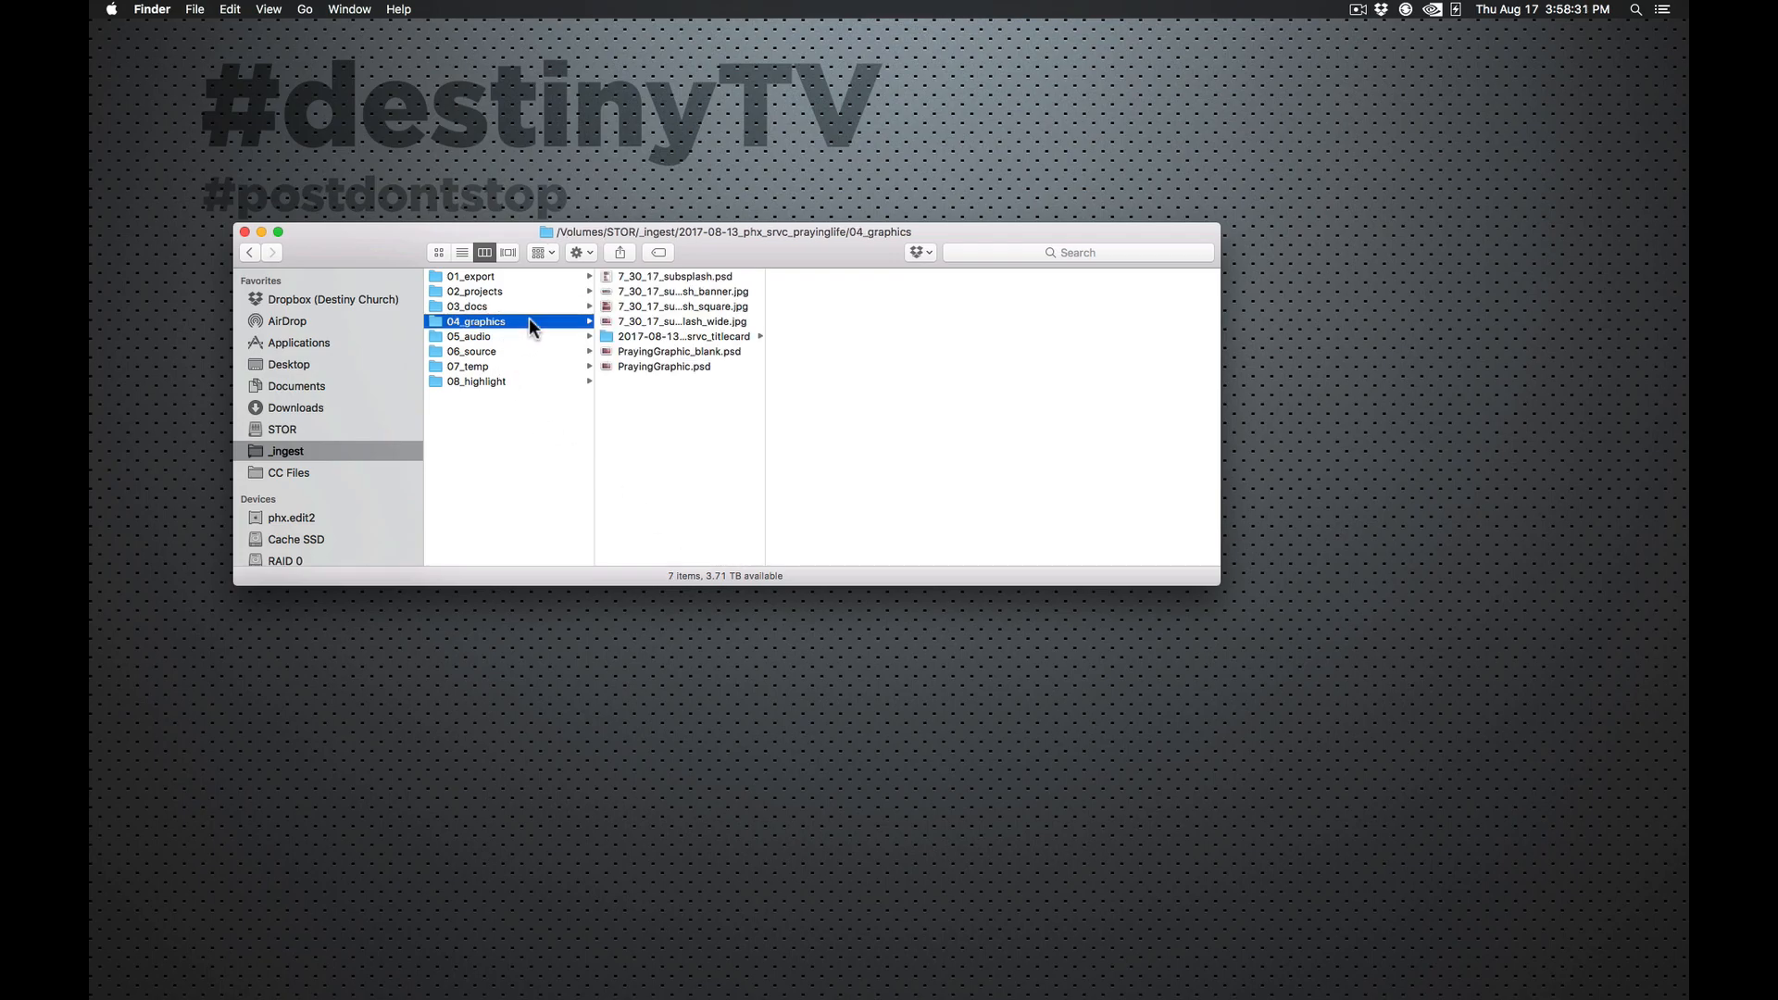
mouse_move(765, 424)
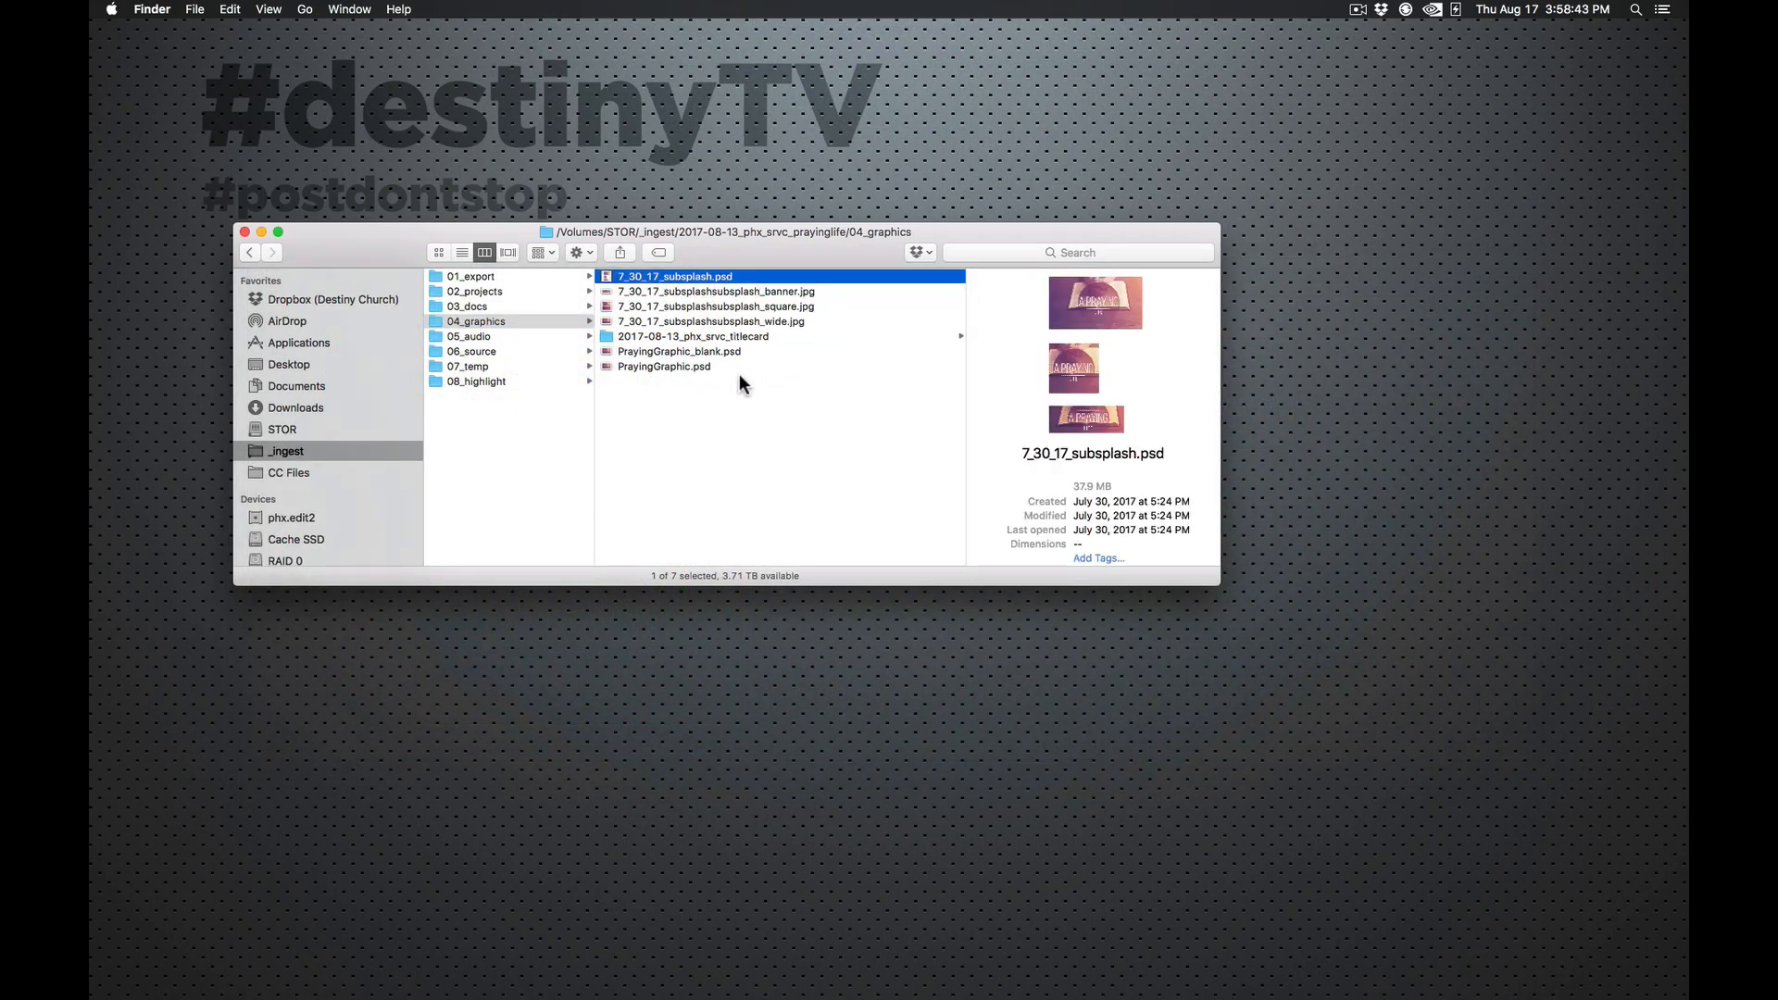
Step: Preview the PrayingGraphic artwork and the titlecard JPG in 2017-08-13_phx_srvc_titlecard, then move to 05_audio
click(679, 350)
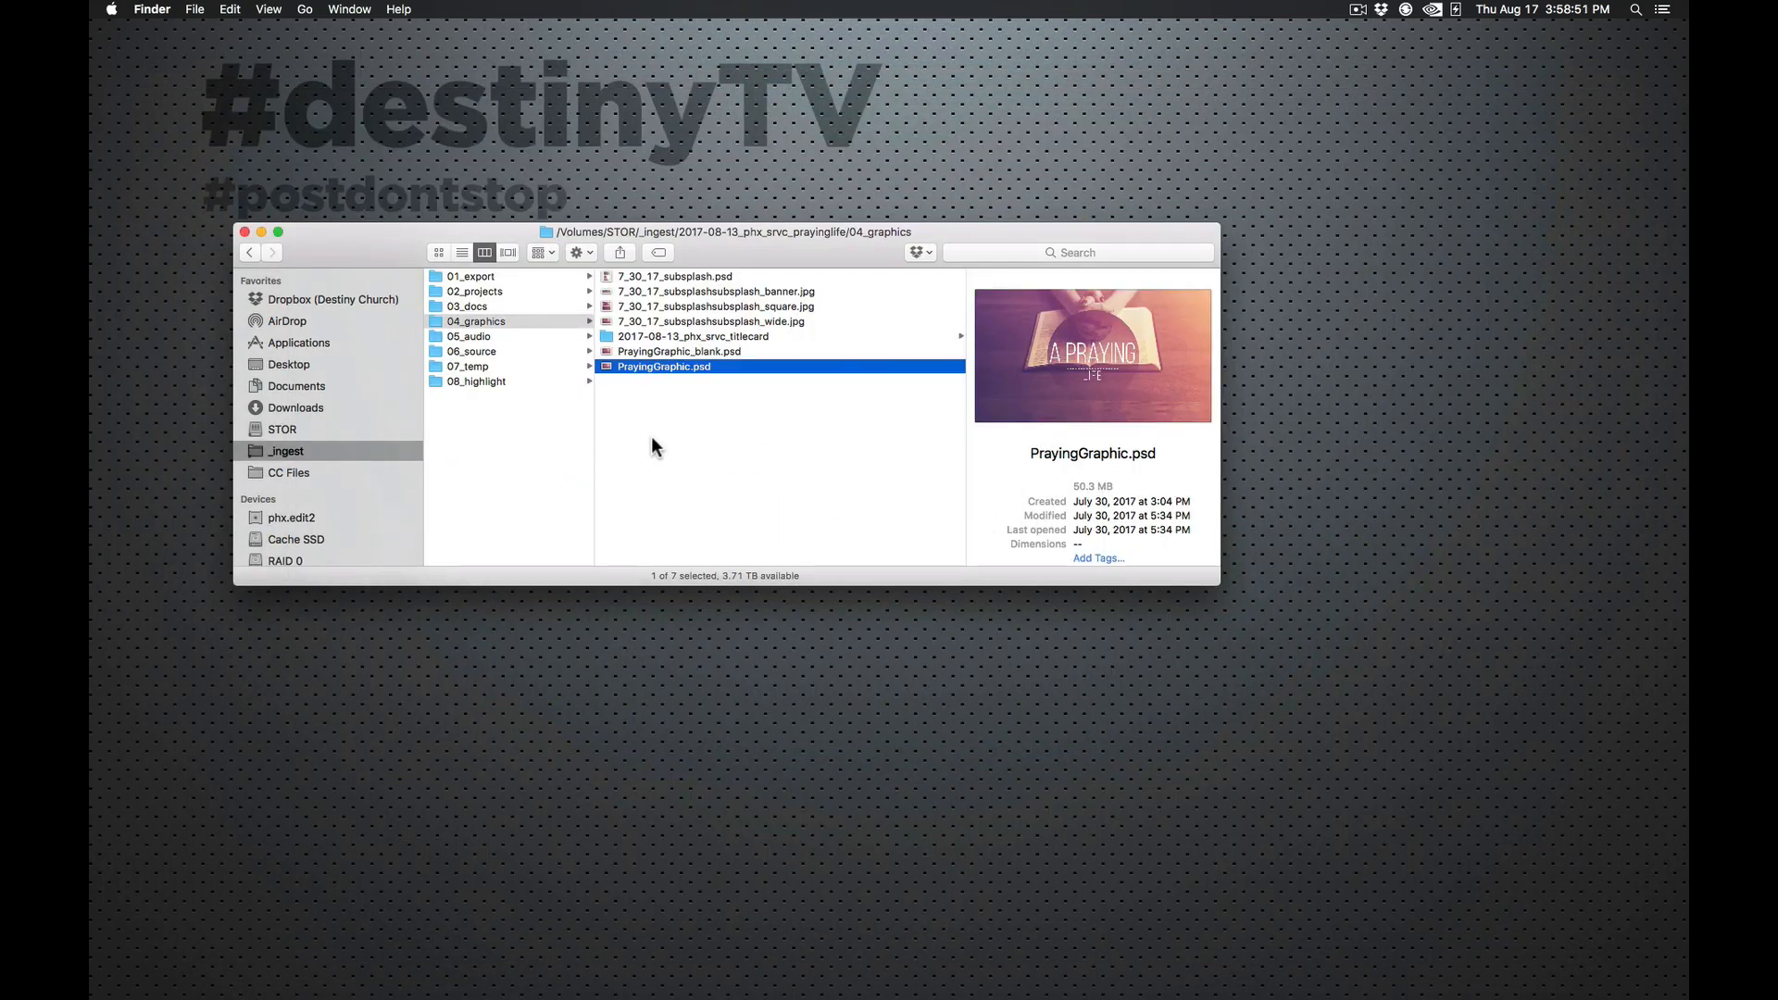
click(692, 336)
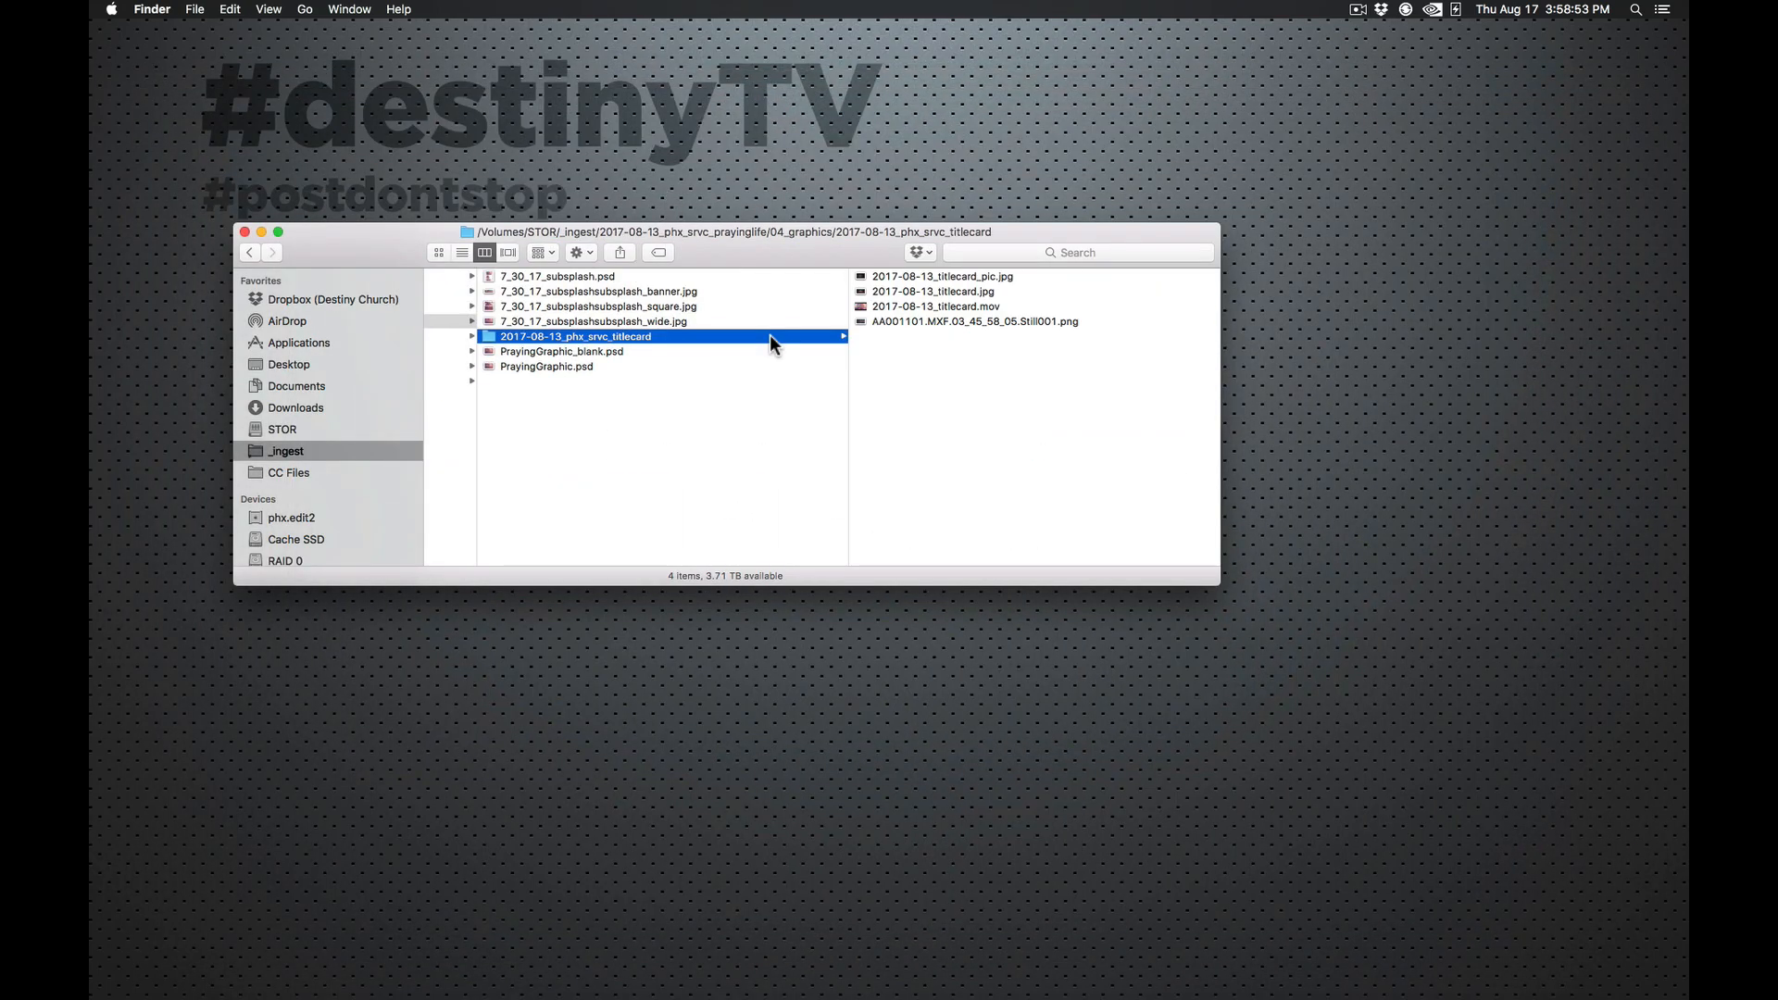
mouse_move(544, 348)
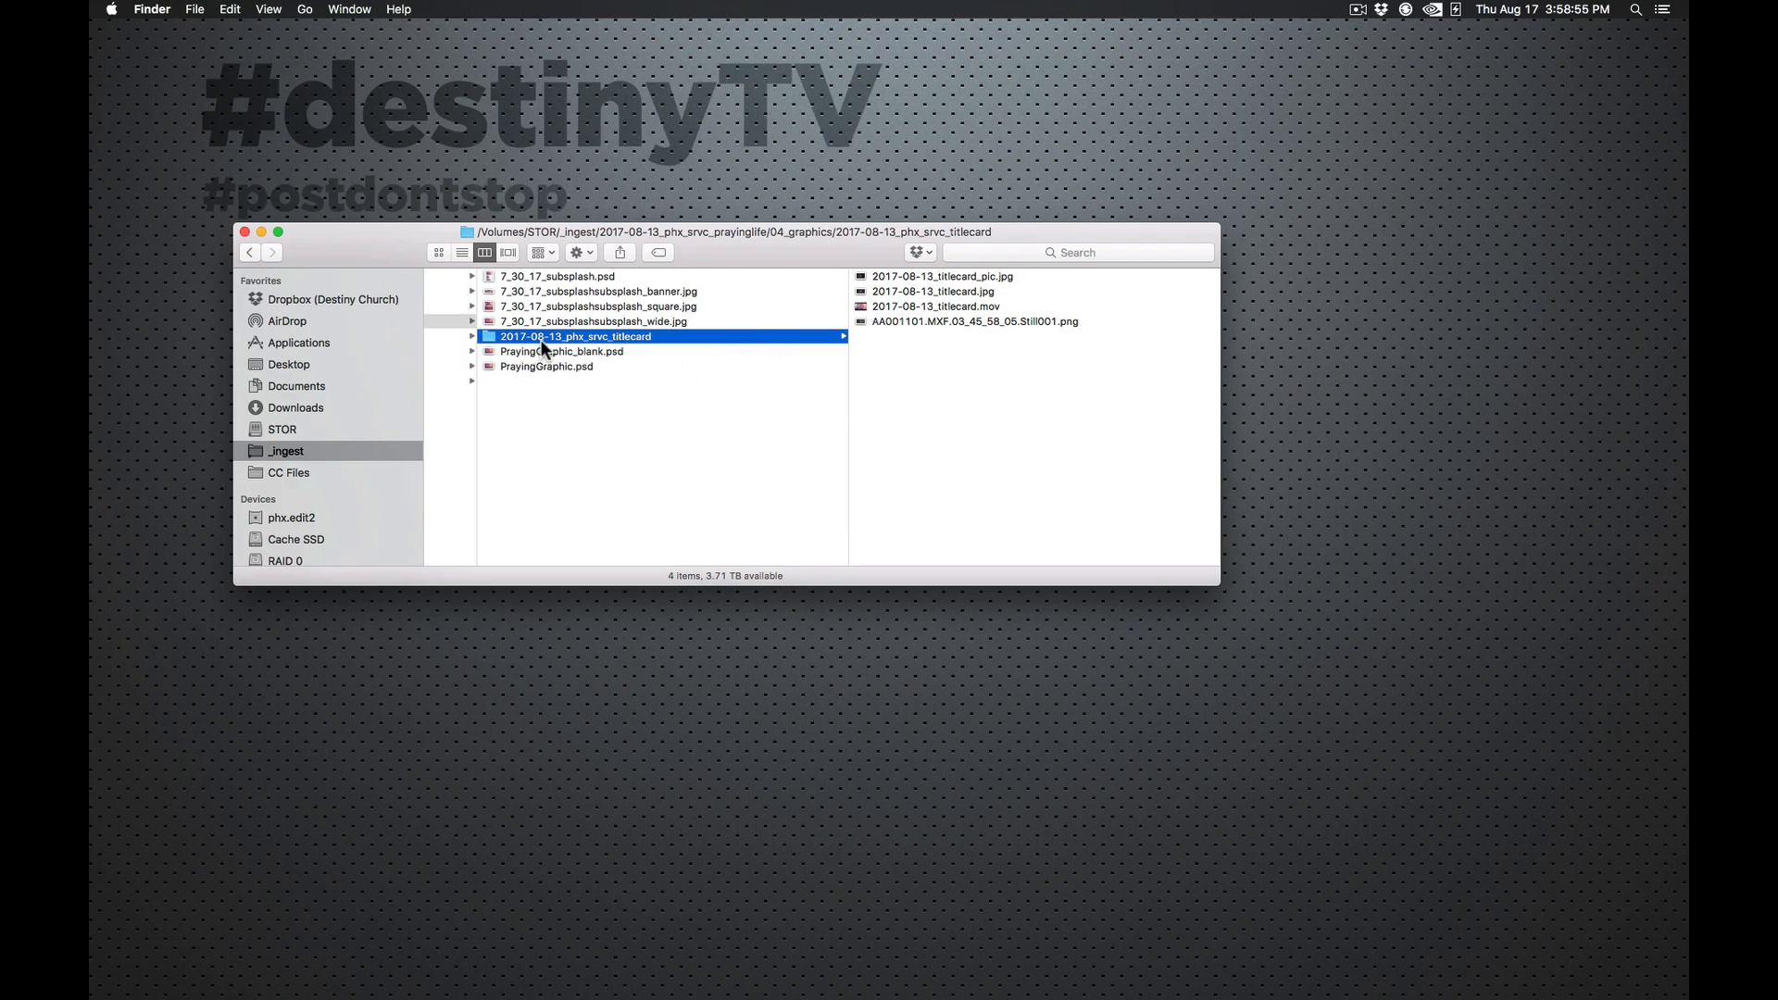
mouse_move(973, 340)
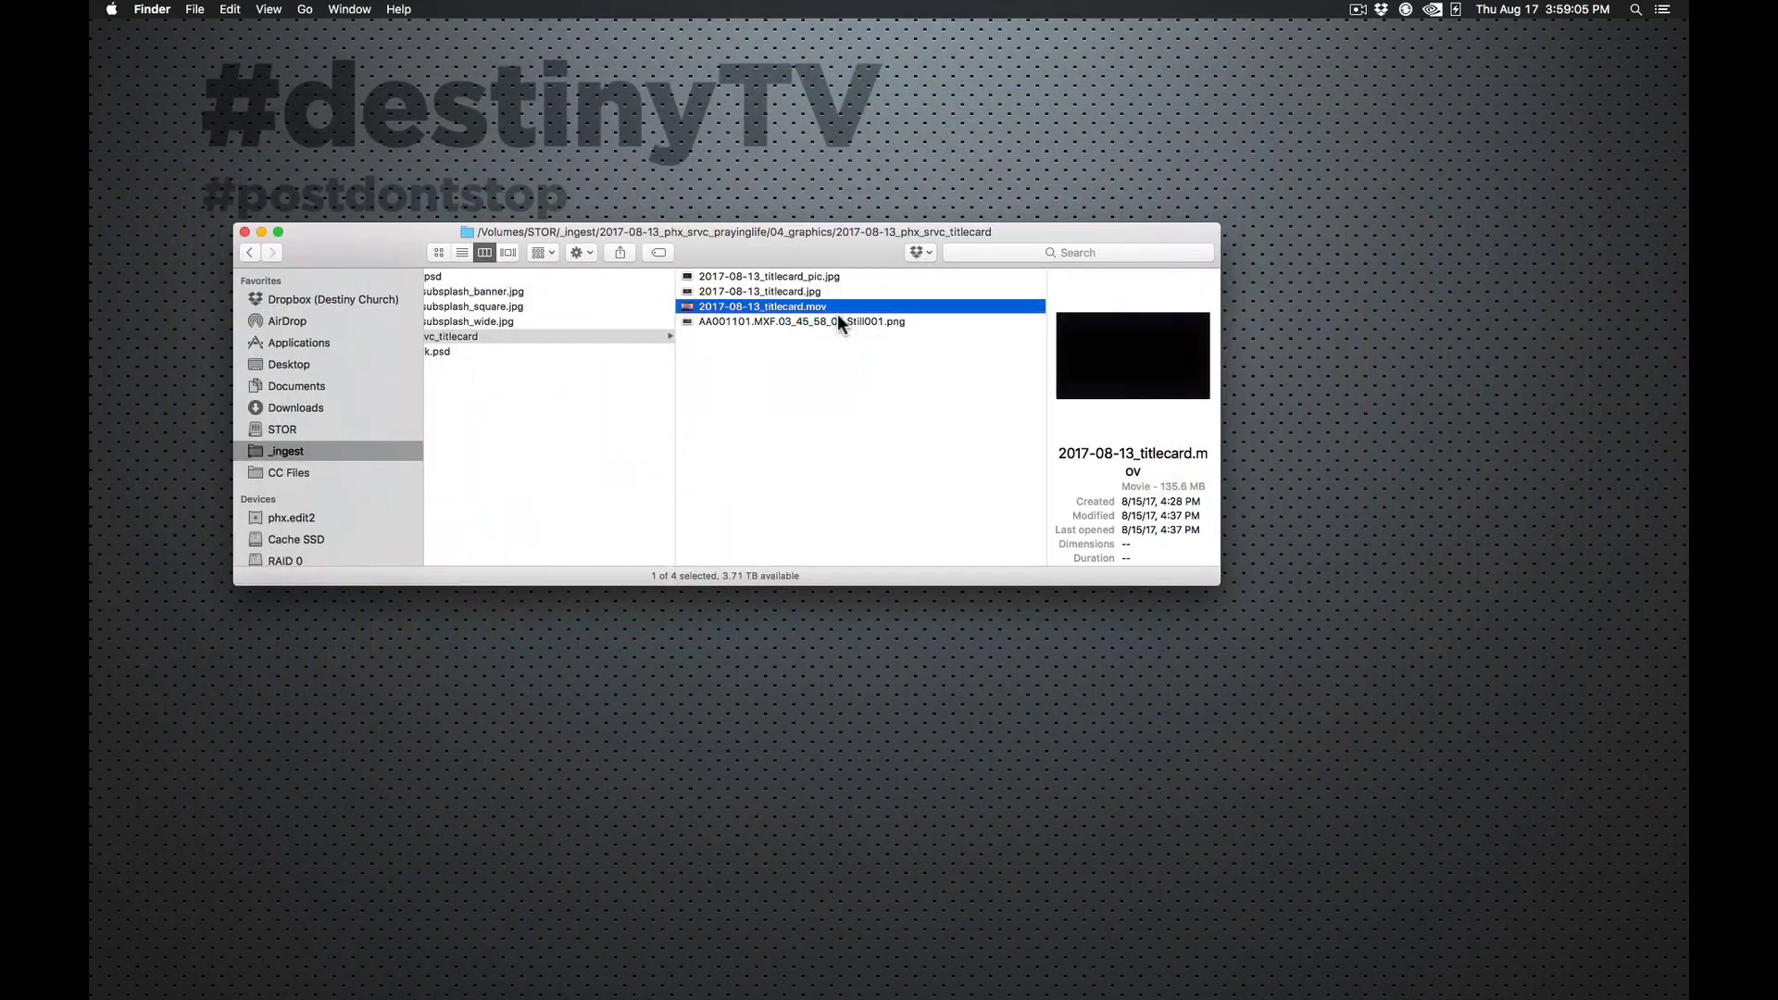
click(759, 291)
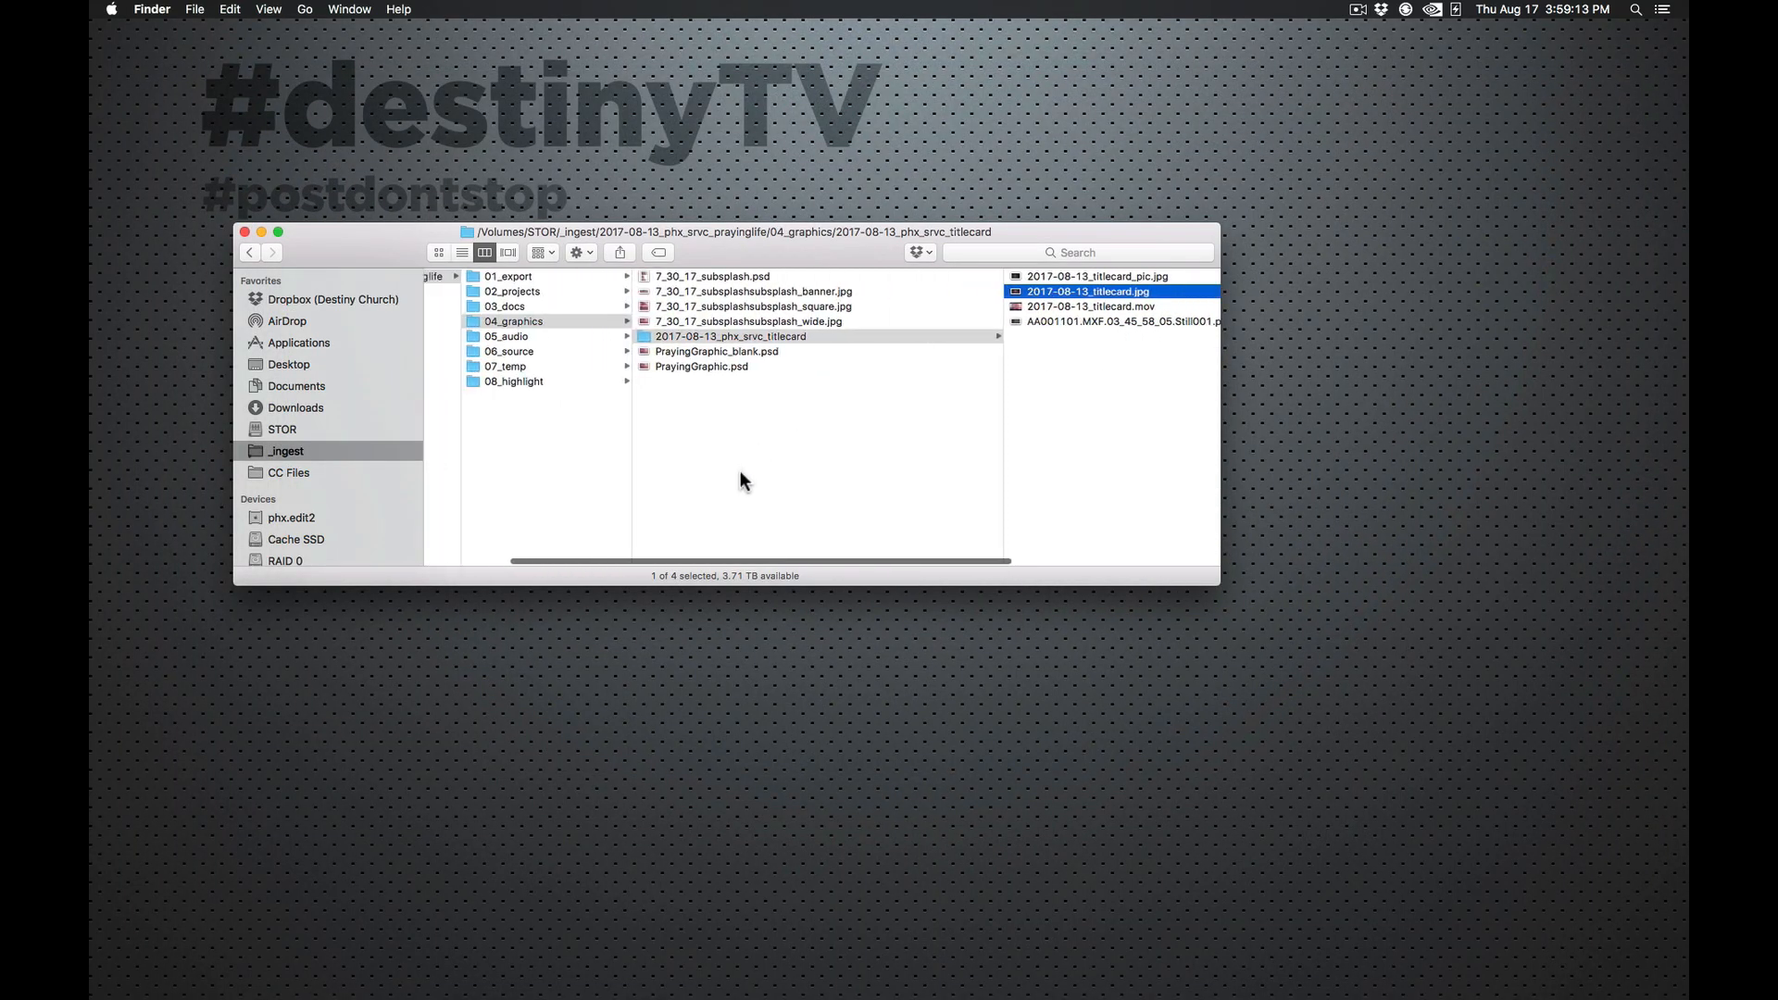
mouse_move(900, 489)
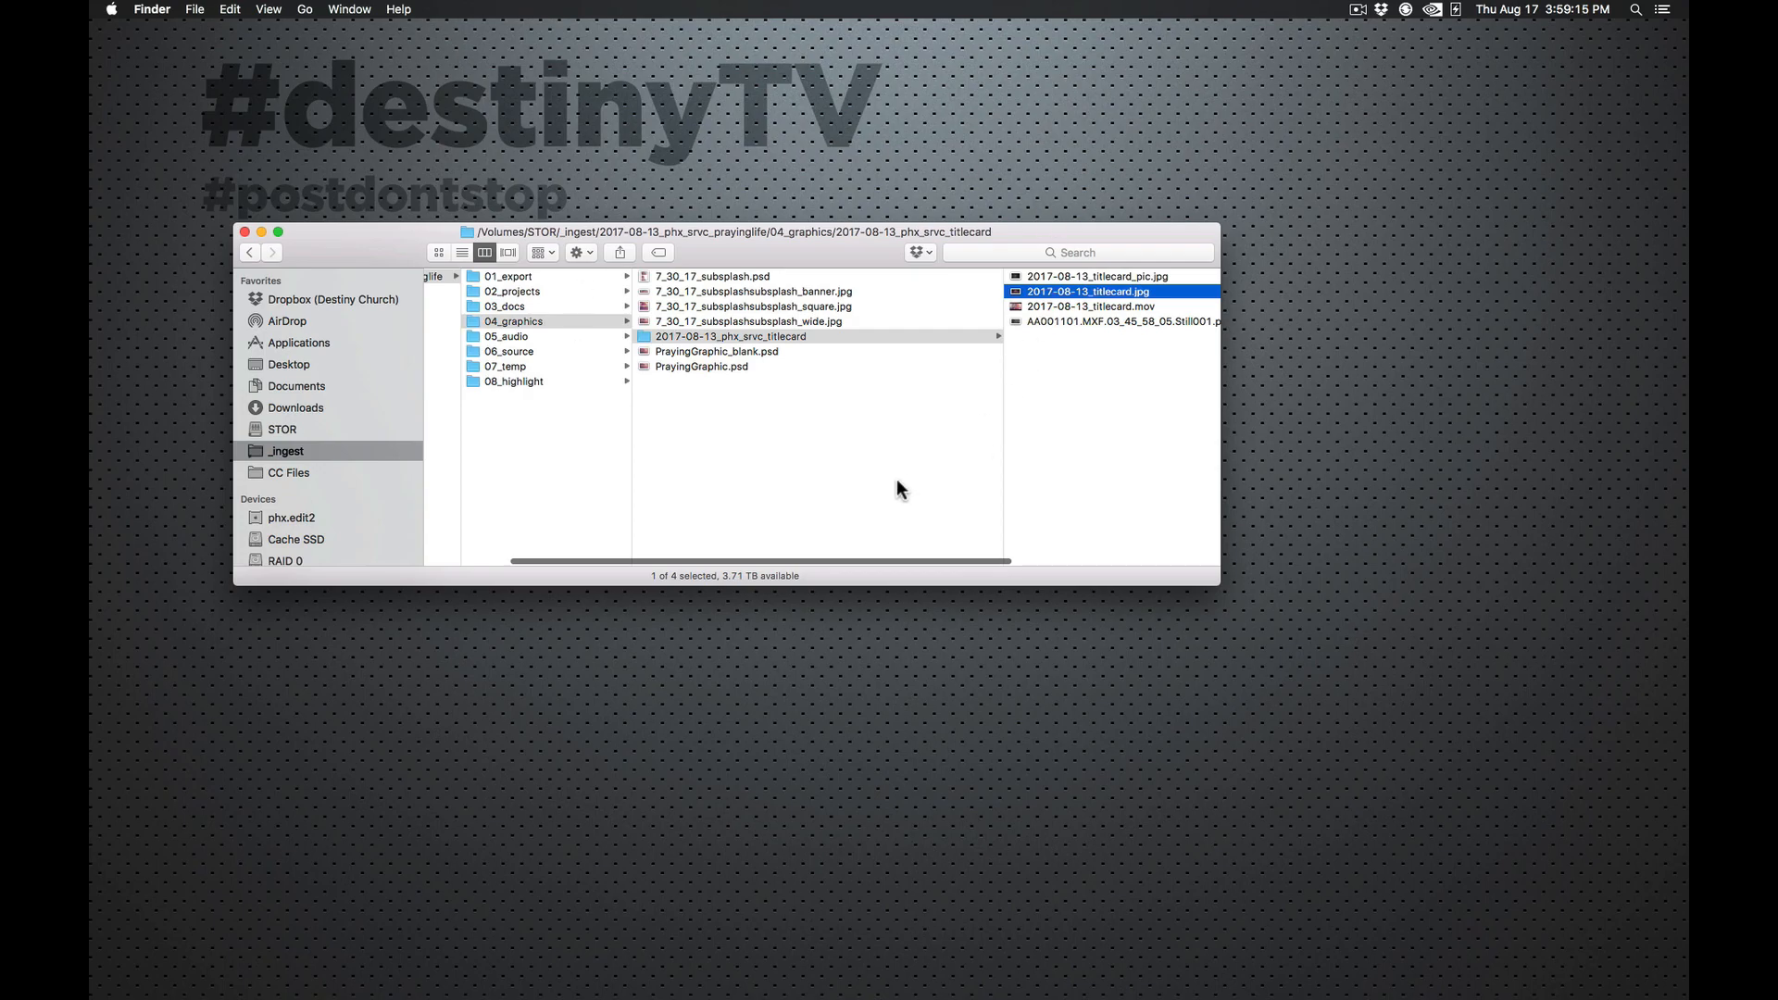
mouse_move(565, 346)
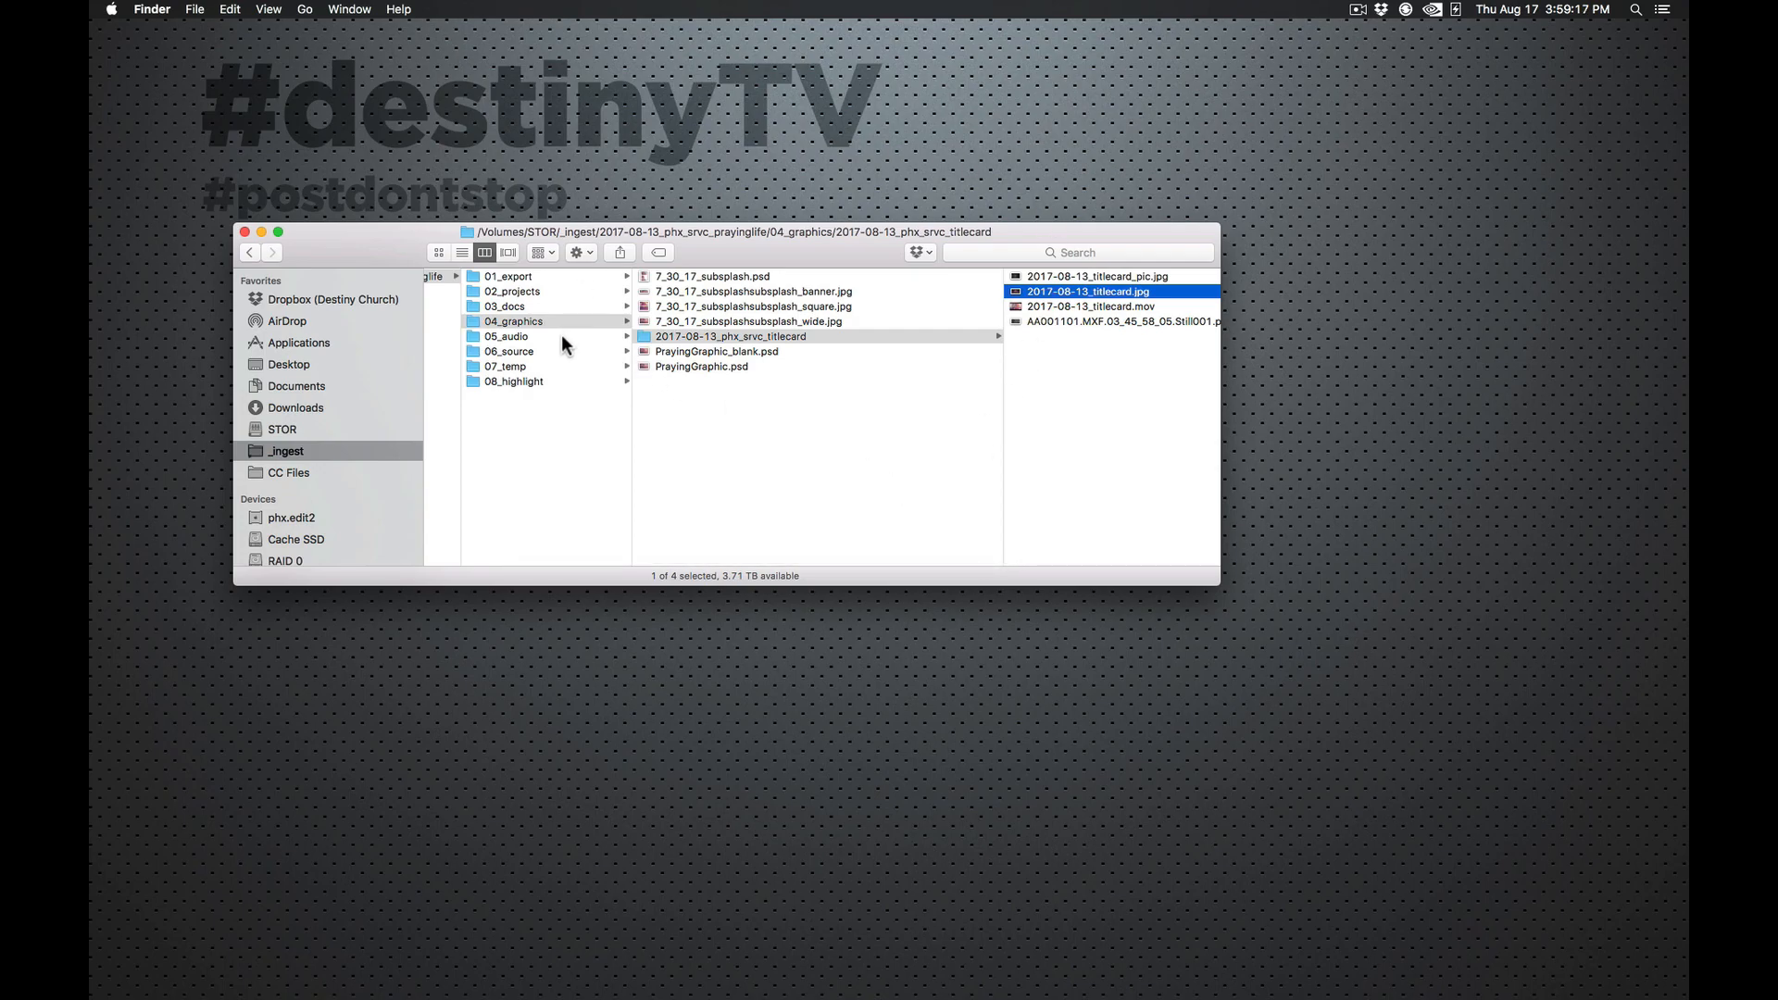
click(506, 335)
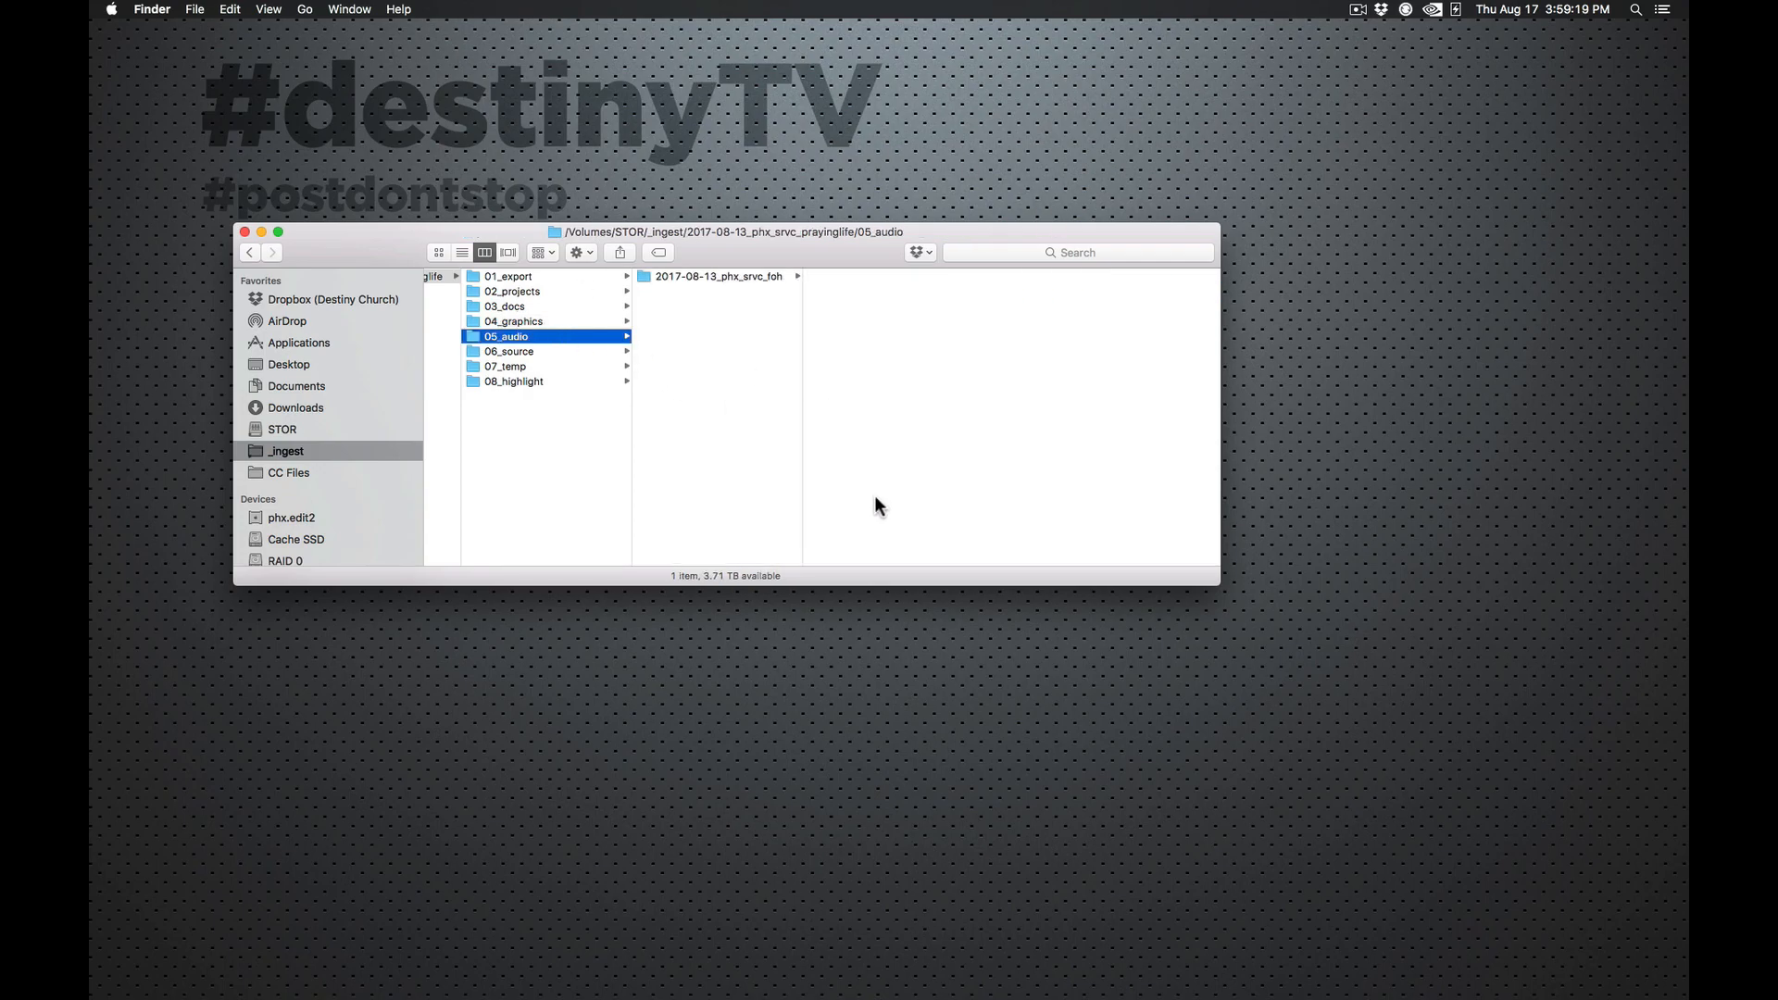
Step: Reveal the FOH subfolder's single WAV inside 05_audio, then move on to 06_source
click(719, 276)
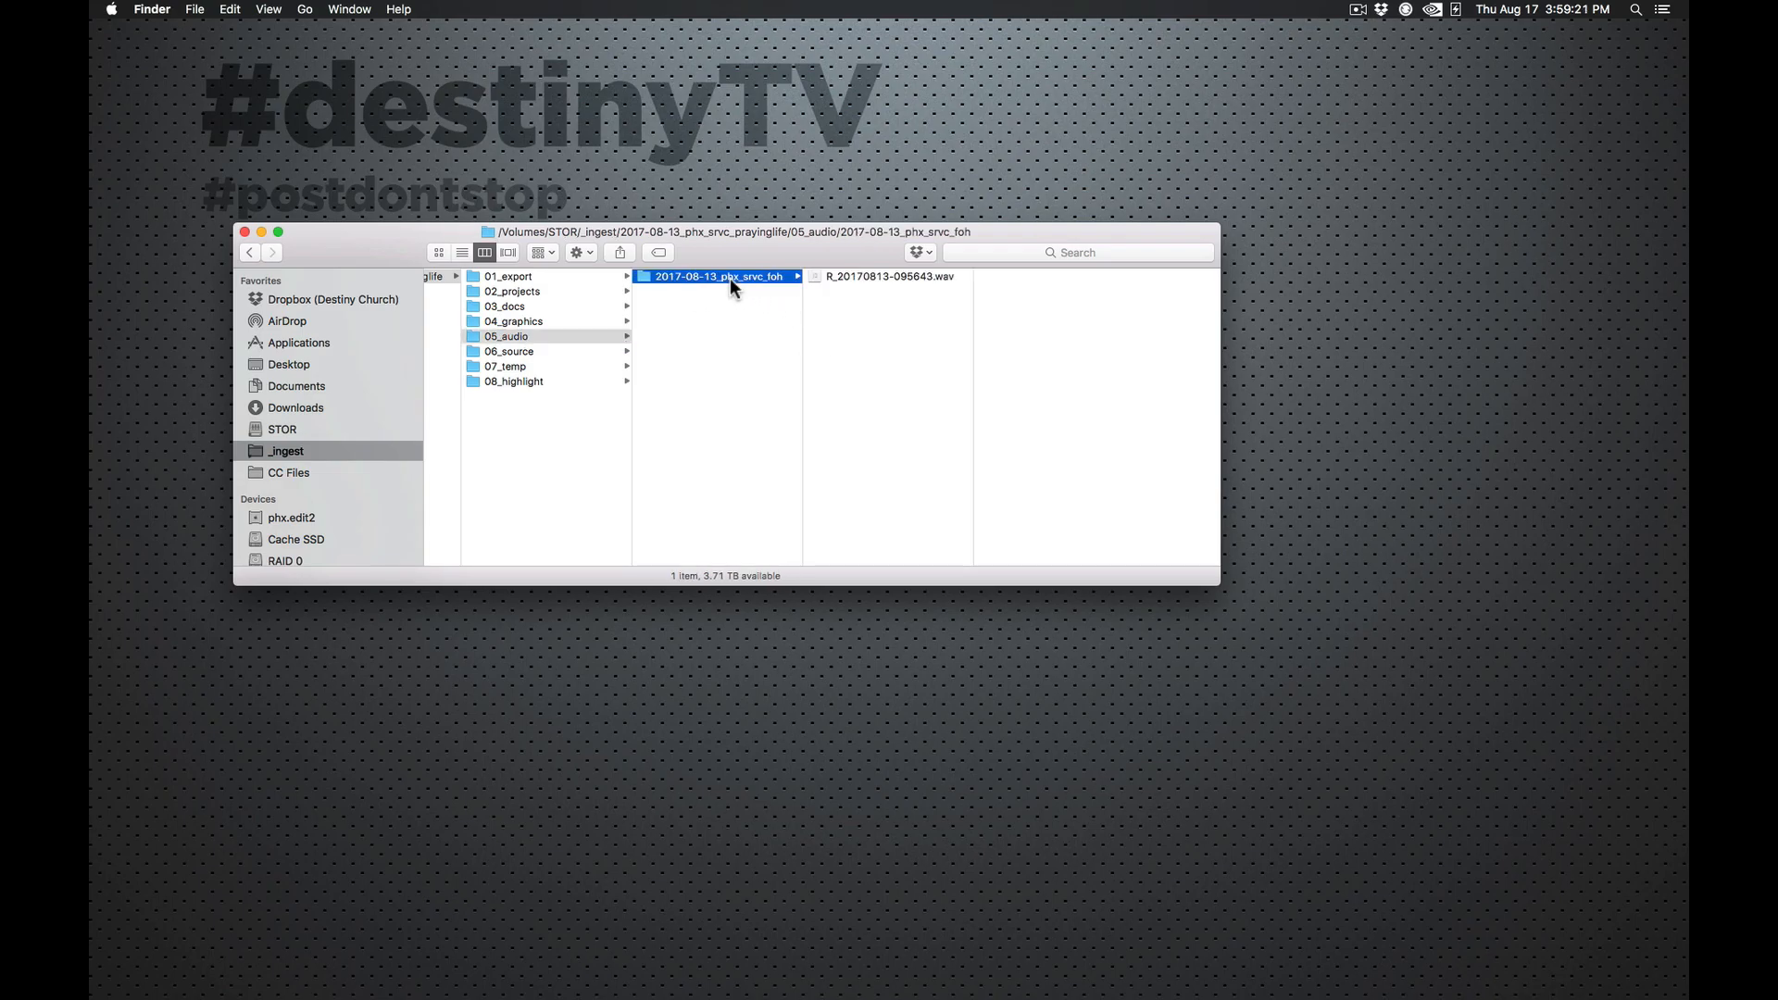
mouse_move(802, 400)
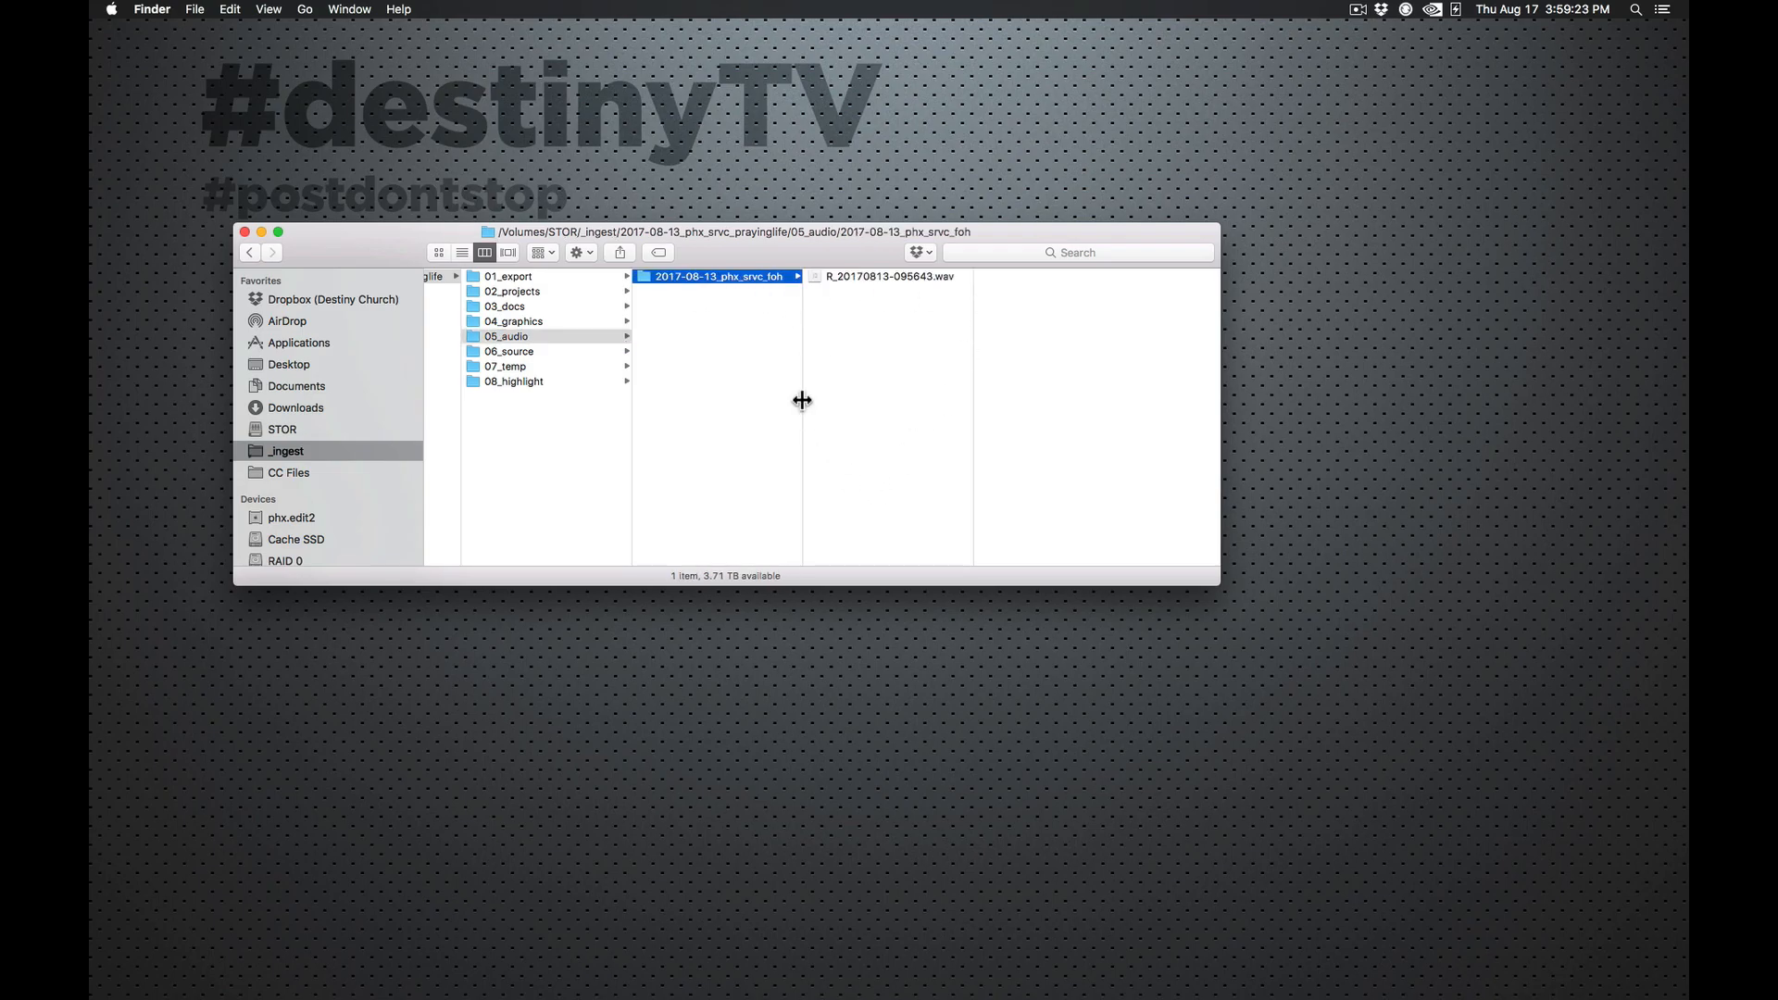
click(506, 335)
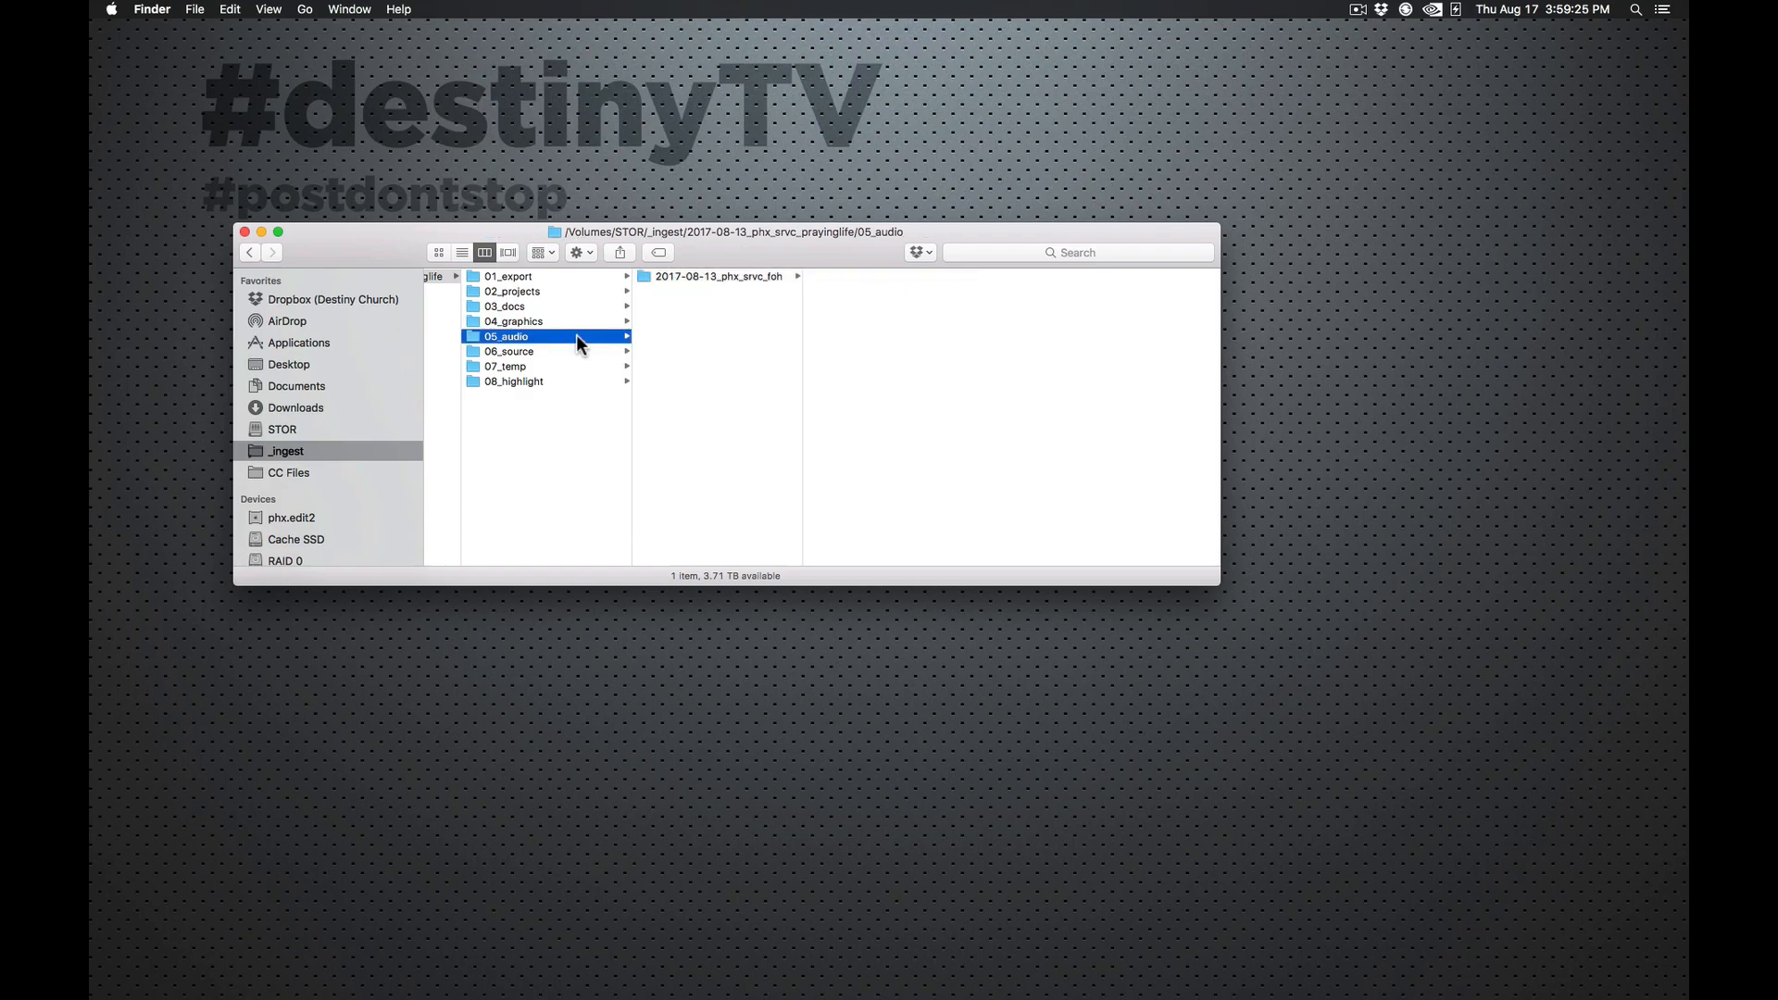
mouse_move(759, 373)
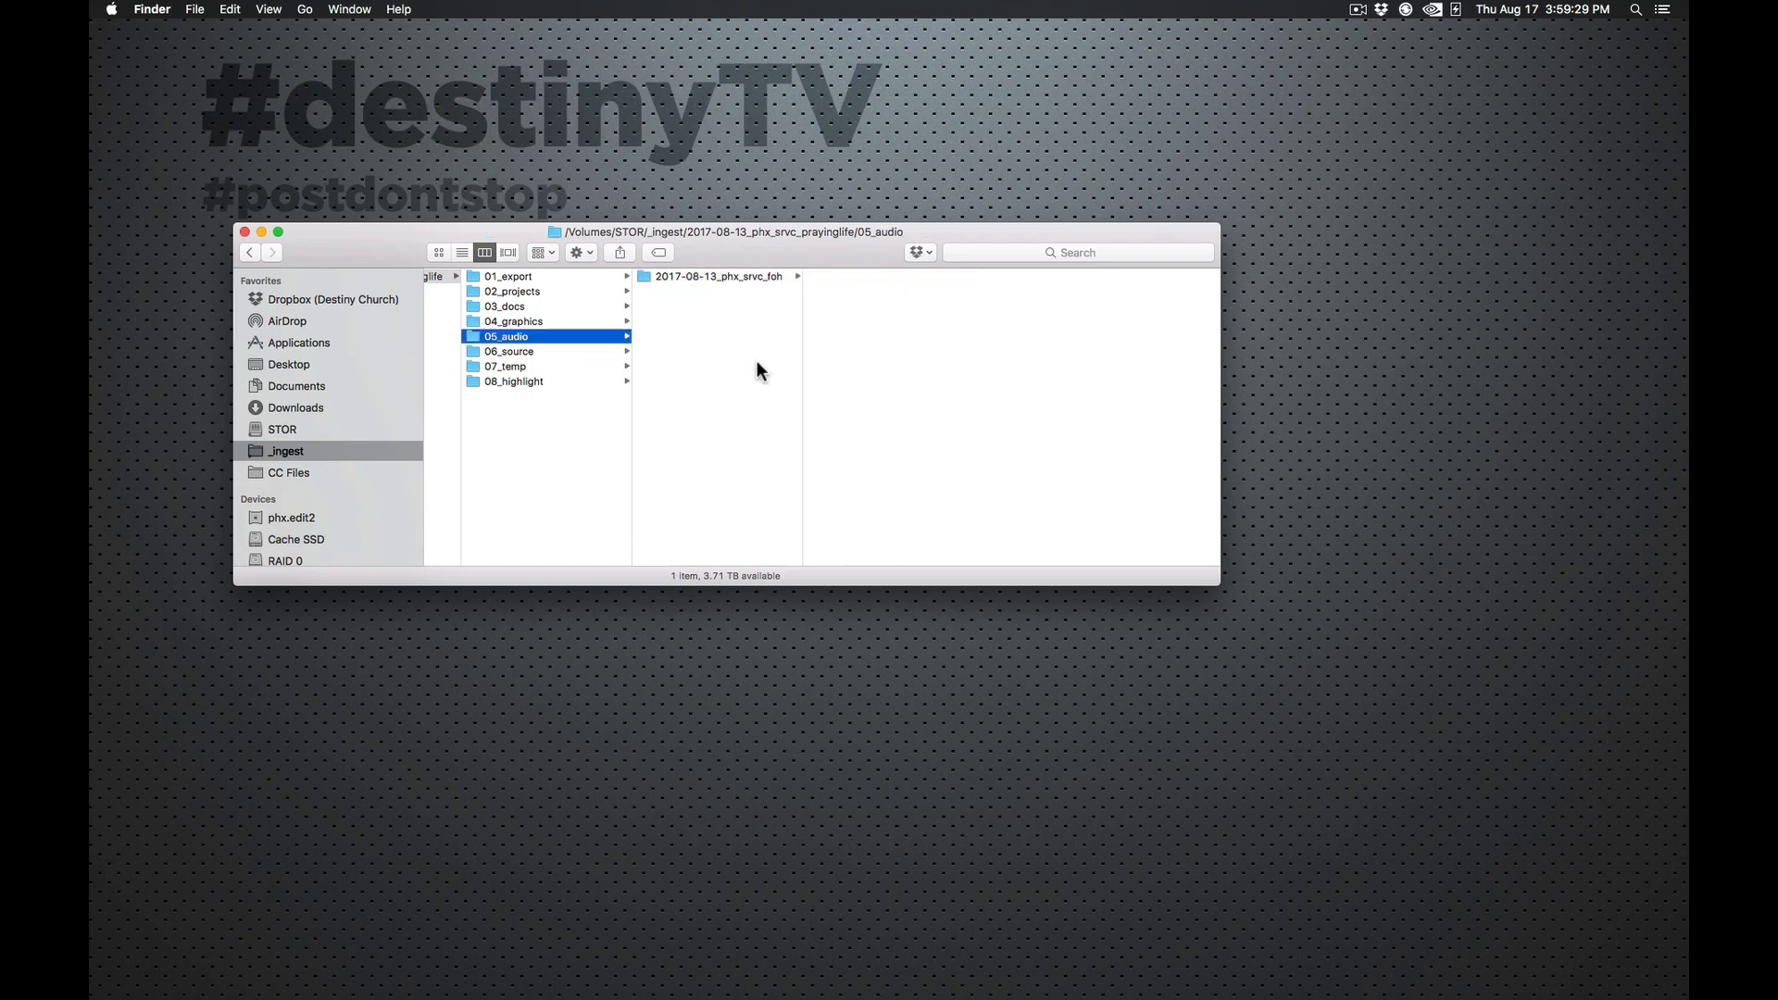
mouse_move(724, 468)
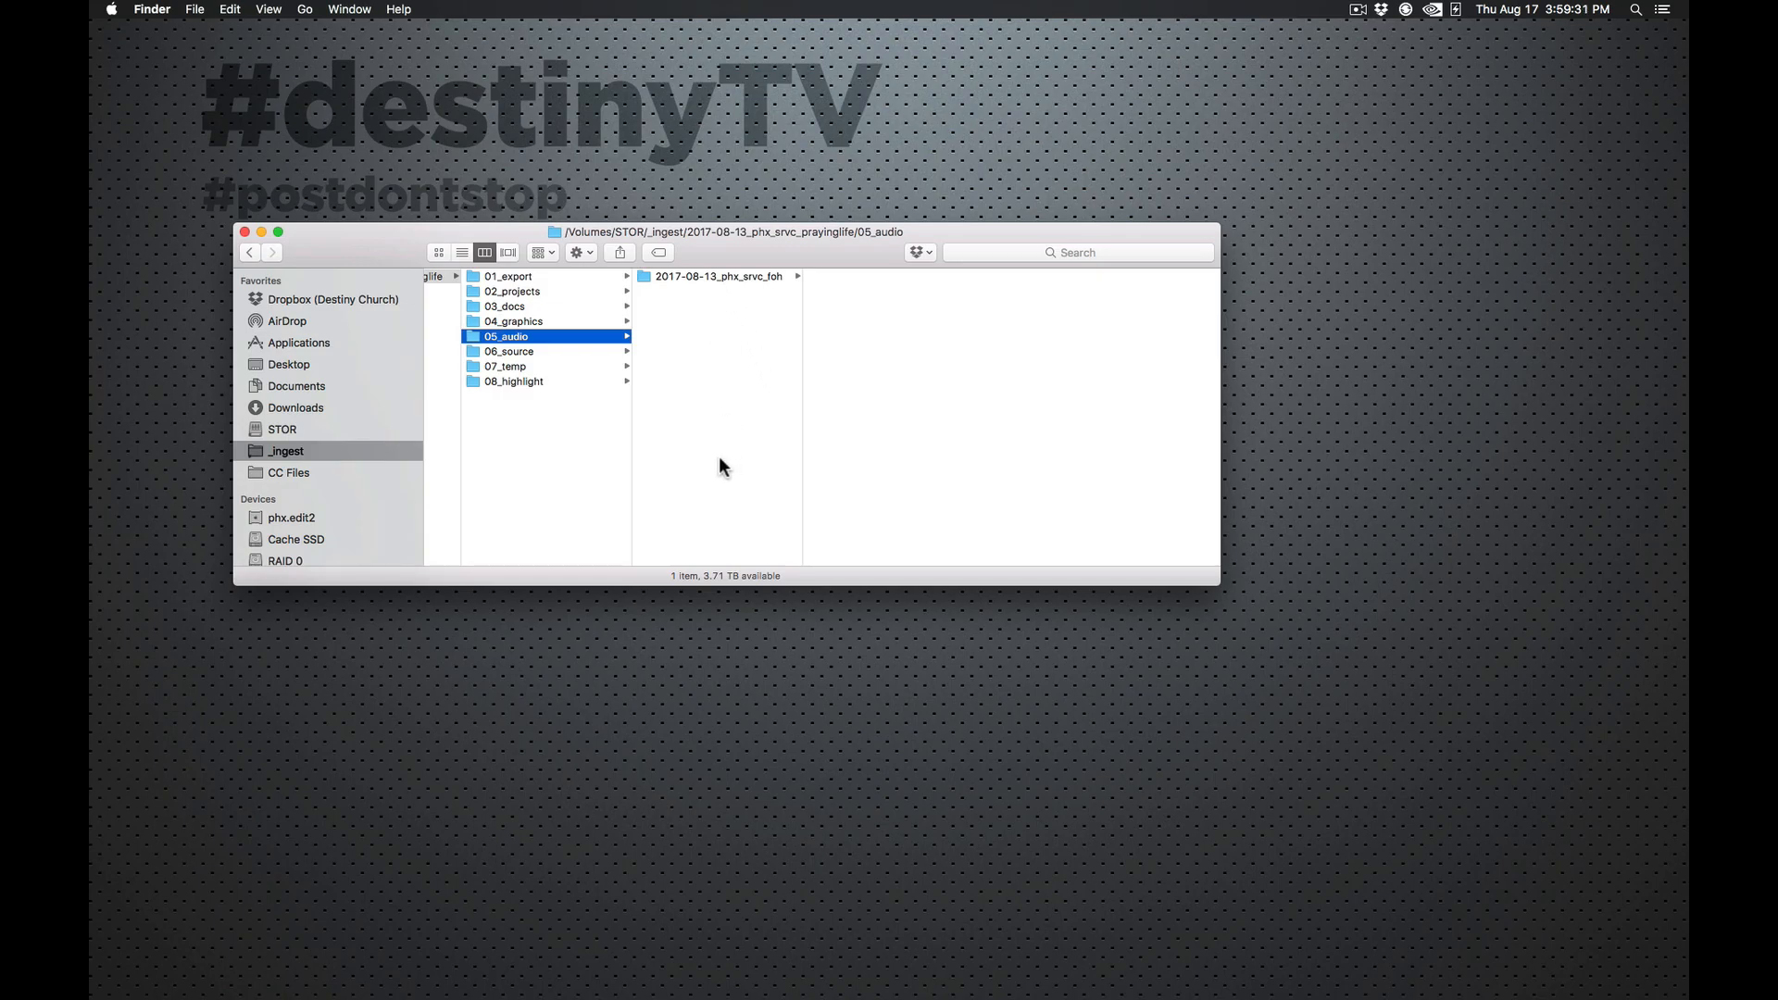
click(507, 350)
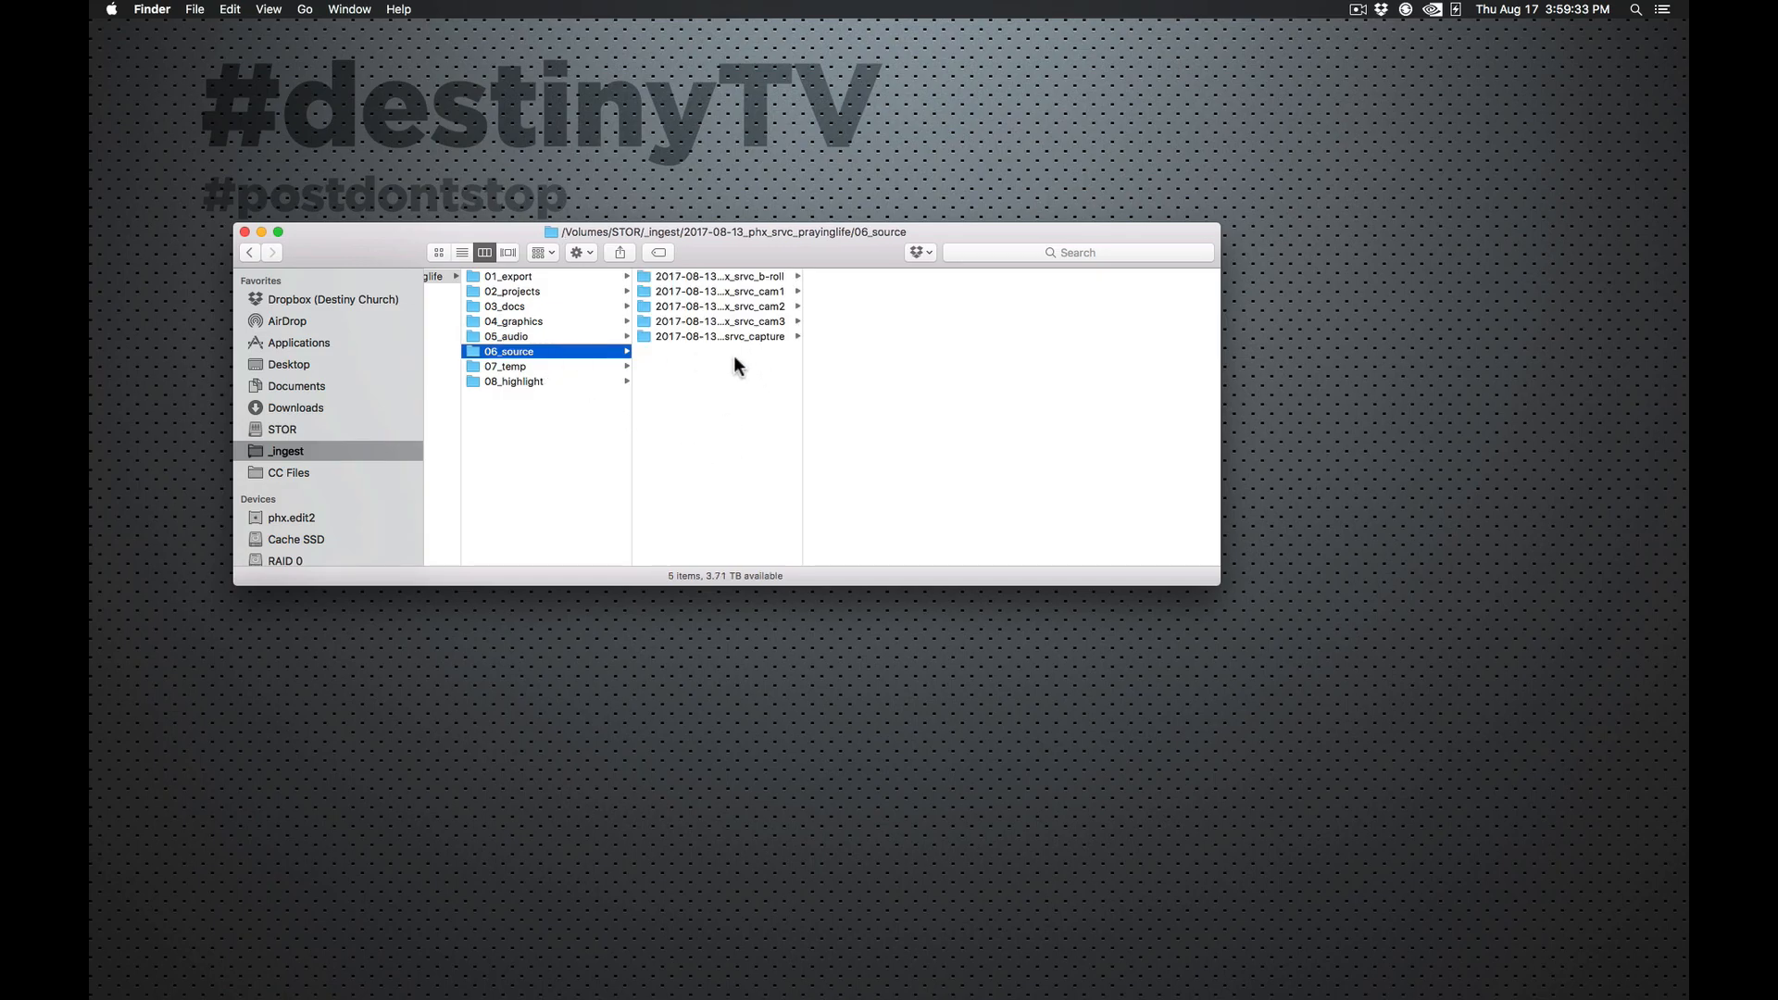
Step: Browse cam1, capture (previewing its ProRes 720 .mov) and the empty b-roll subfolder
click(719, 291)
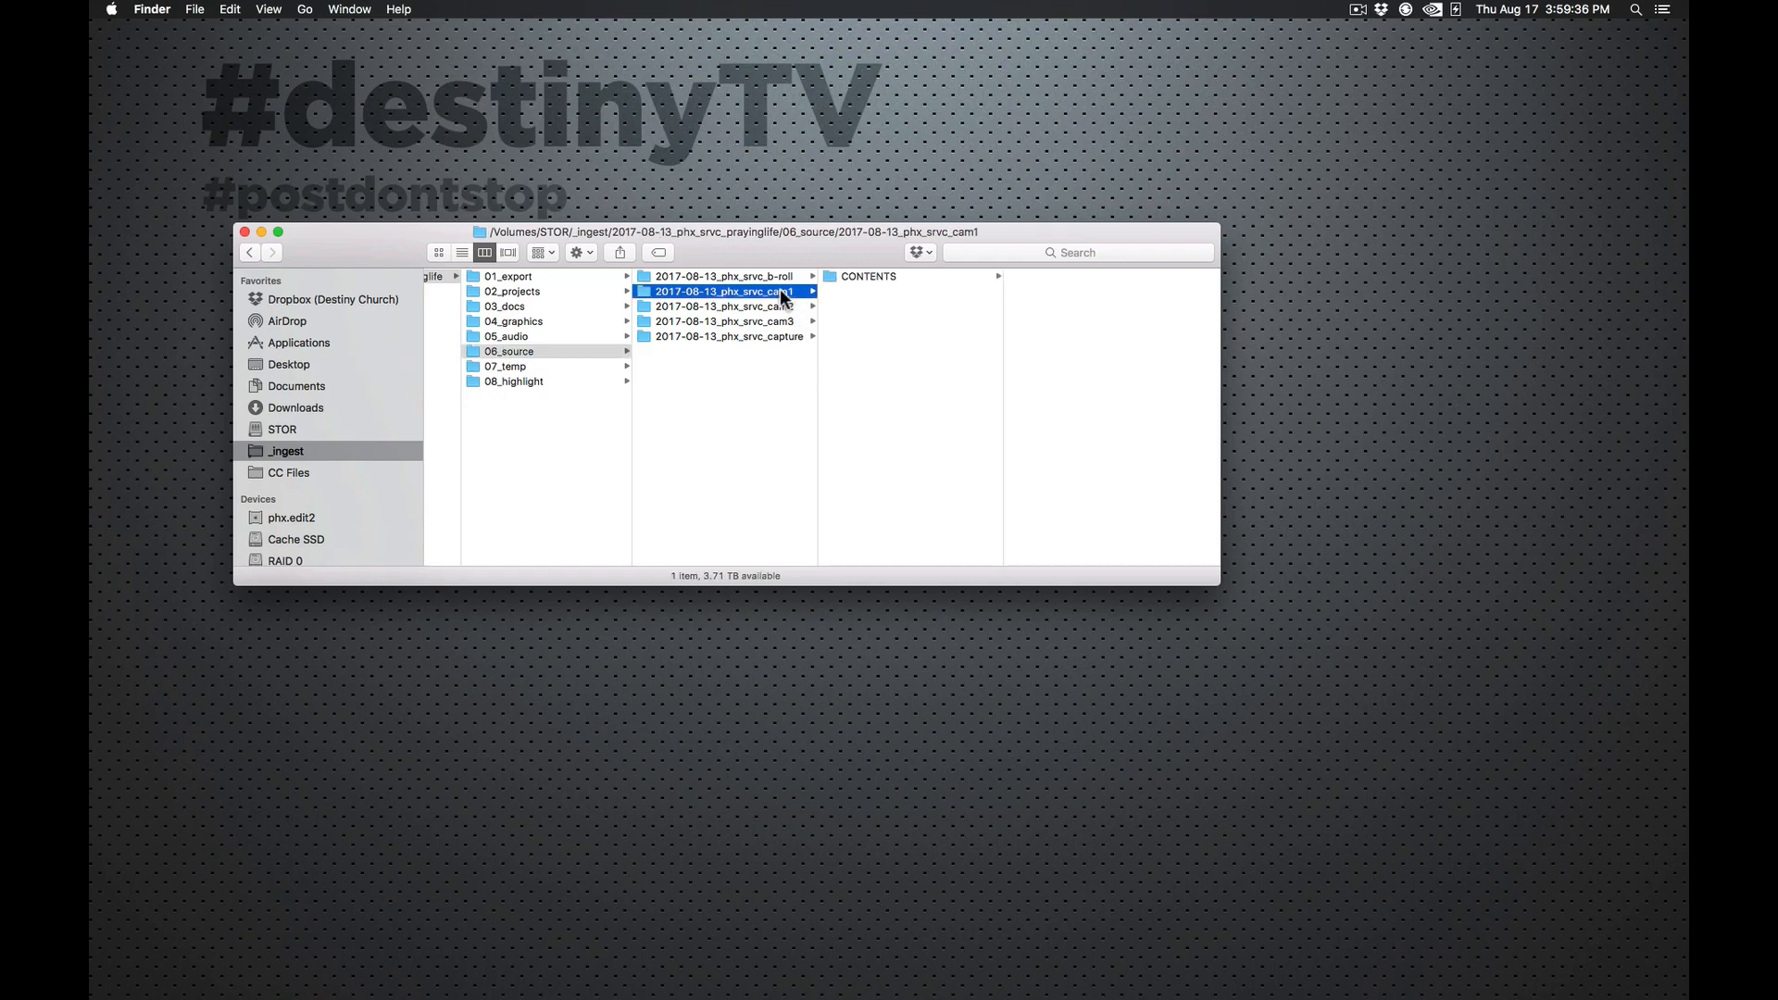
click(728, 335)
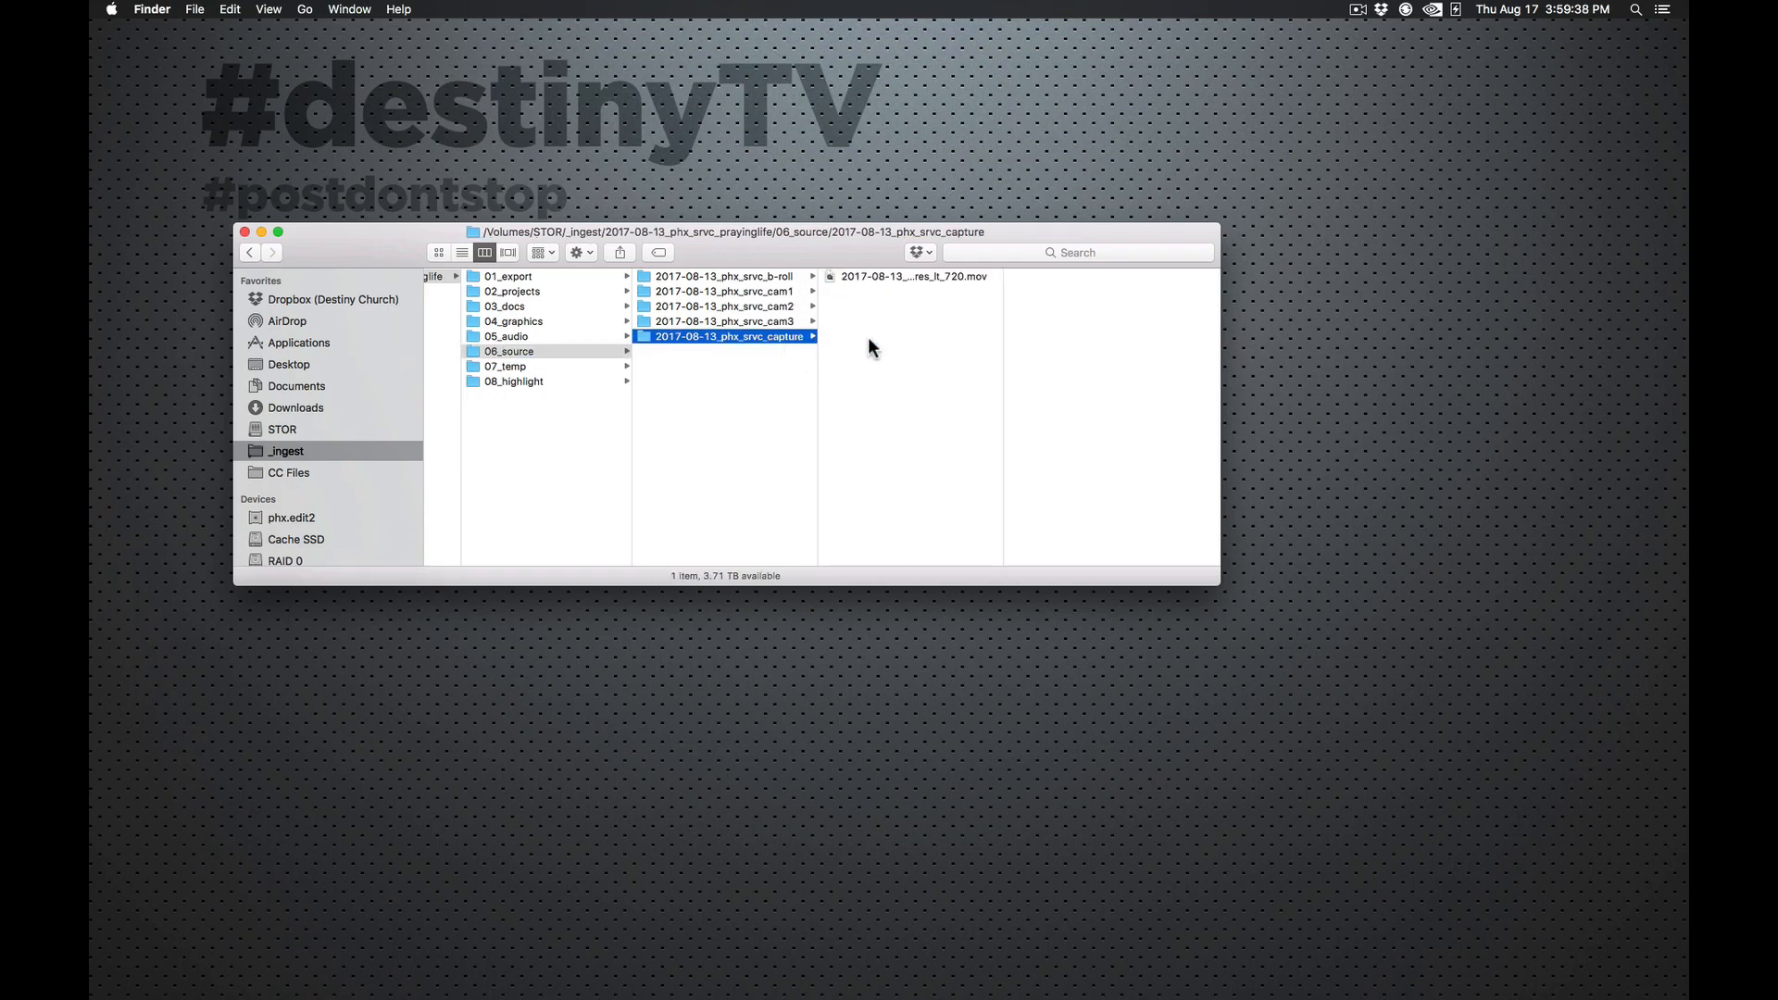
click(913, 276)
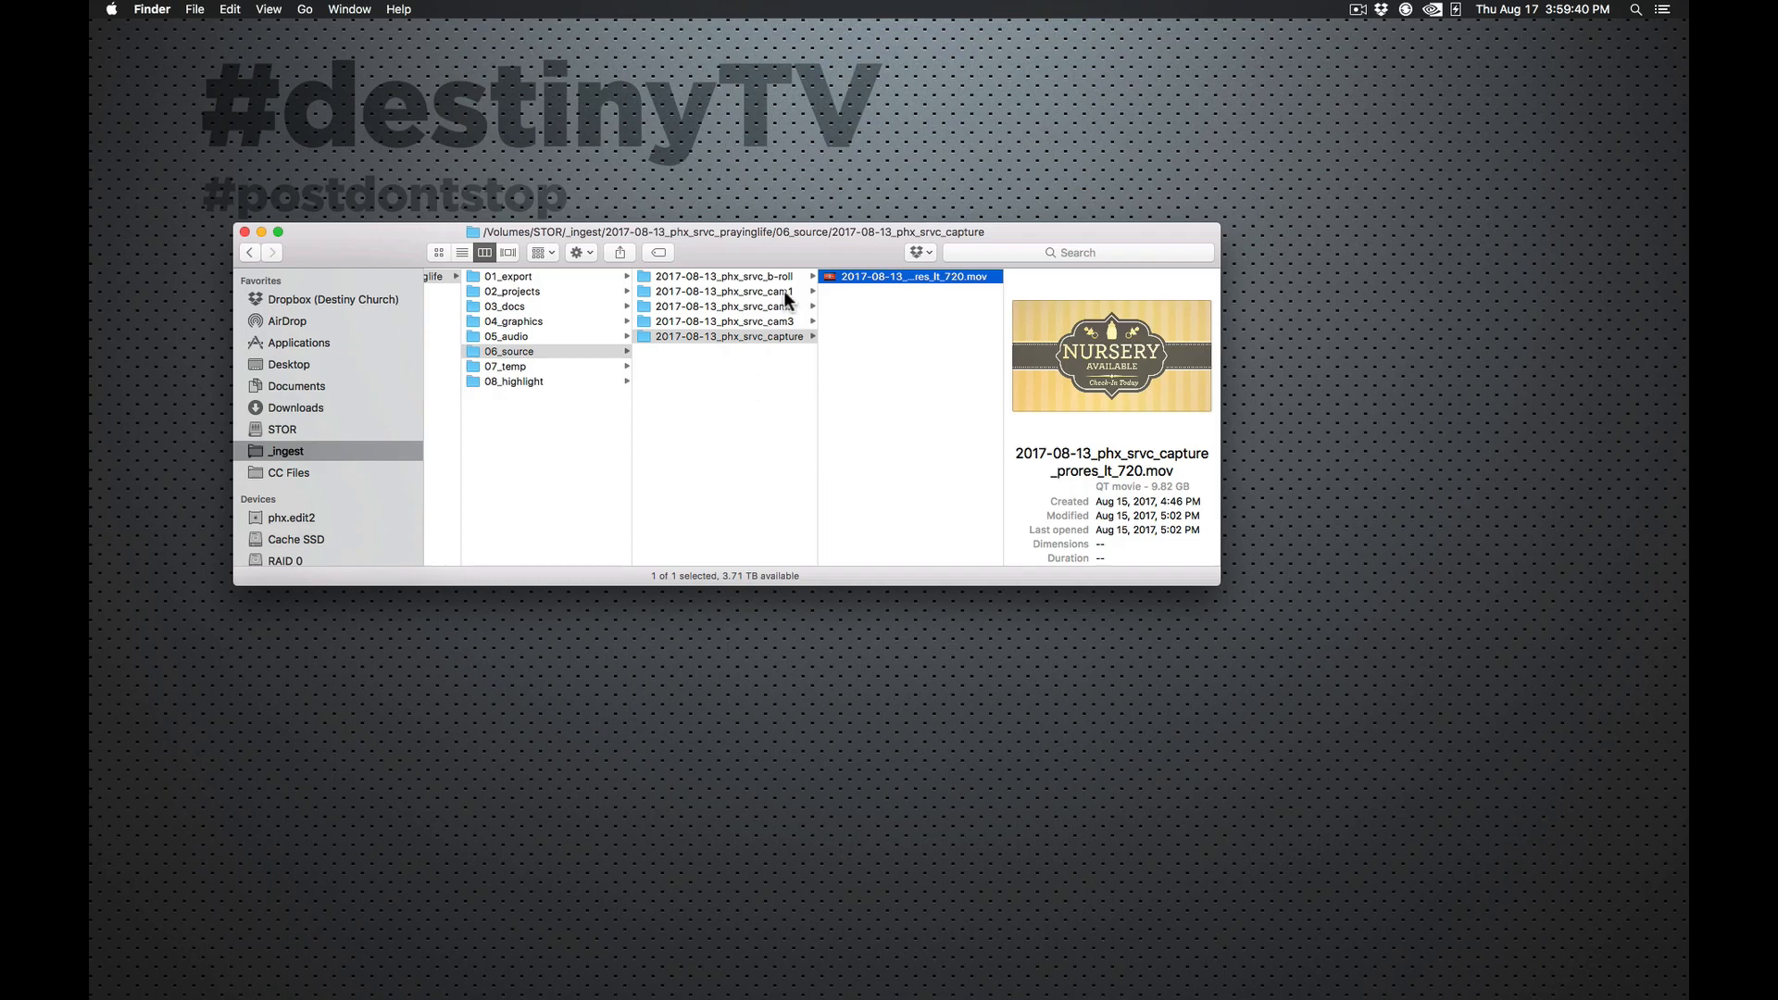
click(724, 276)
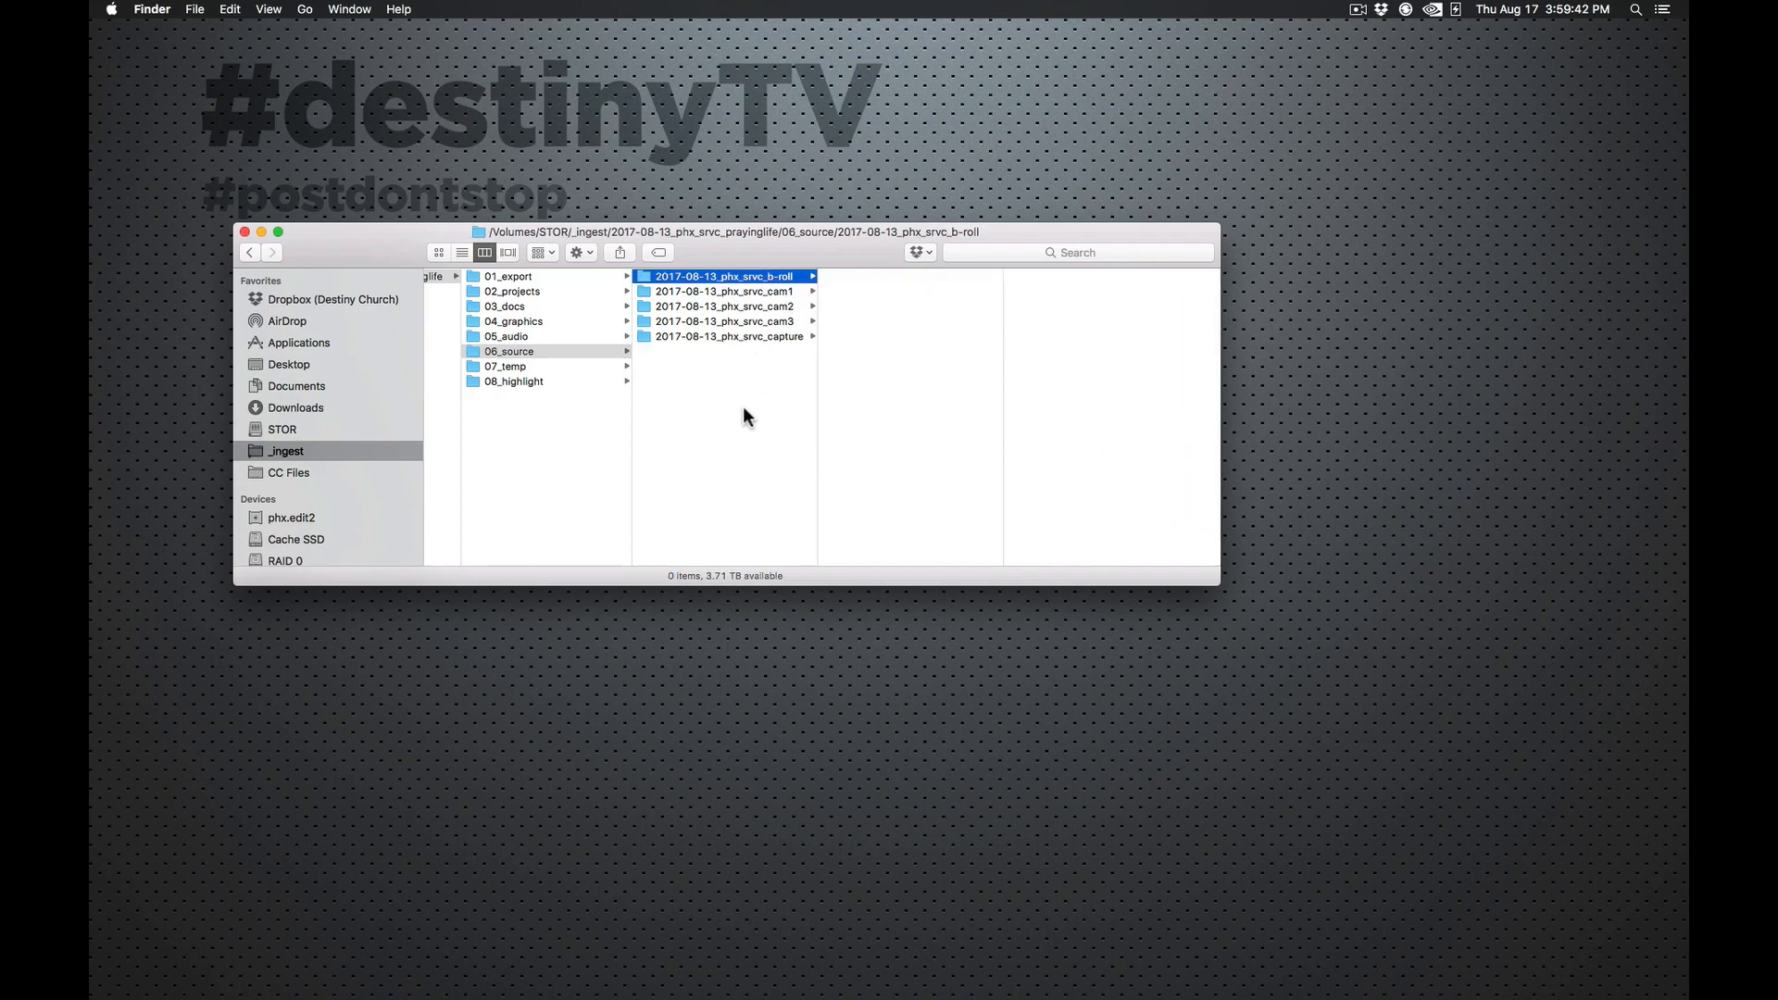
mouse_move(691, 567)
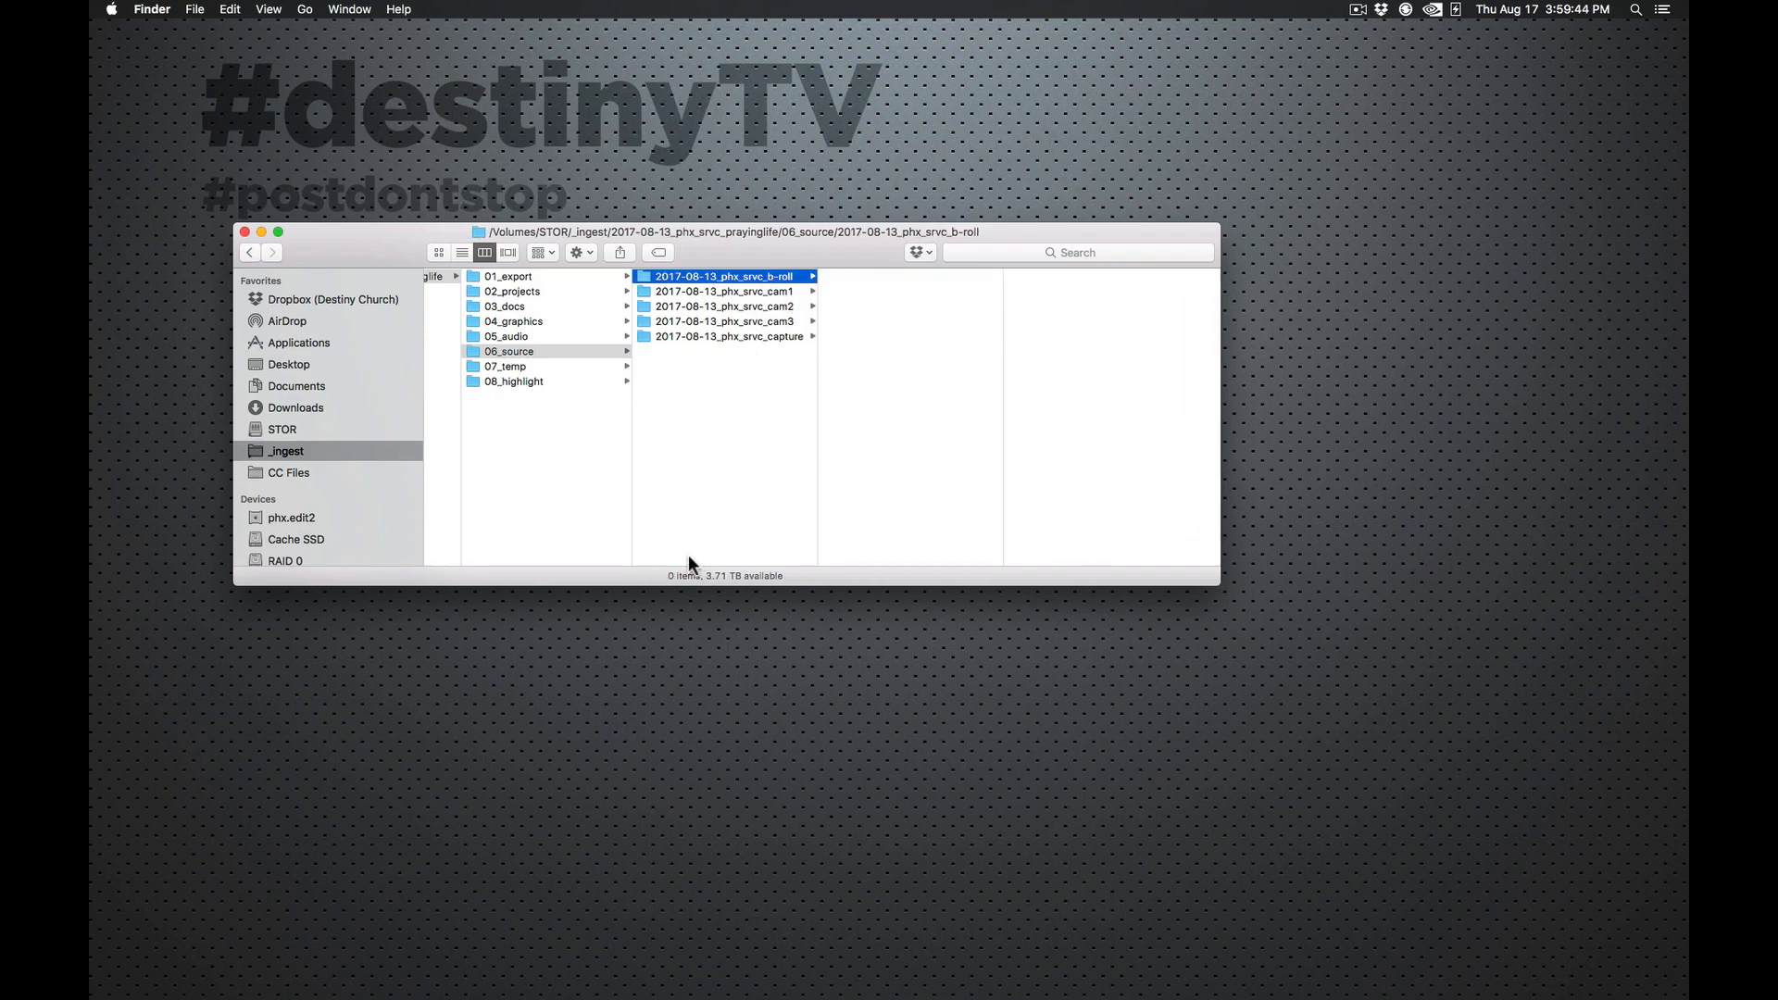
mouse_move(1021, 417)
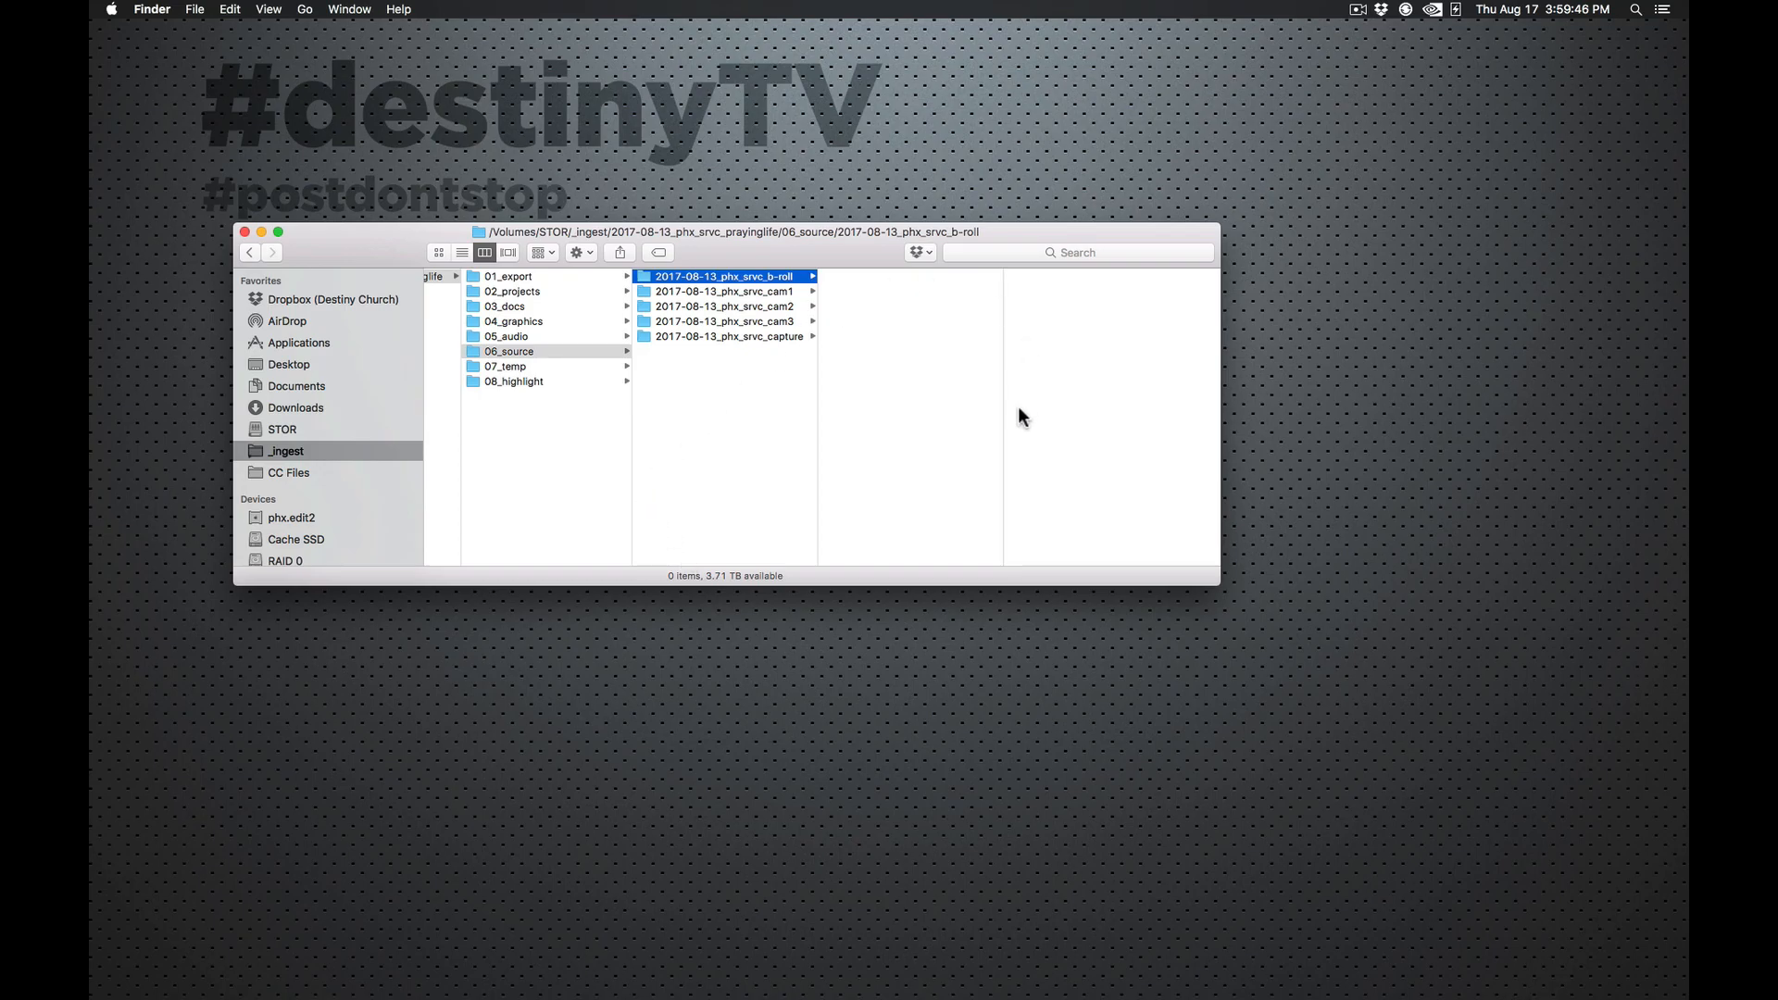
mouse_move(600, 348)
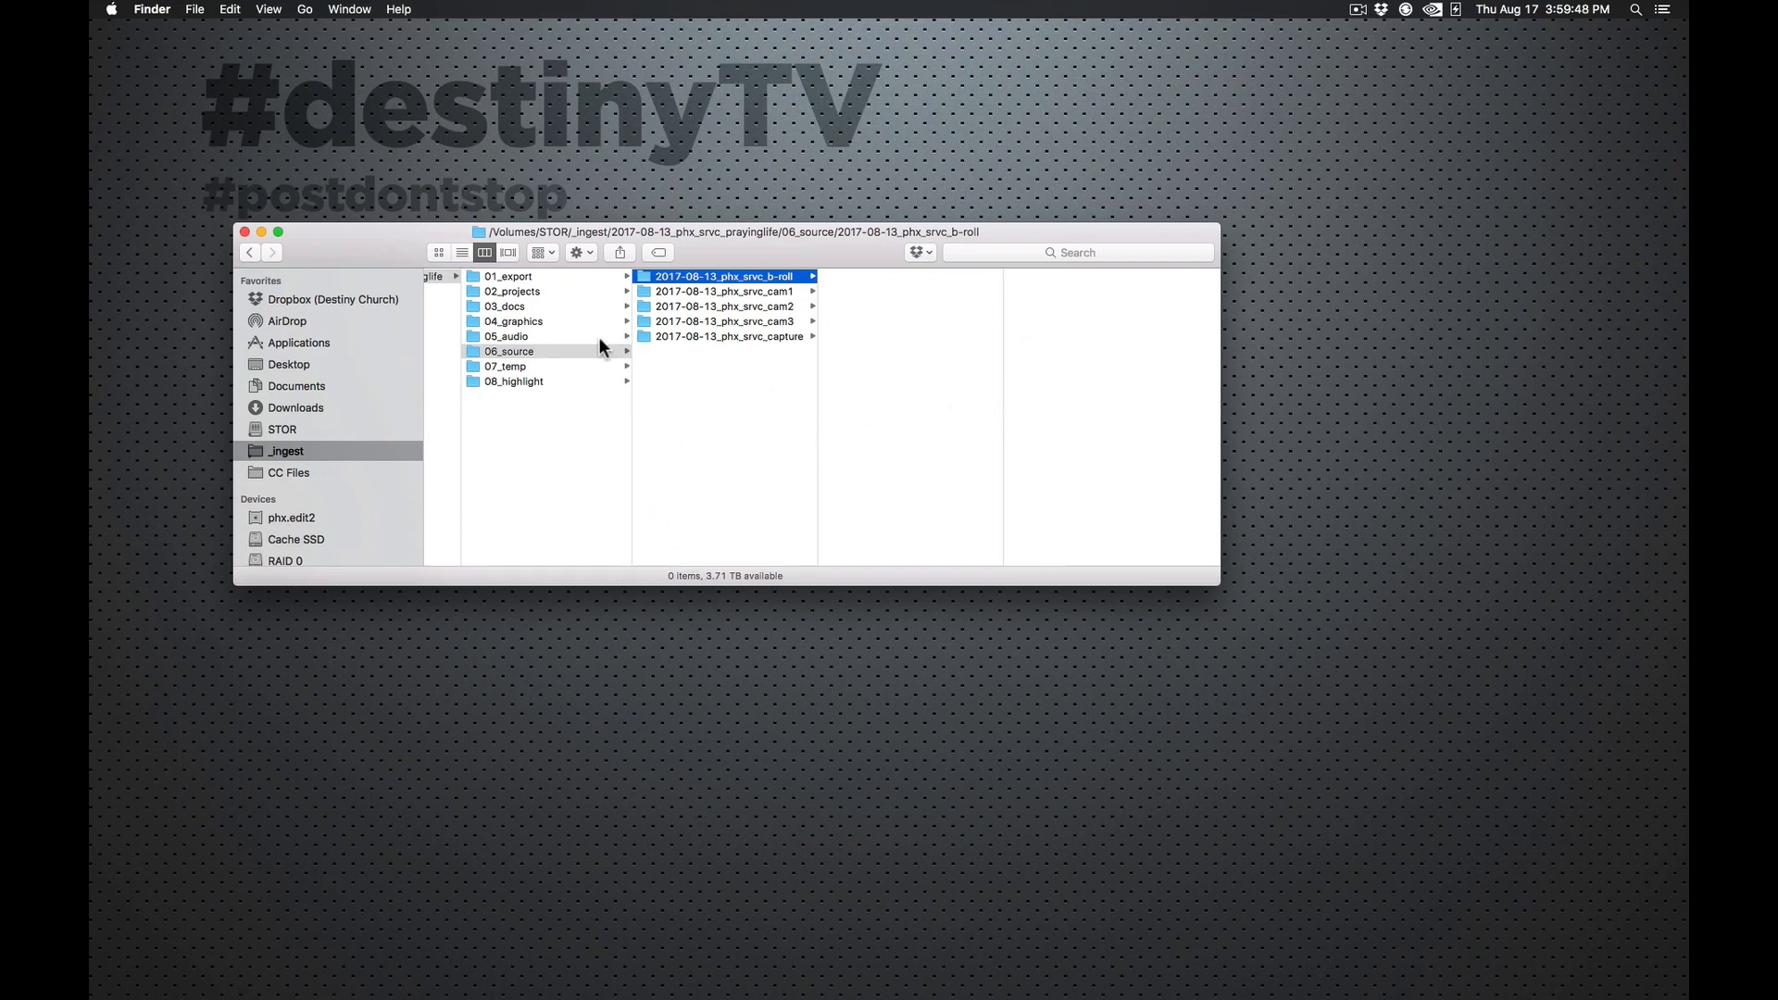
Step: Compare with 03_docs, return to 06_source, then move on to the empty 07_temp folder
click(504, 306)
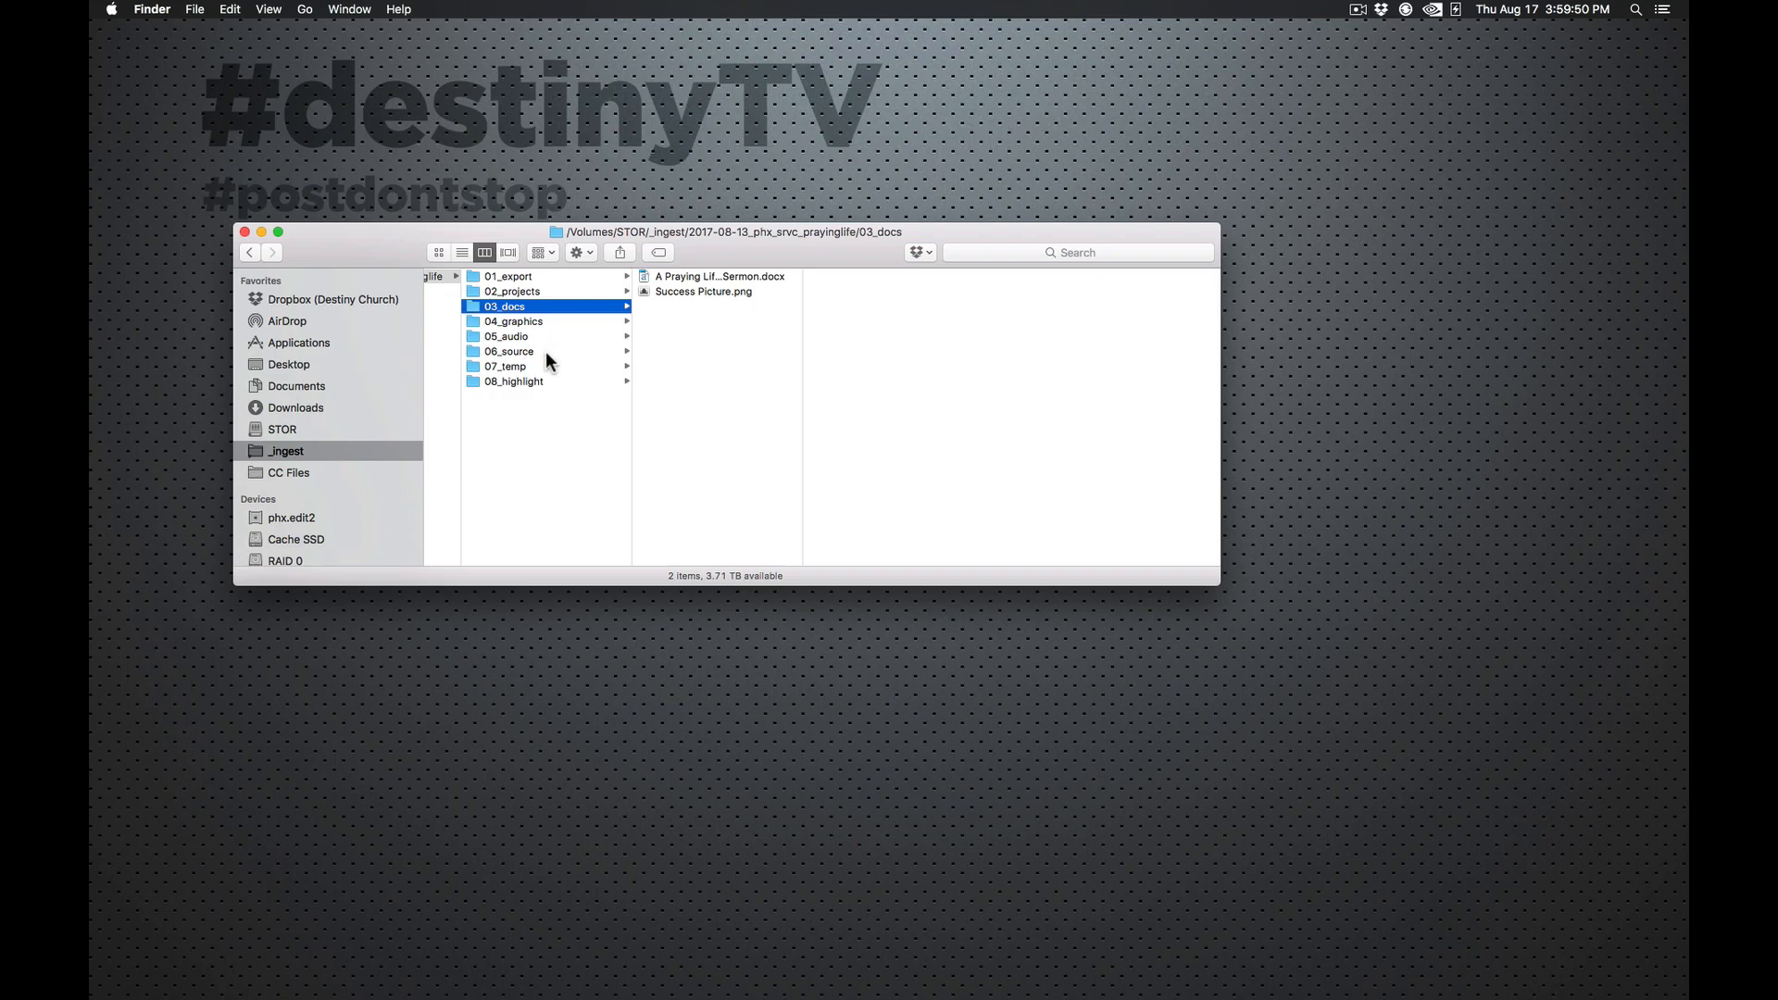
click(508, 350)
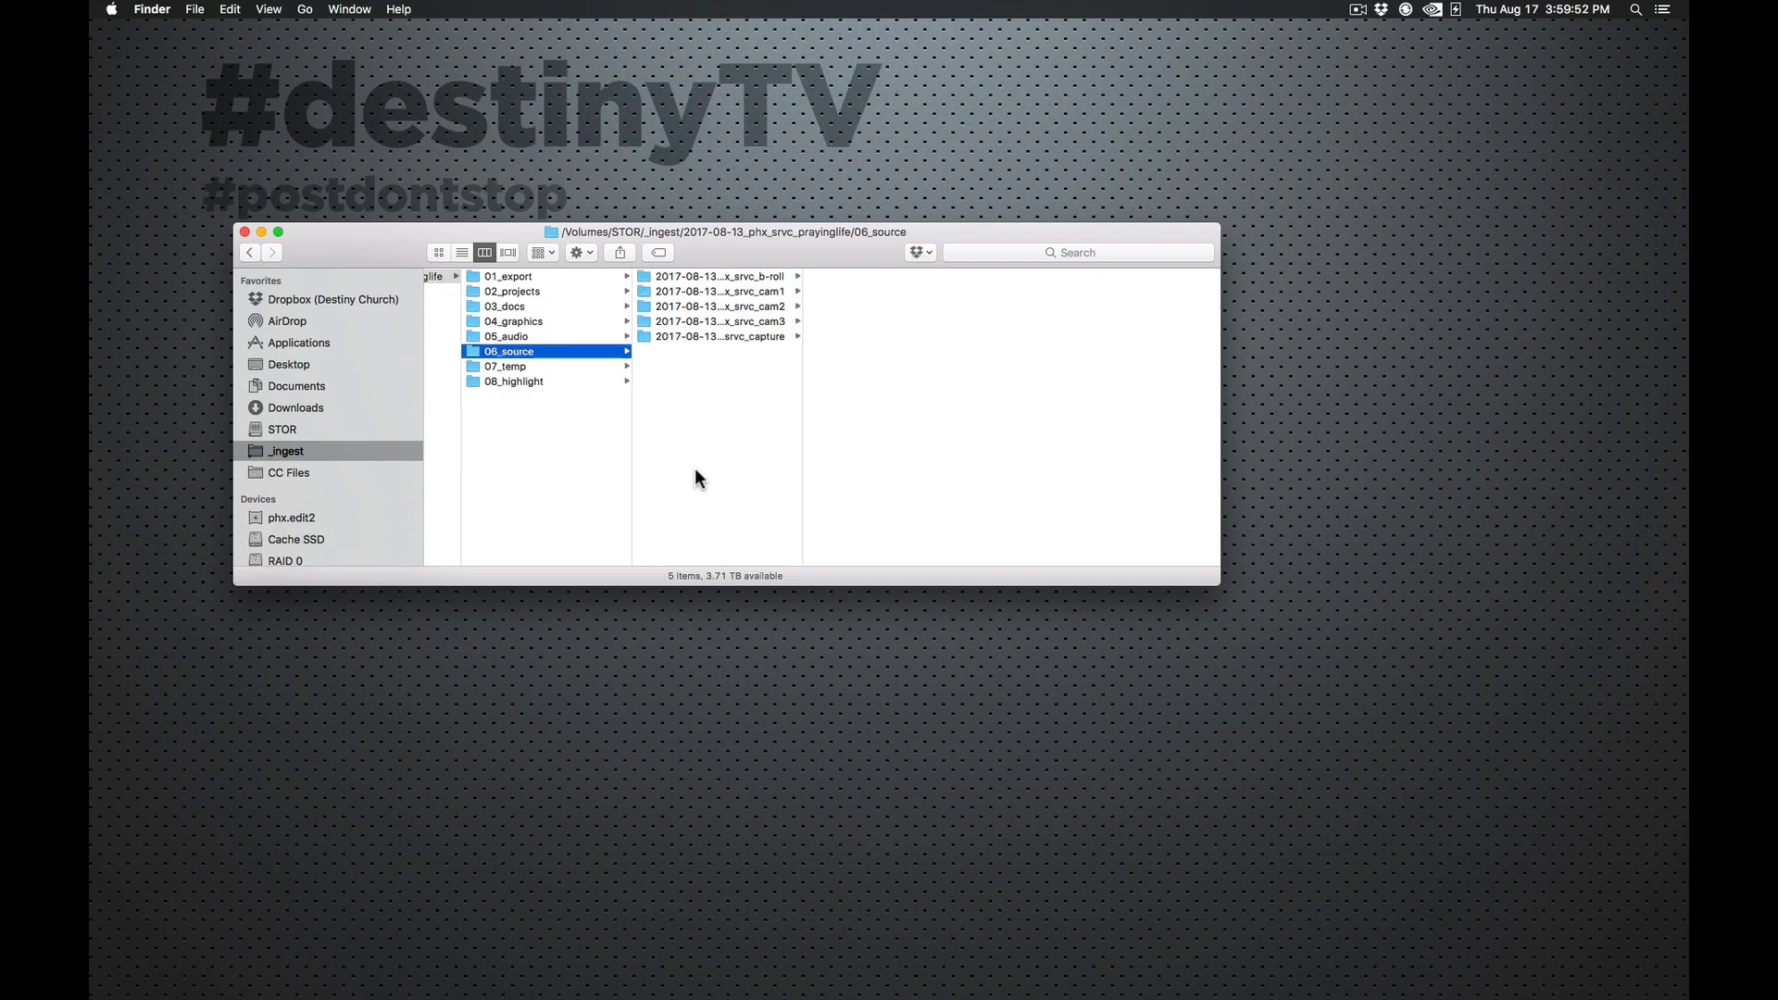
click(505, 367)
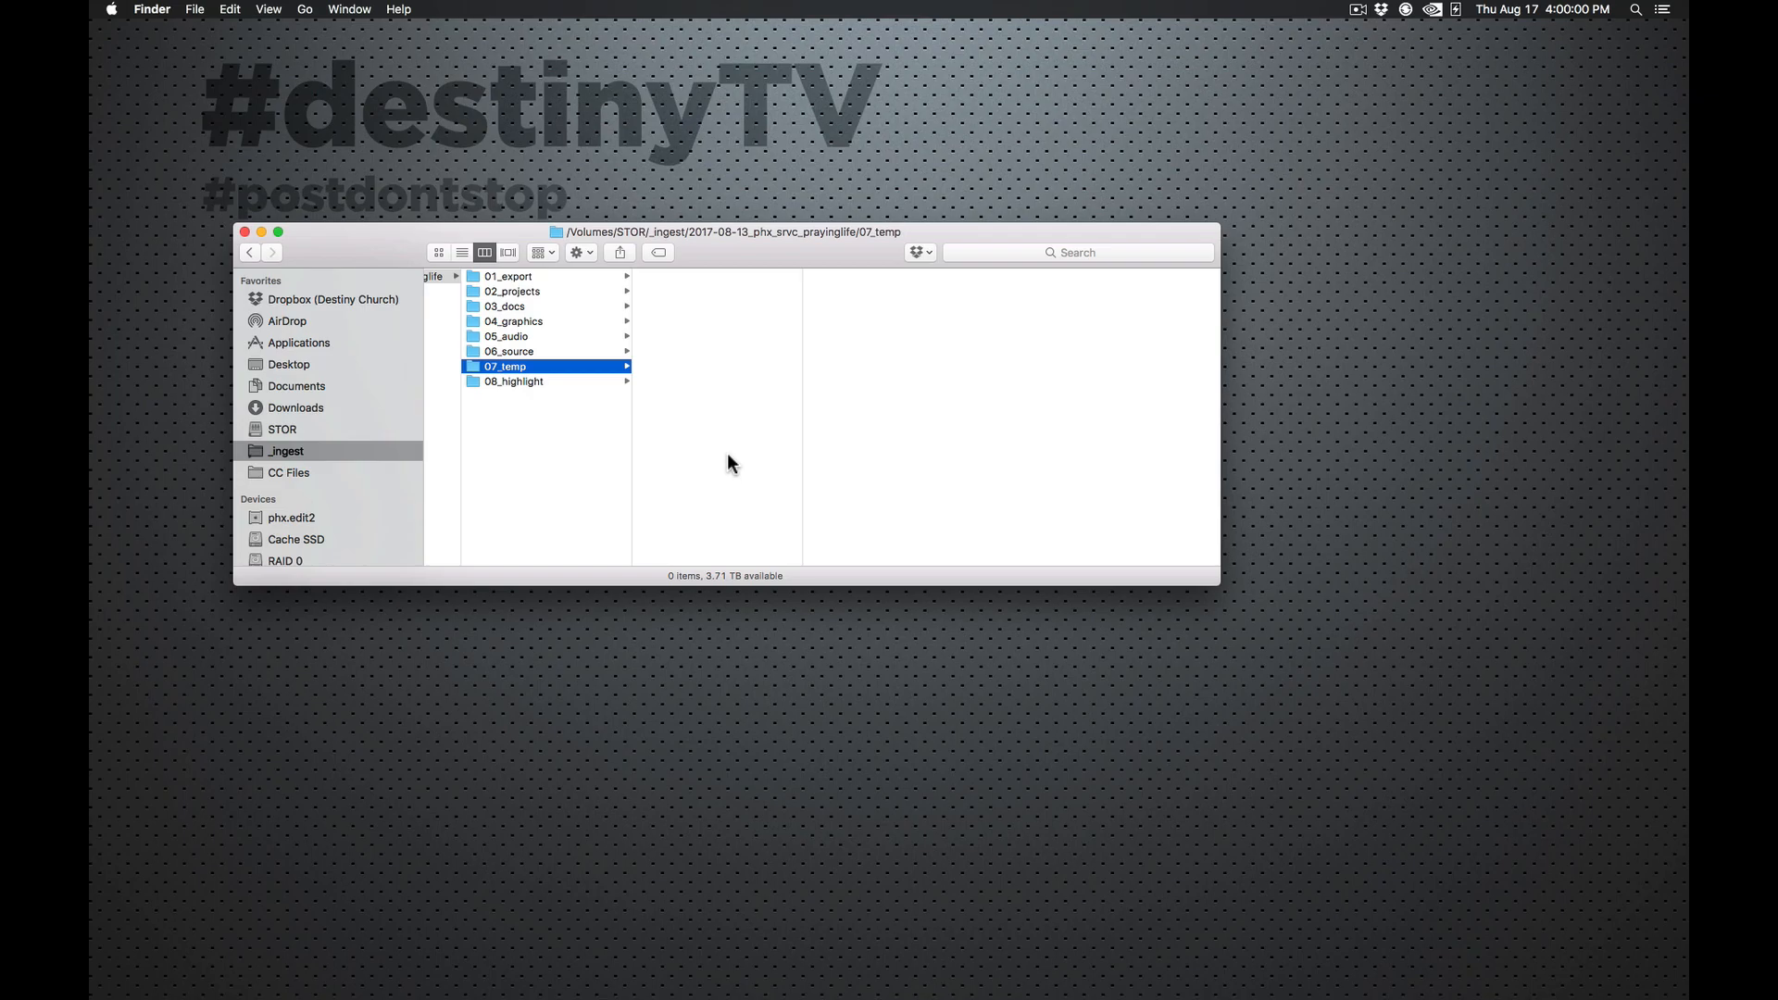
mouse_move(839, 422)
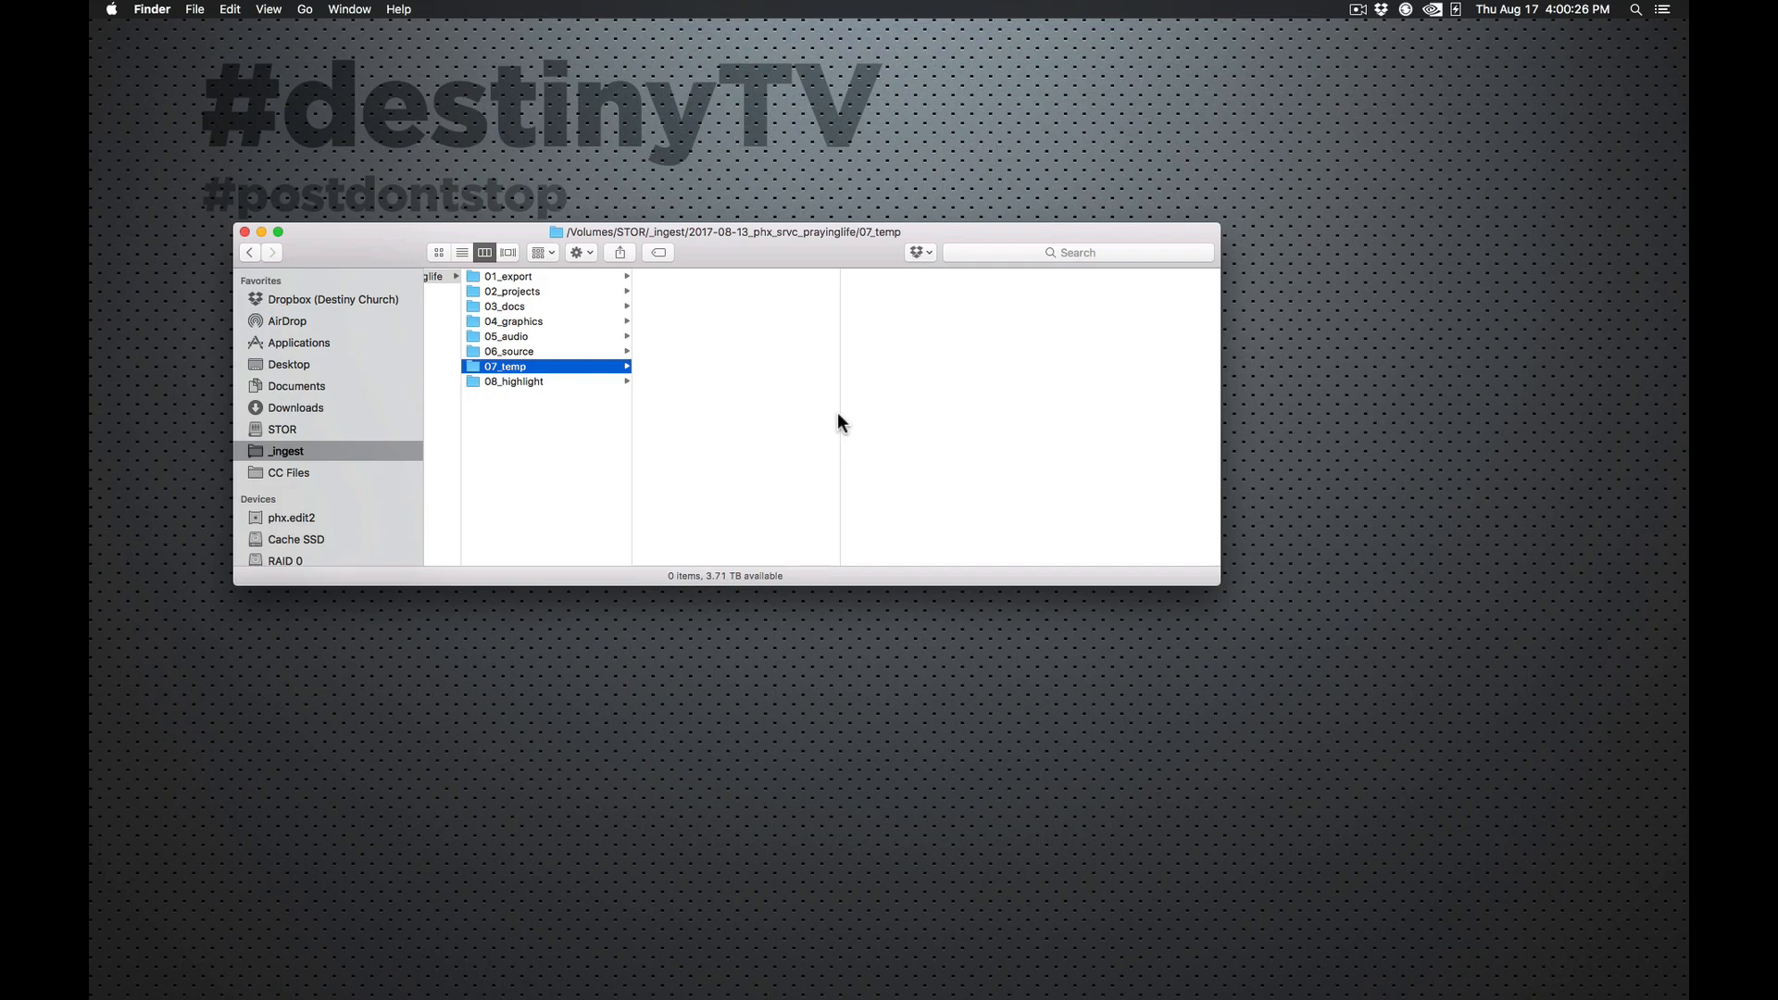
Step: Show the empty 08_highlight folder, the last numbered folder in the project
click(513, 381)
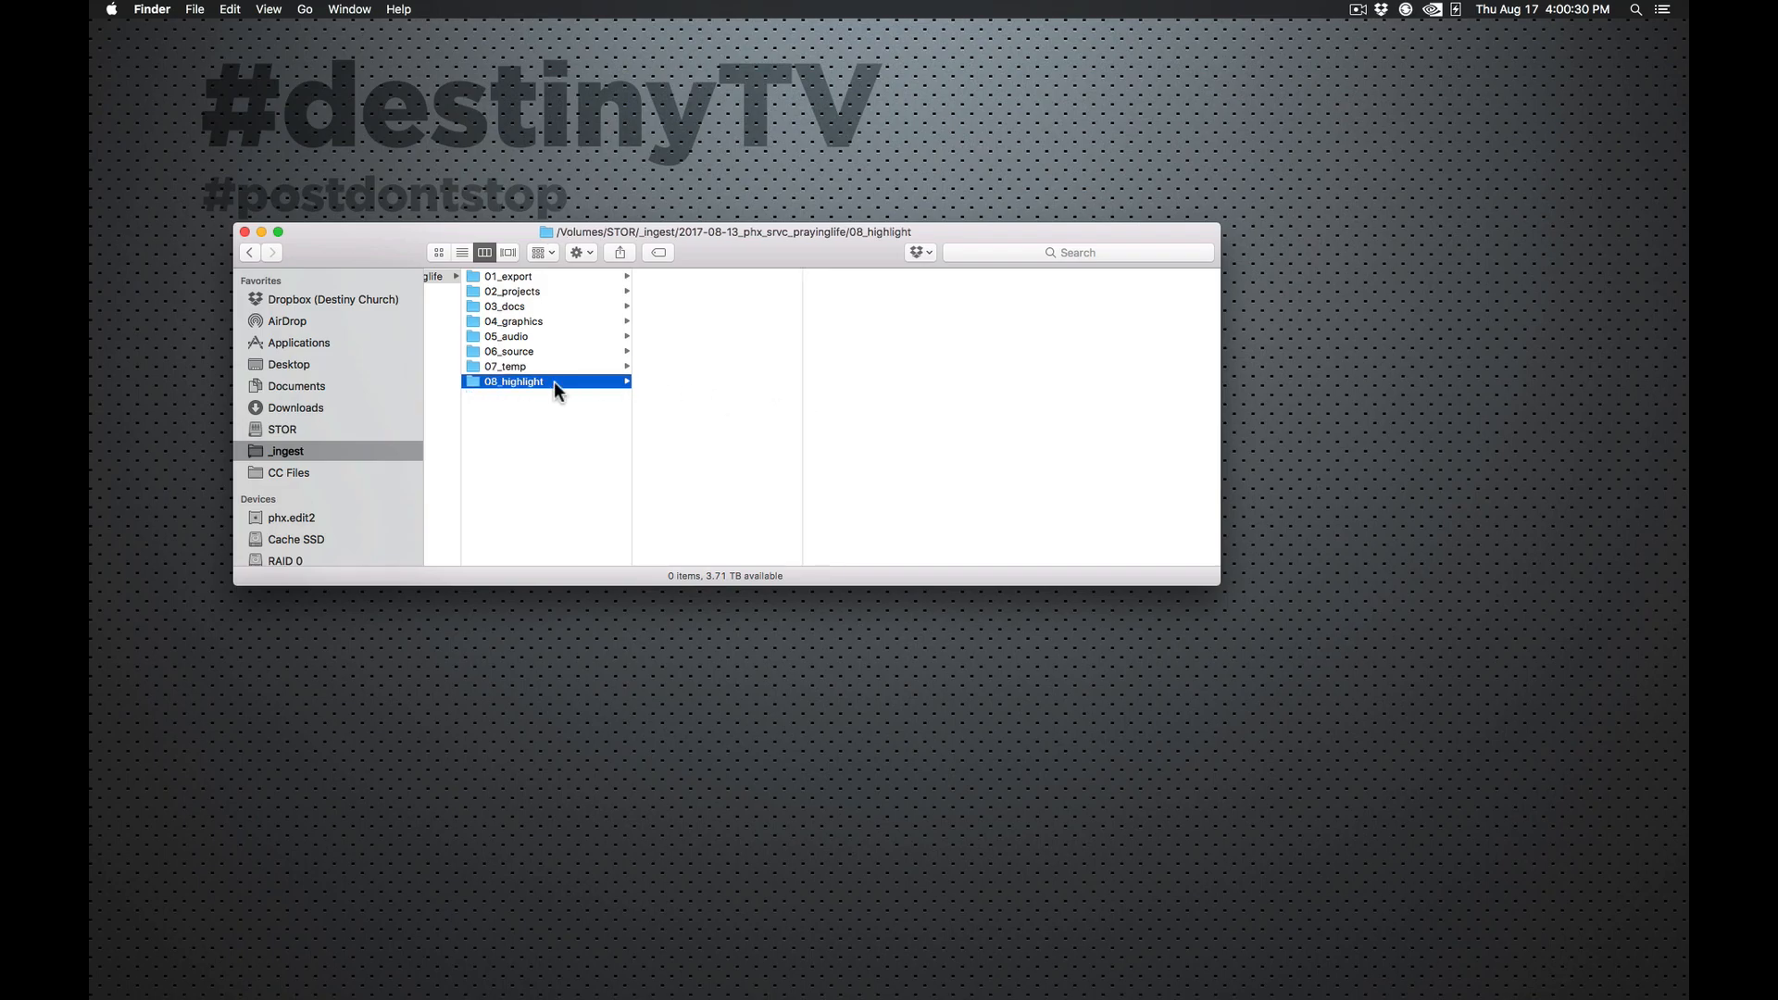
mouse_move(633, 309)
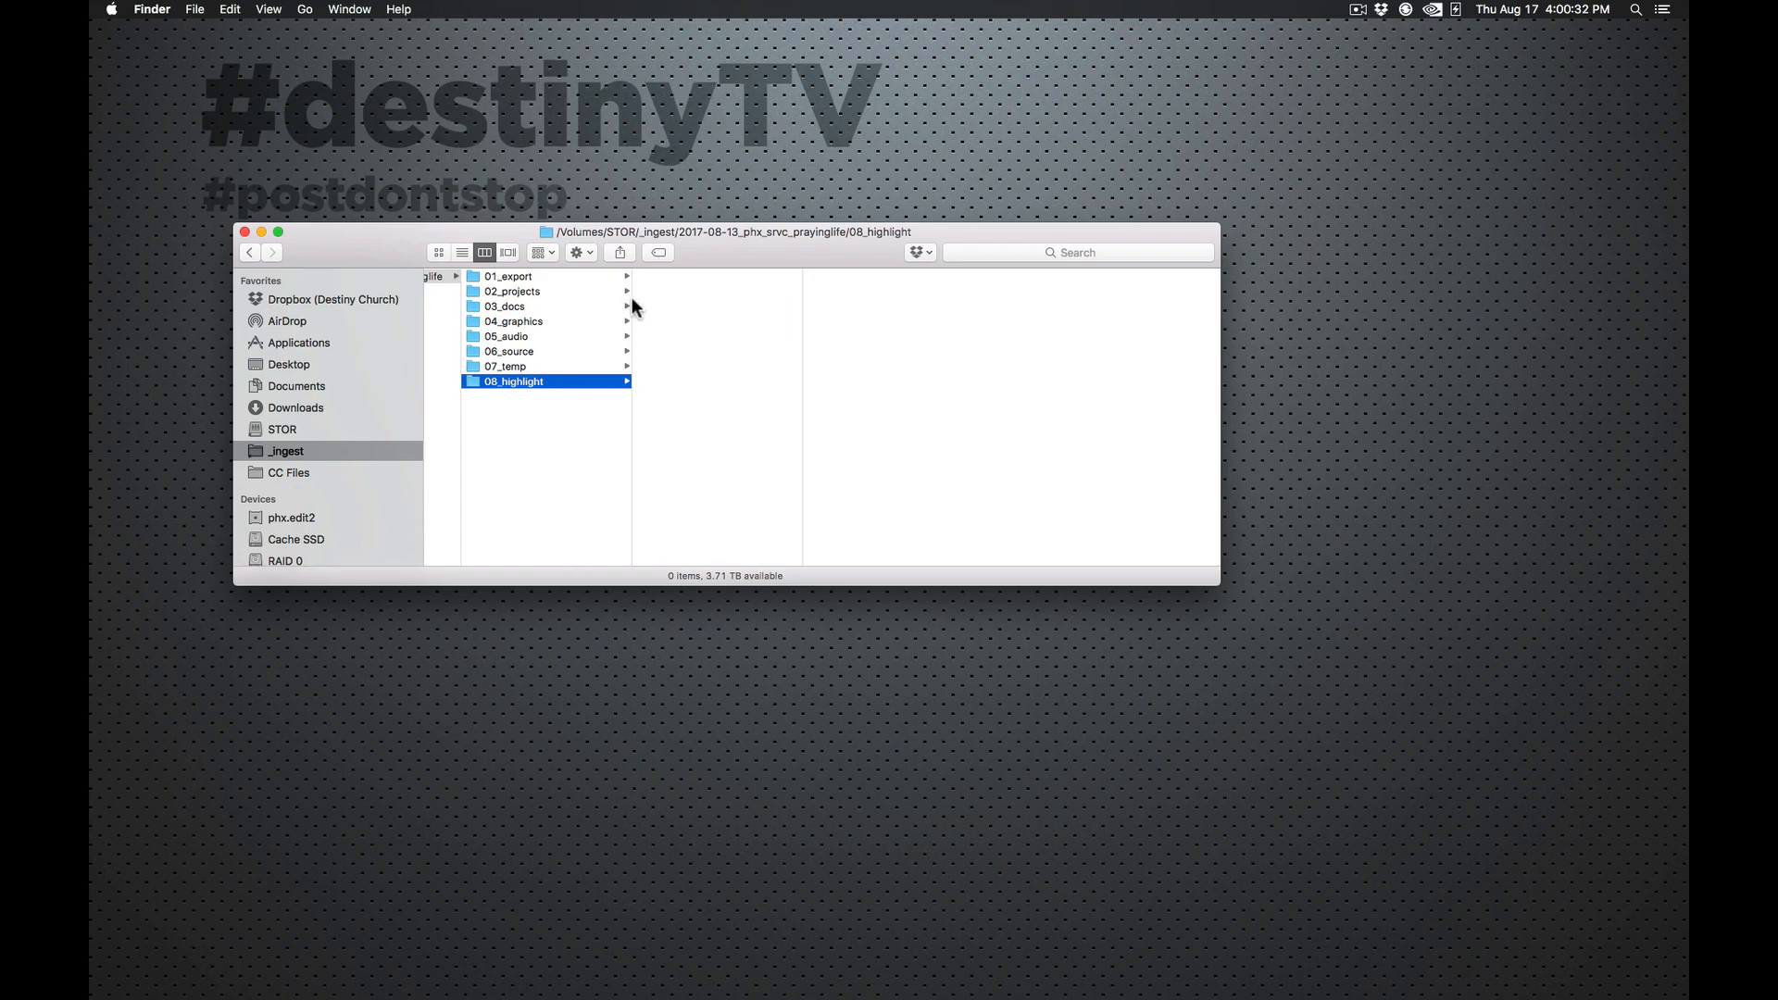
click(513, 291)
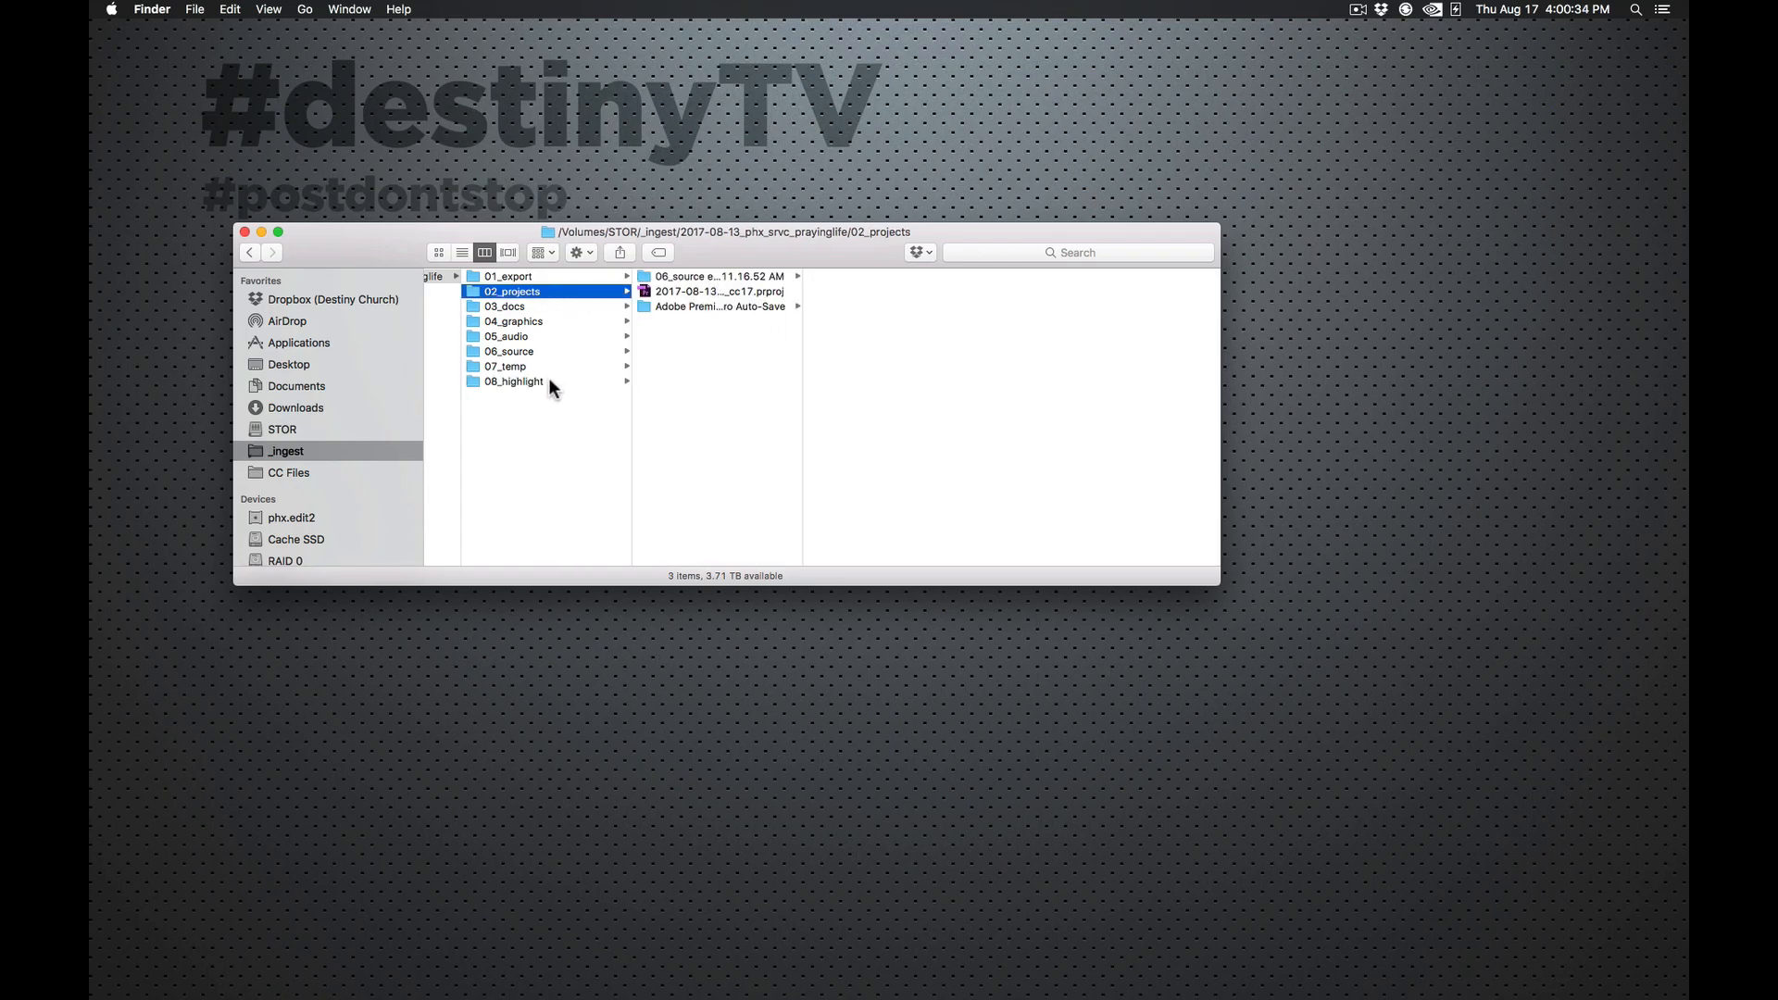
click(513, 381)
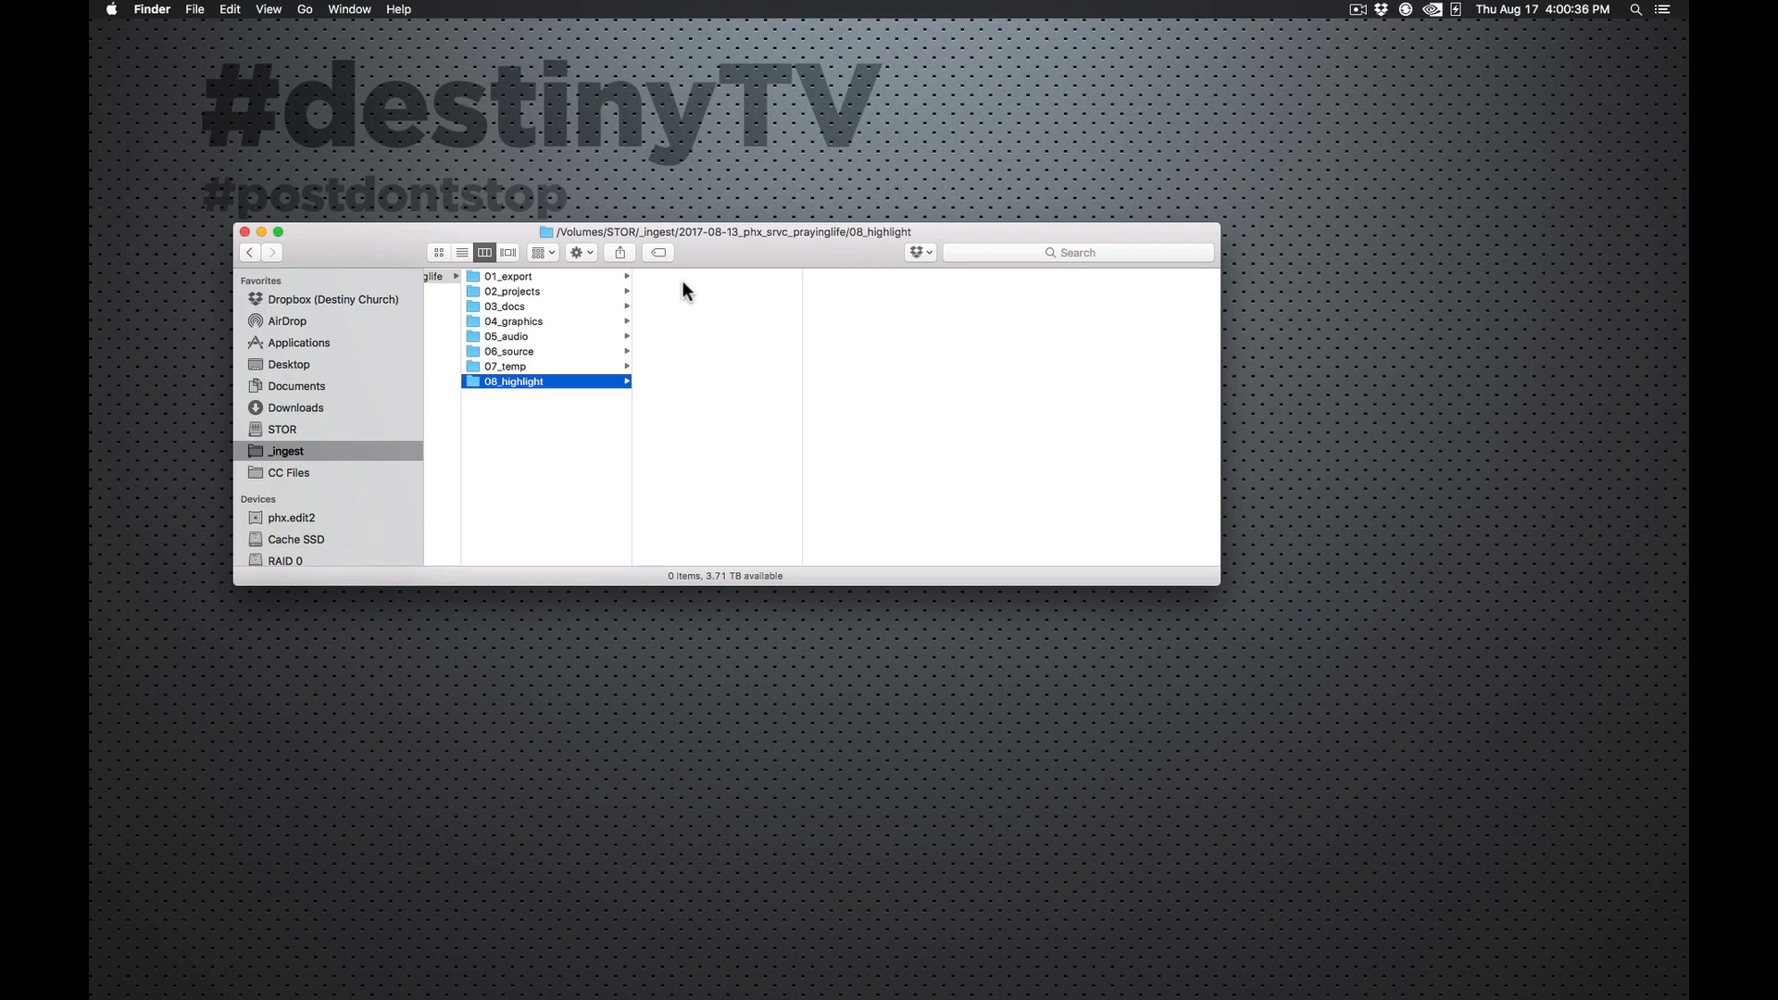